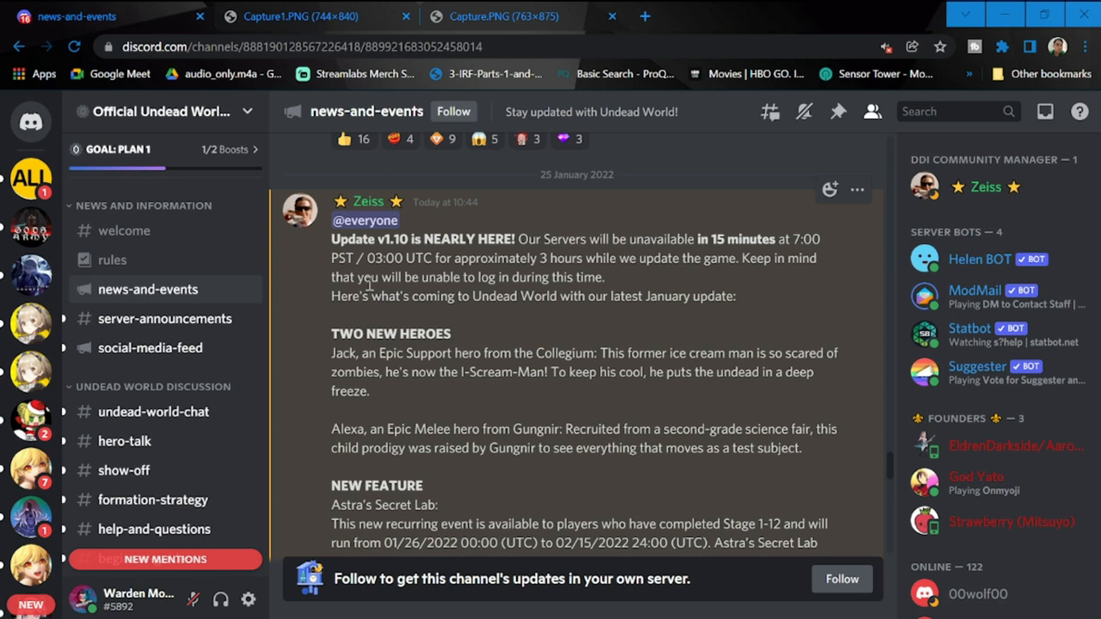
- Read down the Undead World v1.10 announcement and highlight Alexa's Epic Melee hero introduction line
{"action": "scroll", "scroll_direction": "down", "scroll_amount": 3}
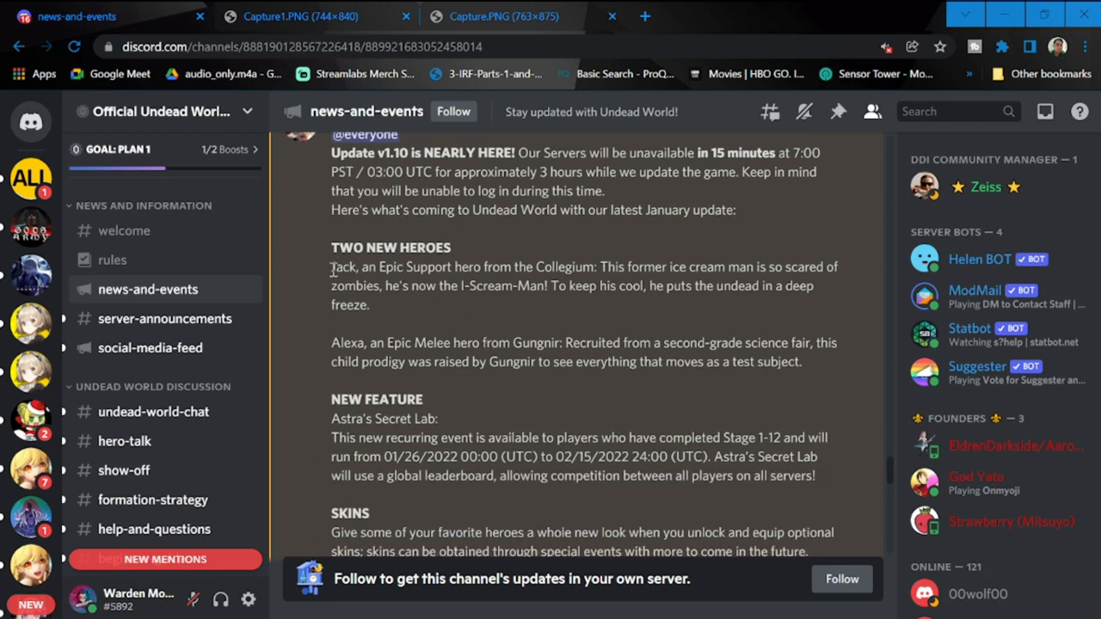
{"action": "left_click_drag", "start_coordinate": [330, 267], "coordinate": [588, 267]}
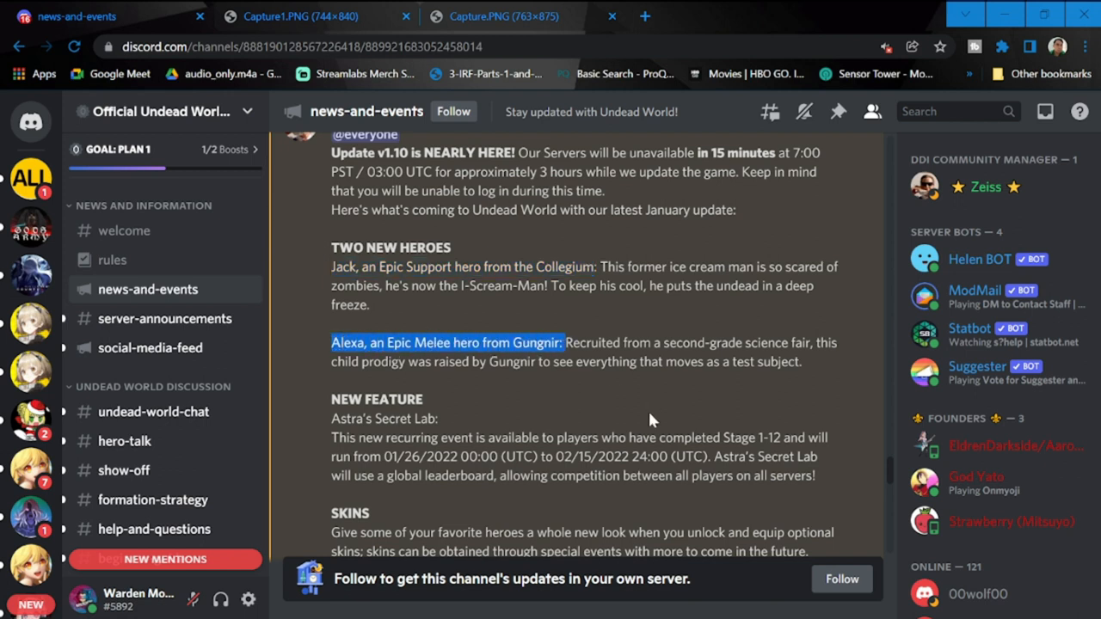
- Continue down to the SKINS heading and highlight the whole Skins section text
{"action": "scroll", "scroll_direction": "down", "scroll_amount": 3}
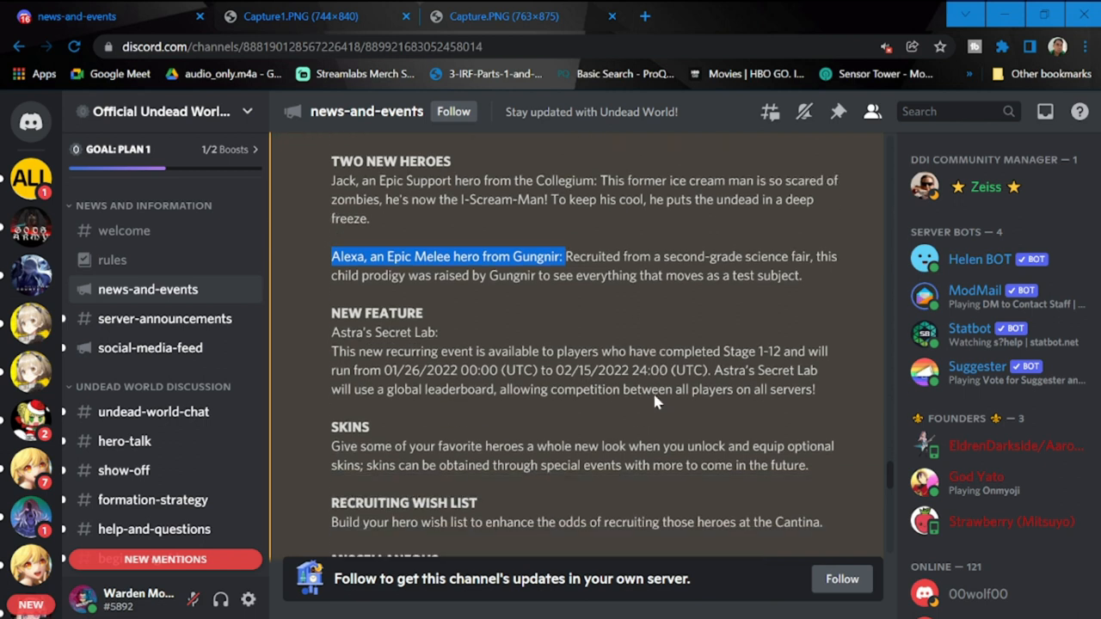
{"action": "scroll", "scroll_direction": "down", "scroll_amount": 3}
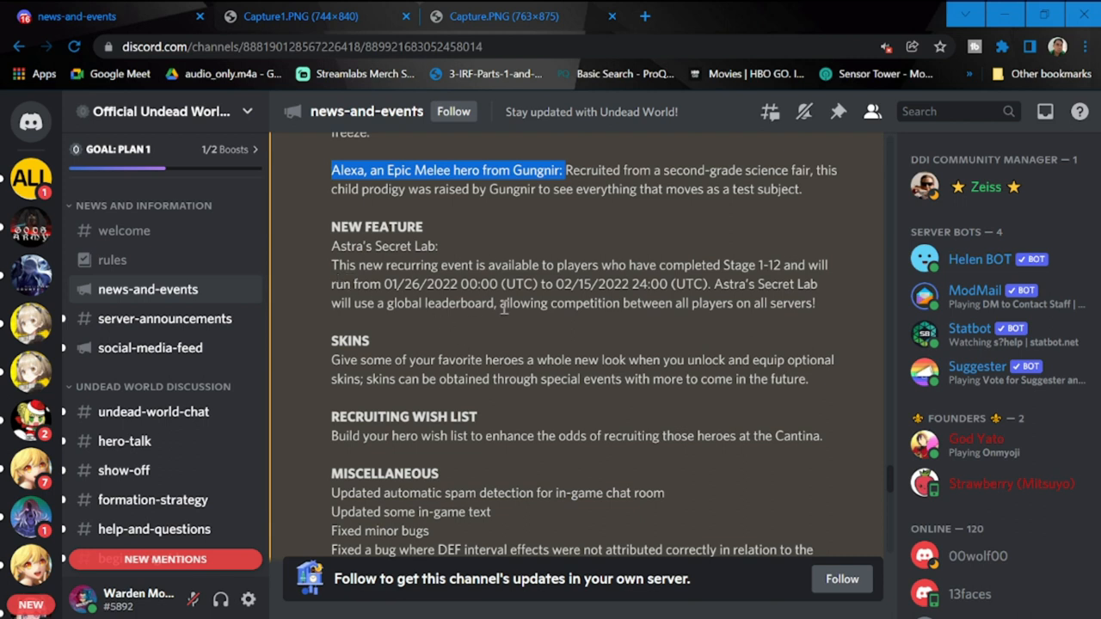
{"action": "mouse_move", "coordinate": [690, 281]}
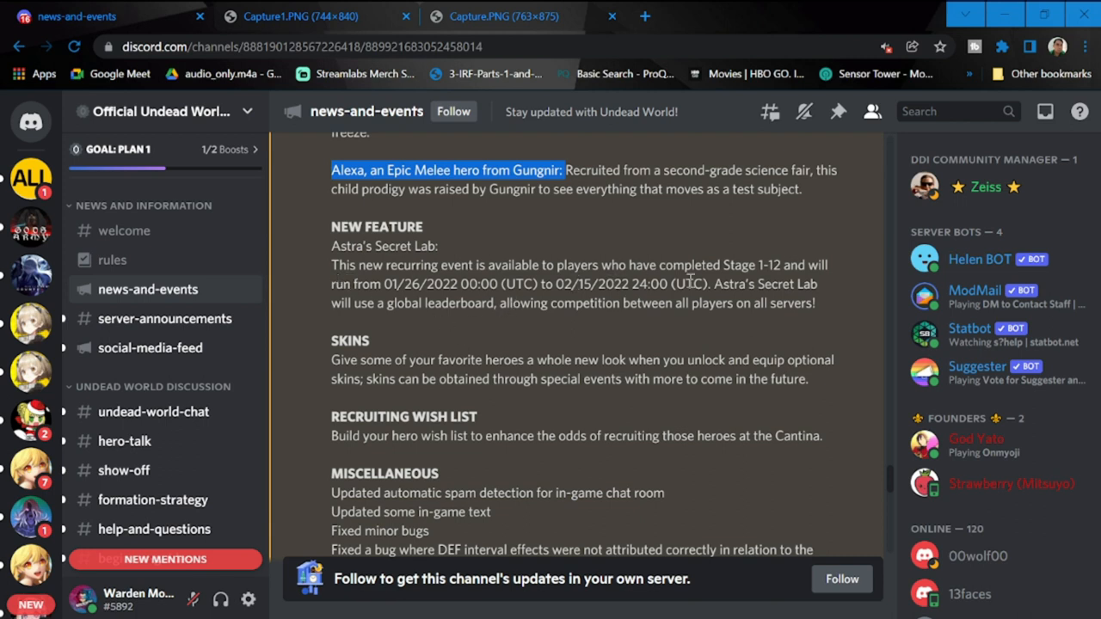
{"action": "mouse_move", "coordinate": [731, 289]}
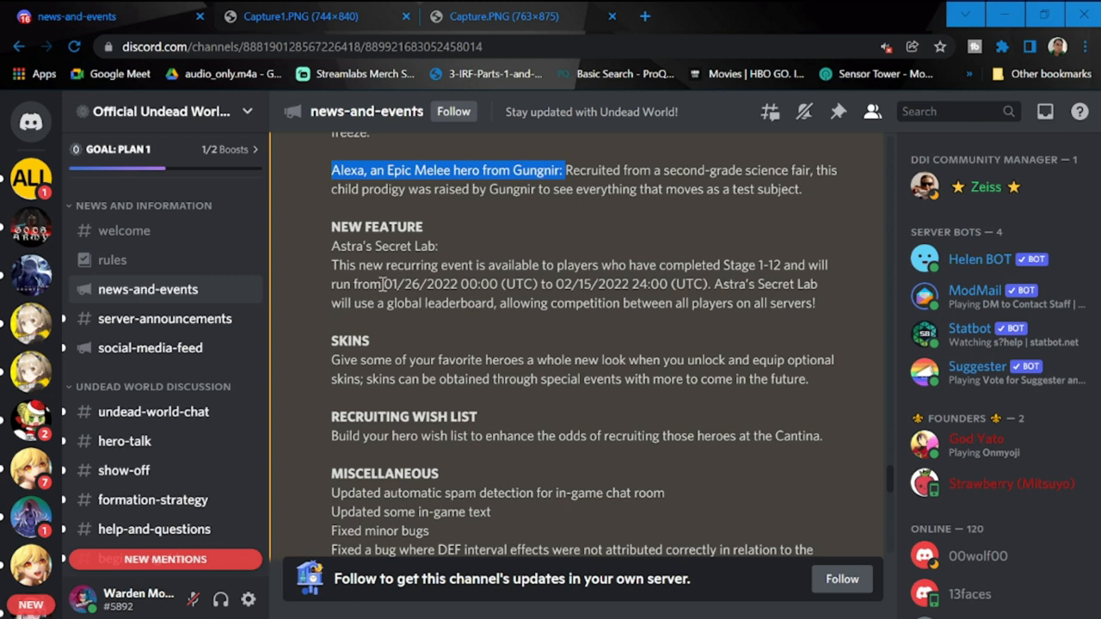
{"action": "double_click", "coordinate": [389, 284]}
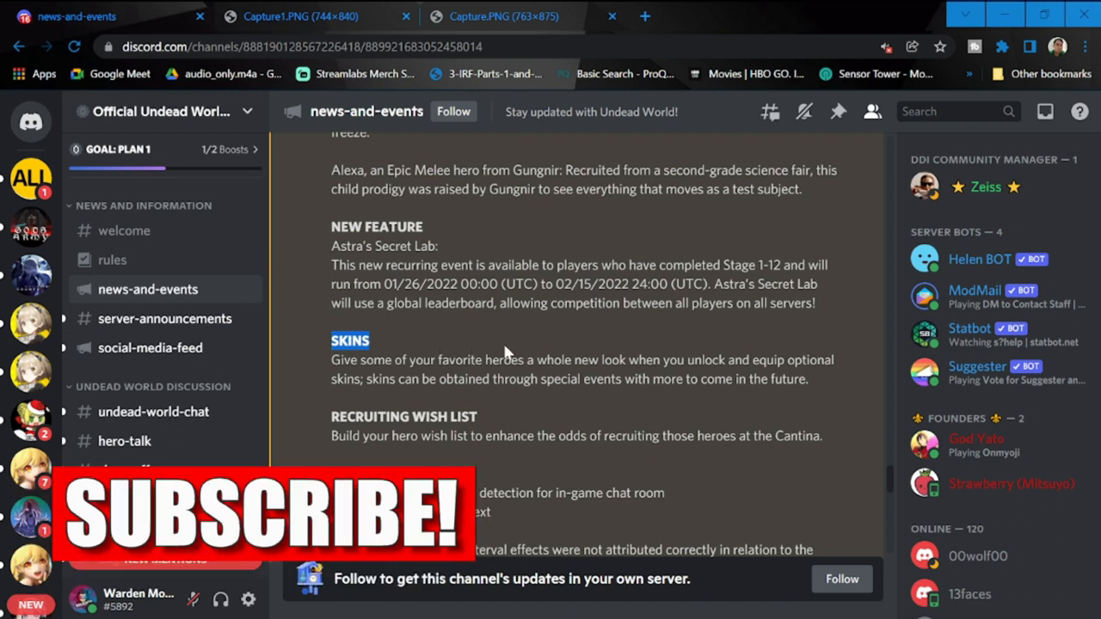
{"action": "left_click_drag", "start_coordinate": [330, 359], "coordinate": [808, 379]}
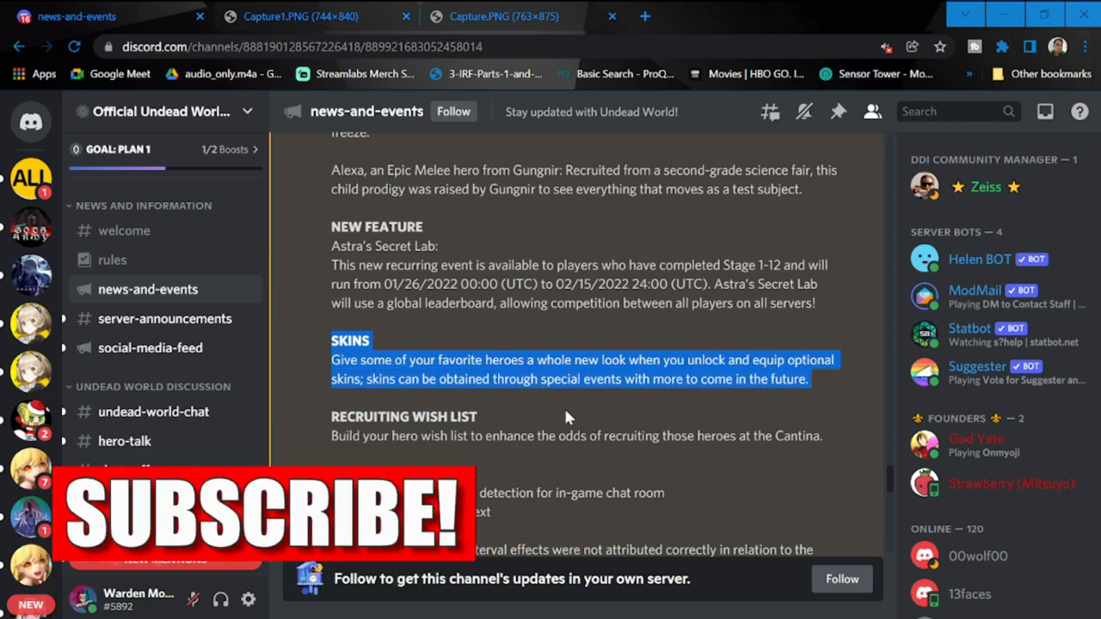
- Highlight the Recruiting Wish List paragraph, with miscellaneous fixes and Nils balancing following below
{"action": "scroll", "scroll_direction": "down", "scroll_amount": 3}
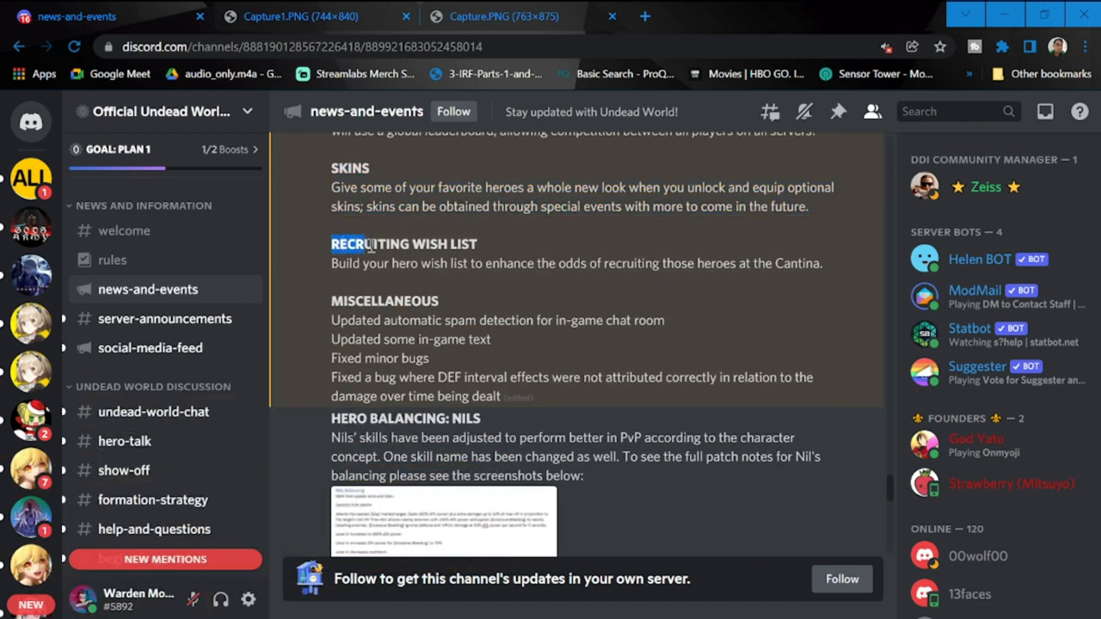
{"action": "left_click_drag", "start_coordinate": [348, 244], "coordinate": [620, 263]}
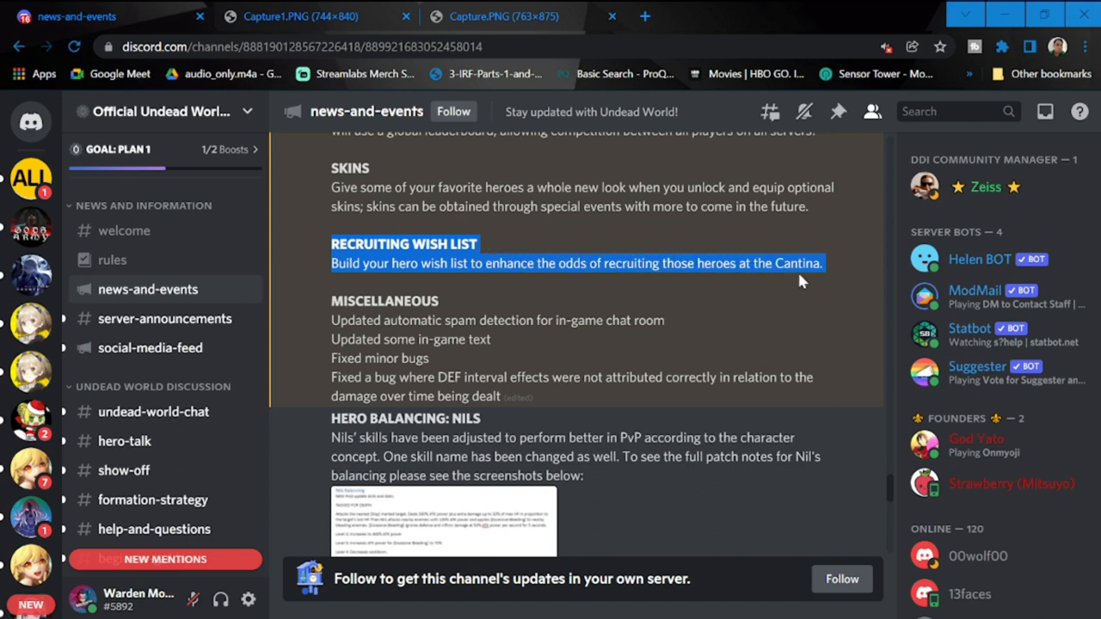
{"action": "mouse_move", "coordinate": [578, 337]}
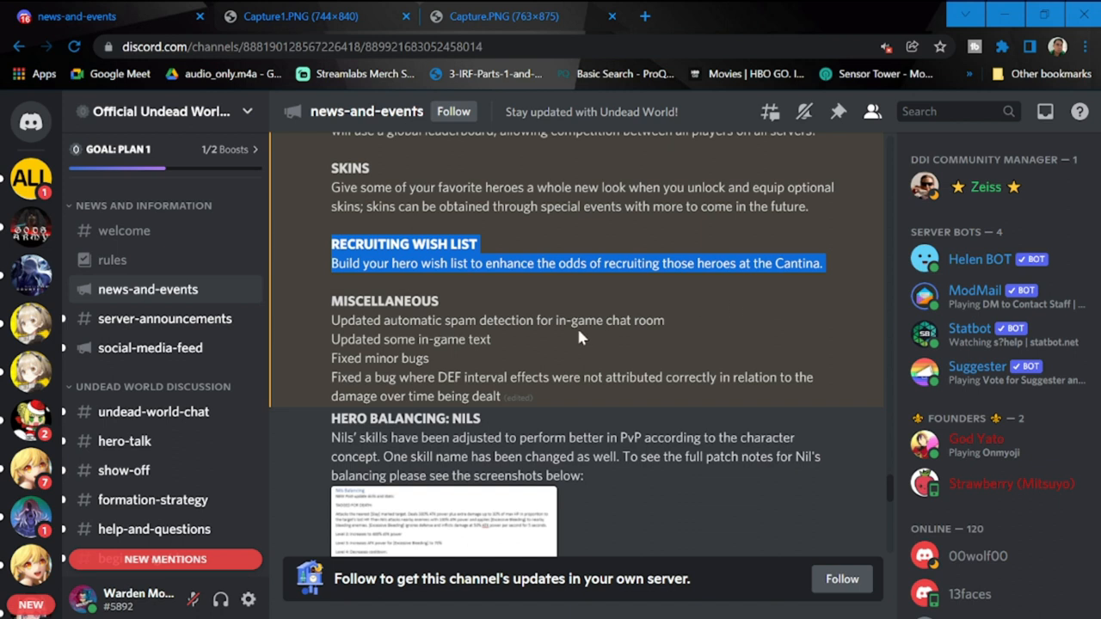
{"action": "mouse_move", "coordinate": [591, 330]}
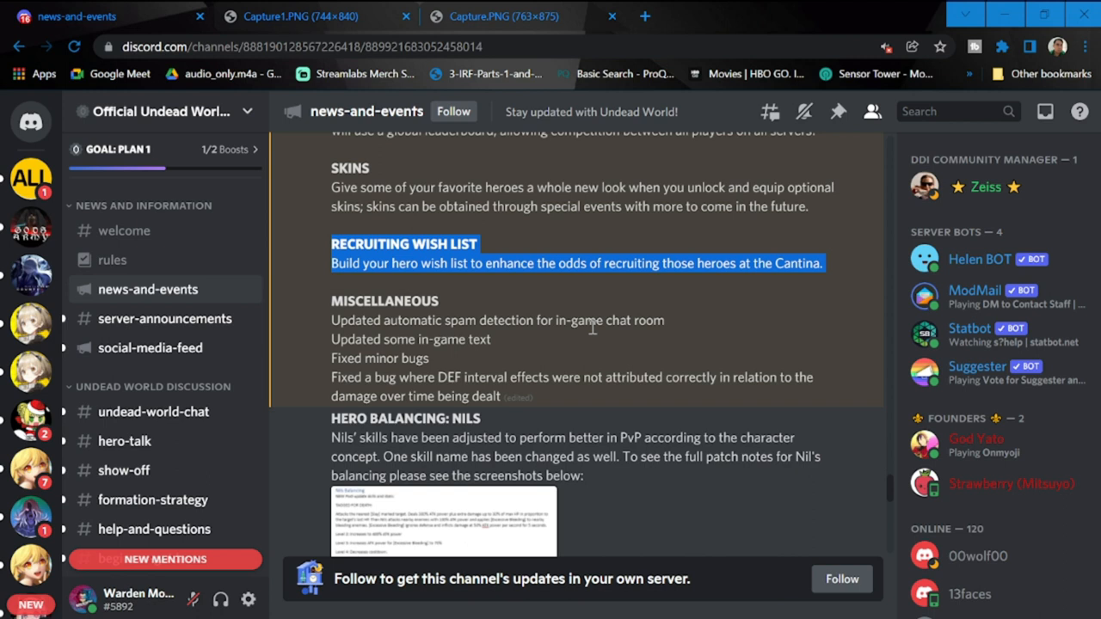
{"action": "mouse_move", "coordinate": [675, 316]}
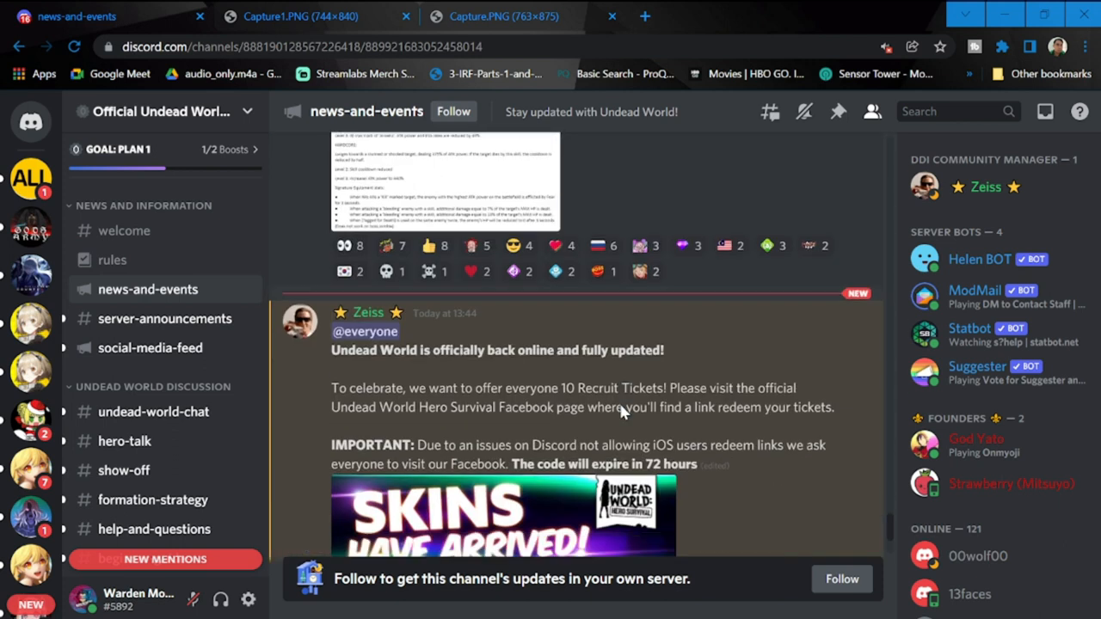
{"action": "scroll", "scroll_direction": "down", "scroll_amount": 3}
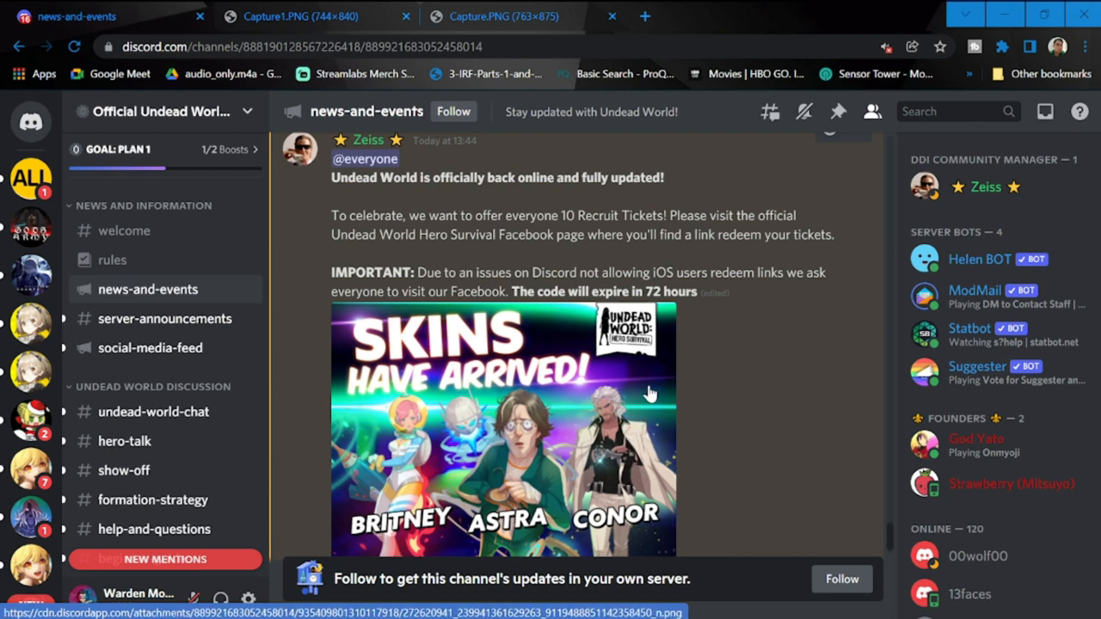
{"action": "scroll", "scroll_direction": "down", "scroll_amount": 3}
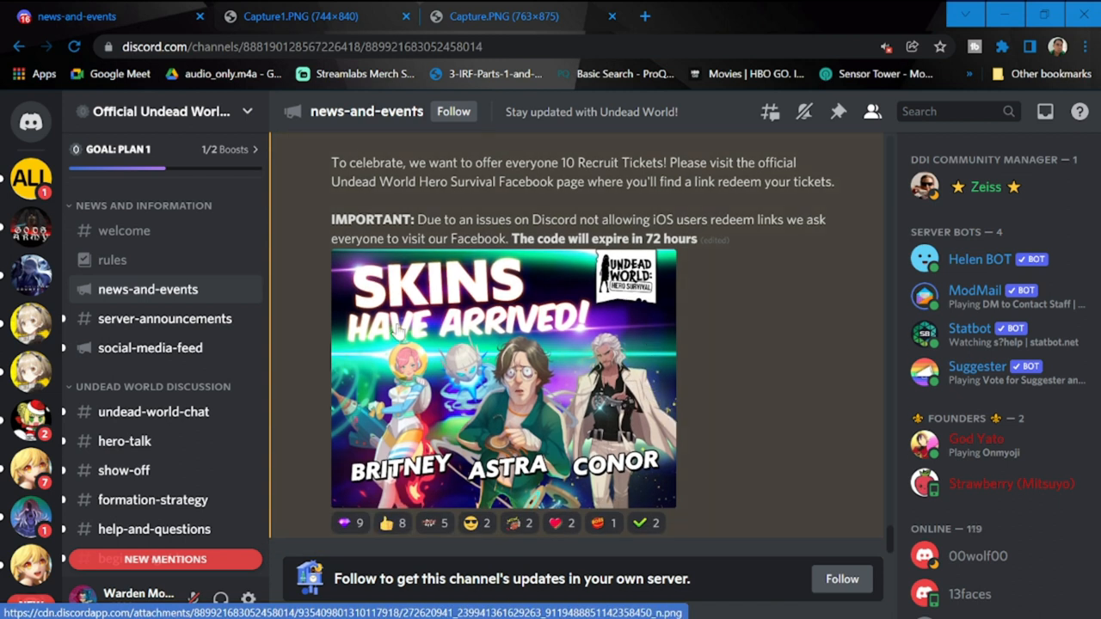
{"action": "mouse_move", "coordinate": [405, 434]}
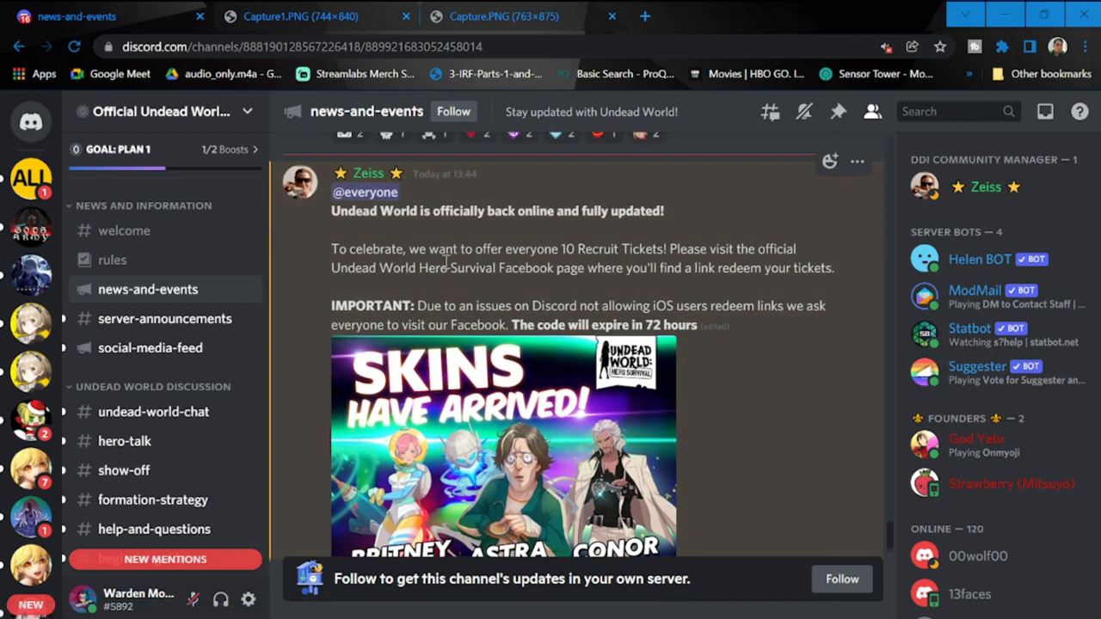
{"action": "mouse_move", "coordinate": [612, 252]}
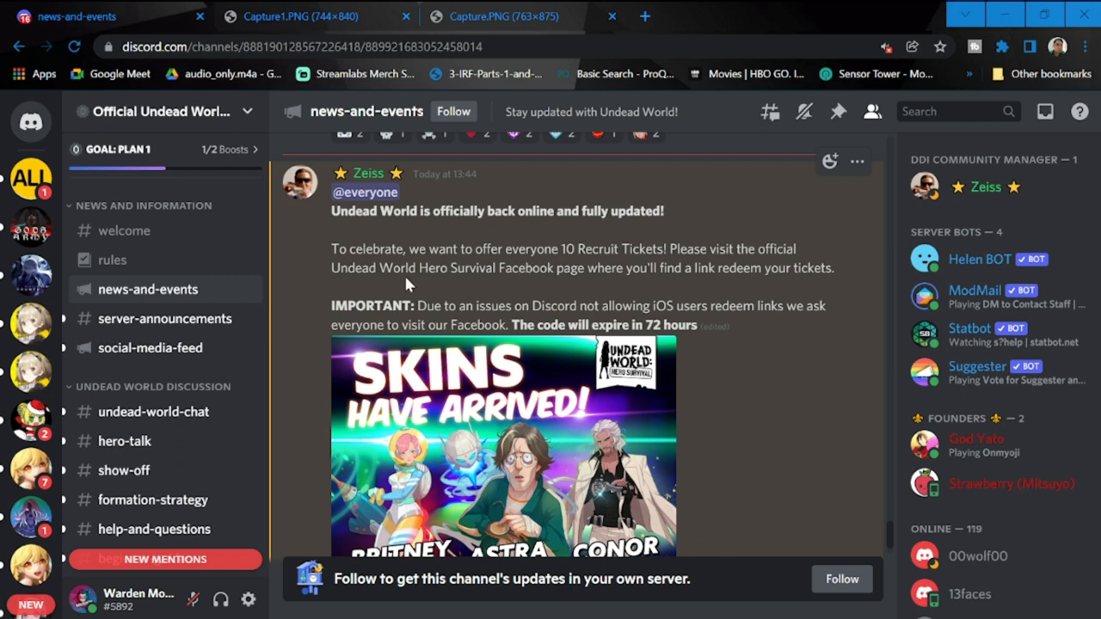
{"action": "mouse_move", "coordinate": [564, 291]}
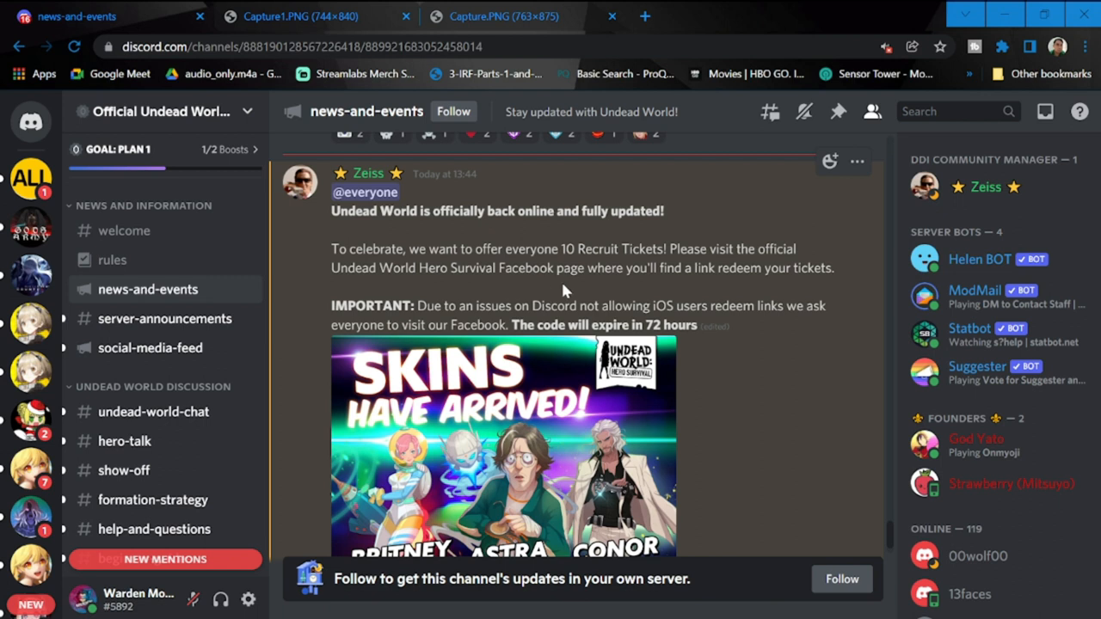
{"action": "mouse_move", "coordinate": [800, 299]}
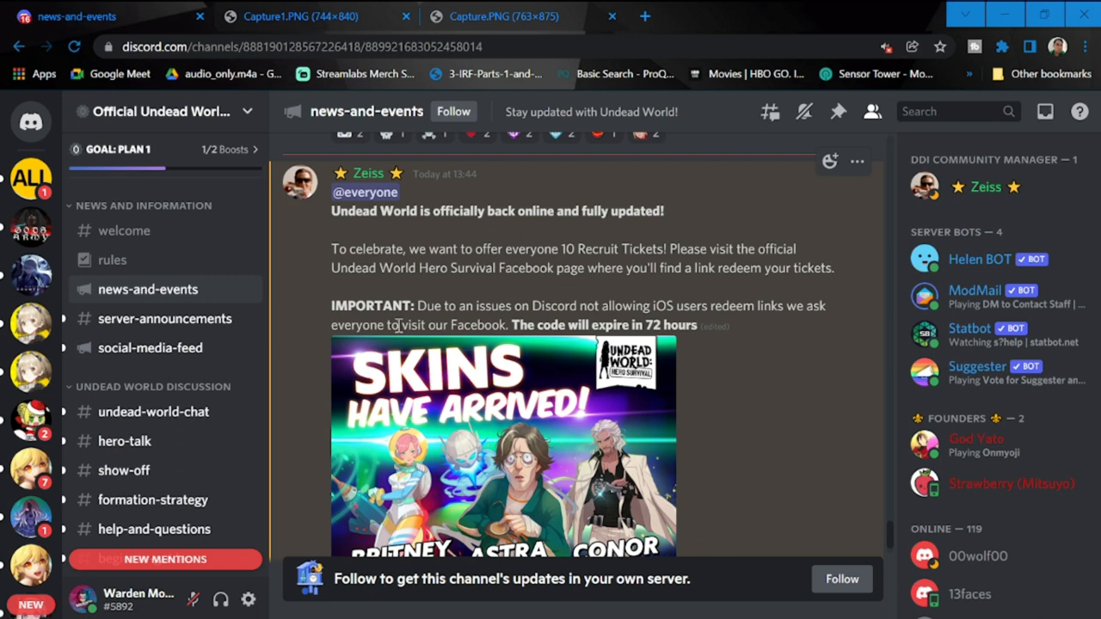
{"action": "mouse_move", "coordinate": [423, 311]}
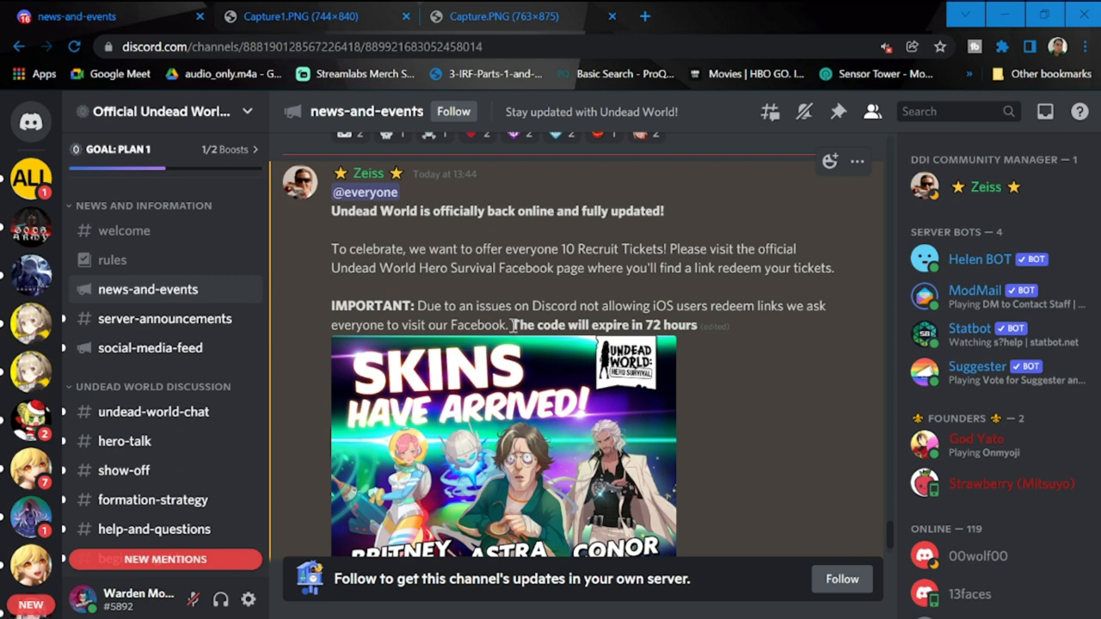
{"action": "mouse_move", "coordinate": [755, 403]}
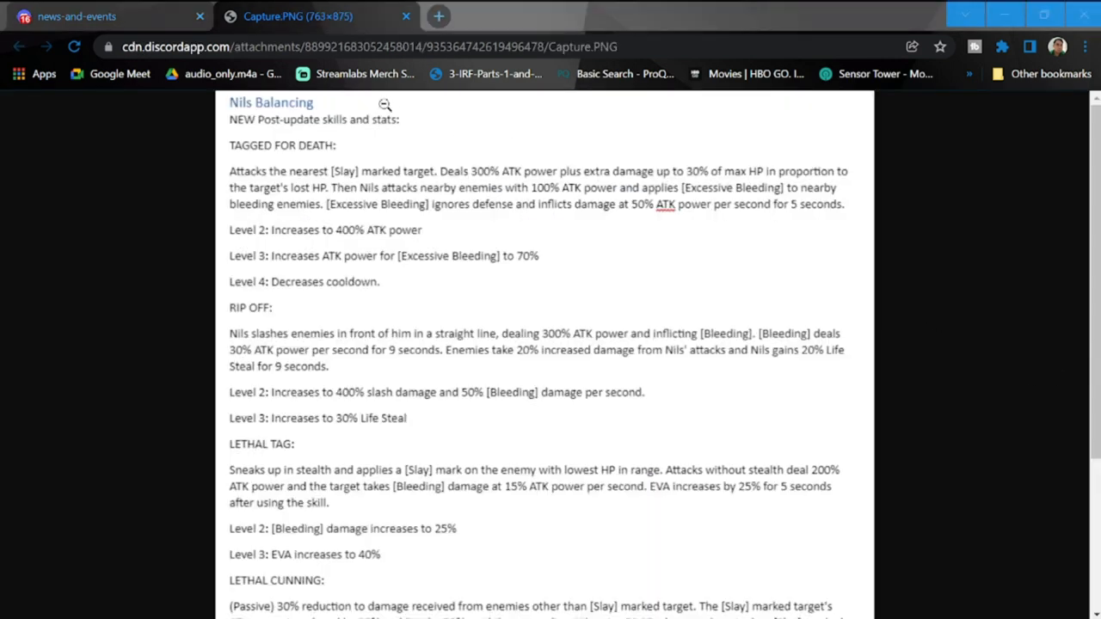
{"action": "mouse_move", "coordinate": [266, 162]}
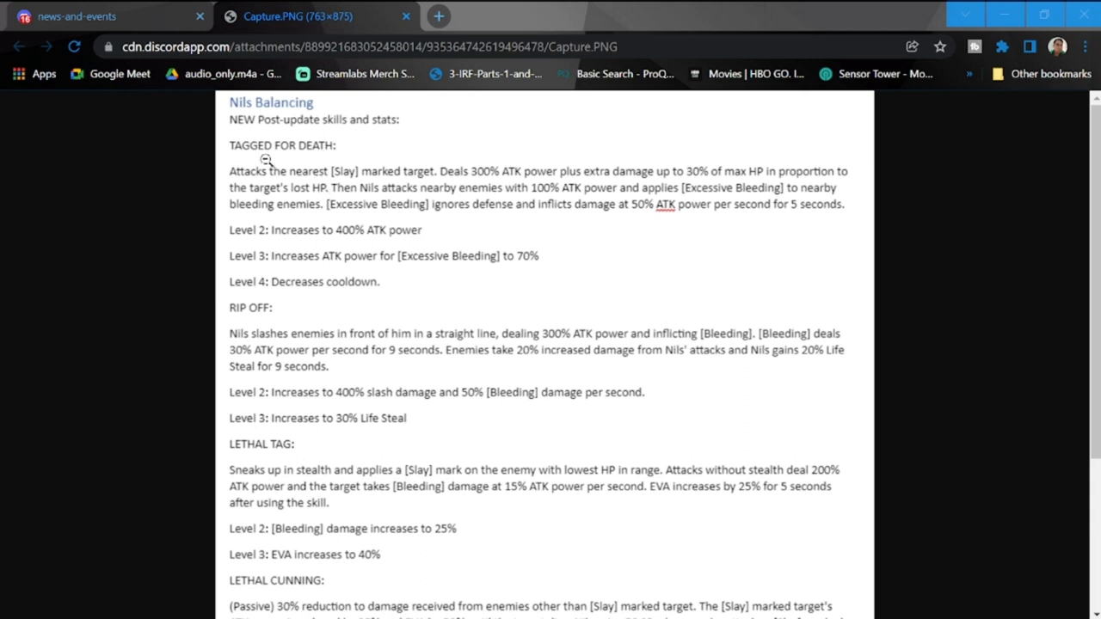
{"action": "mouse_move", "coordinate": [308, 214]}
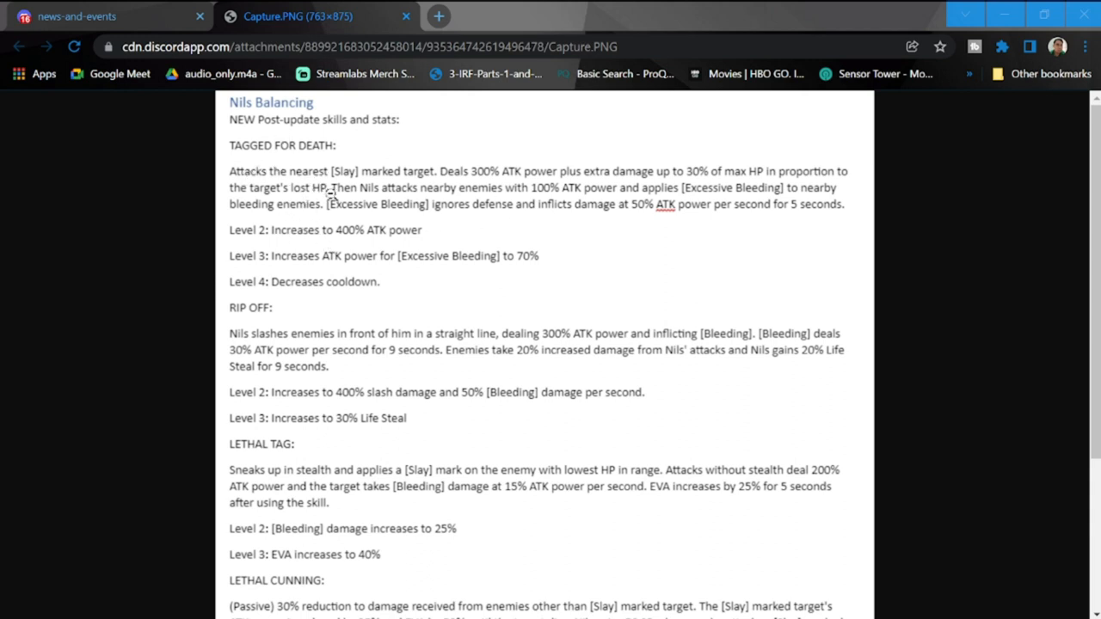
{"action": "mouse_move", "coordinate": [516, 181]}
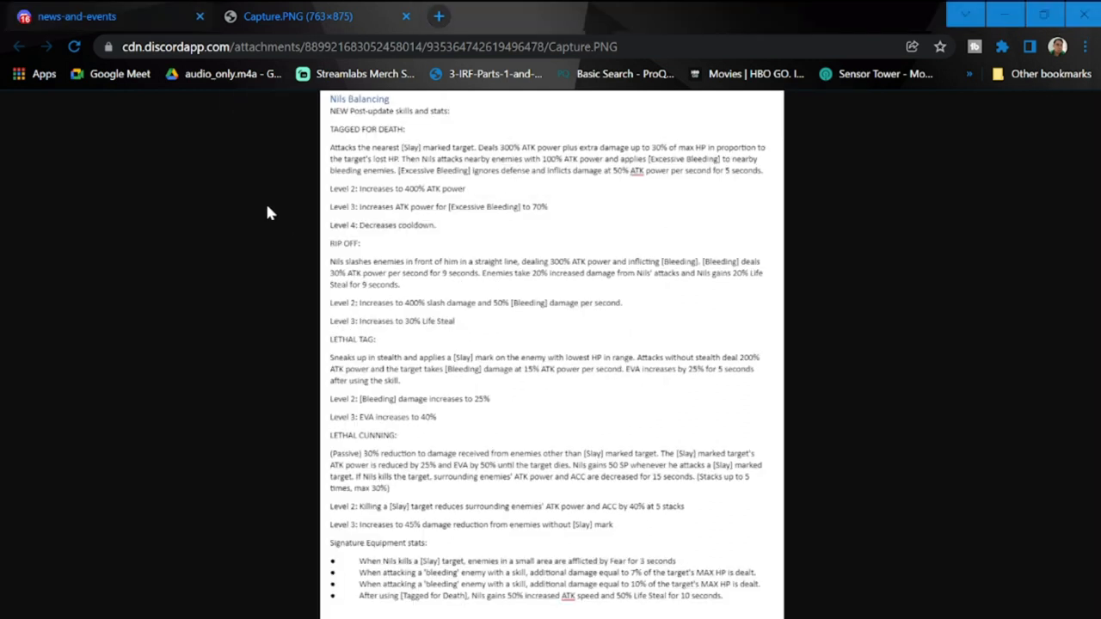
- Scroll the full-size Nils Balancing image to read his post-update skill stats
{"action": "scroll", "scroll_direction": "down", "scroll_amount": 3}
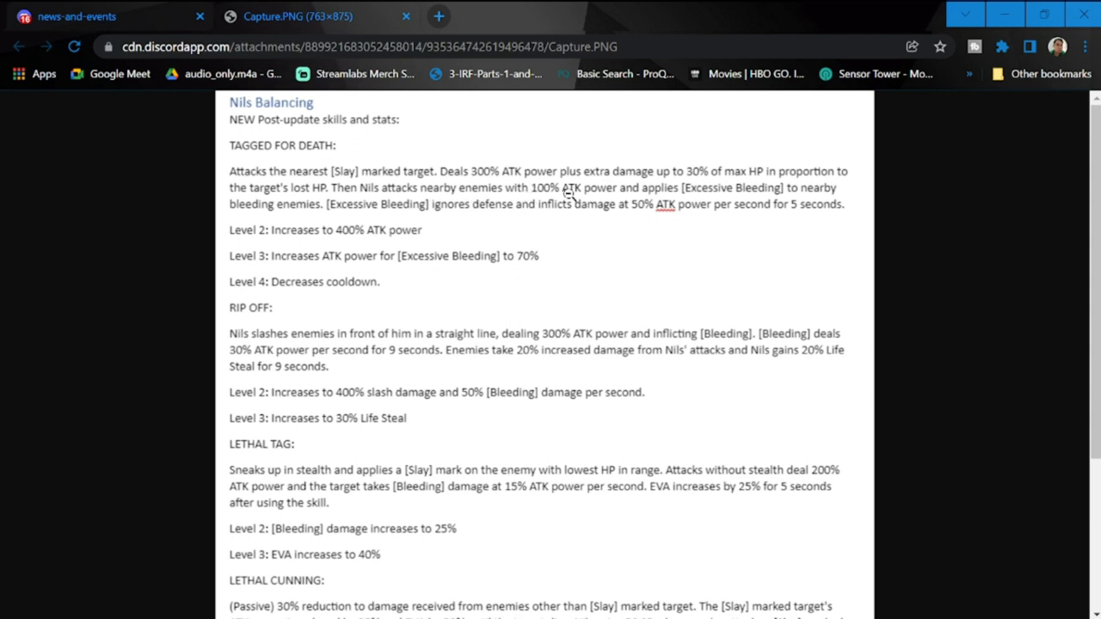
{"action": "mouse_move", "coordinate": [706, 201]}
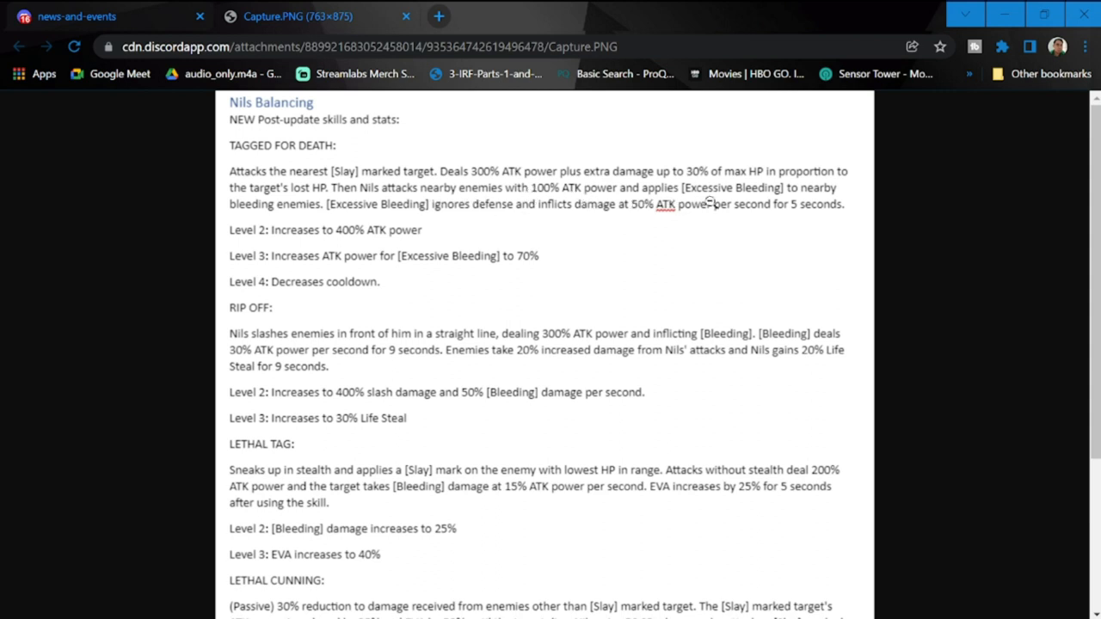
{"action": "mouse_move", "coordinate": [271, 234]}
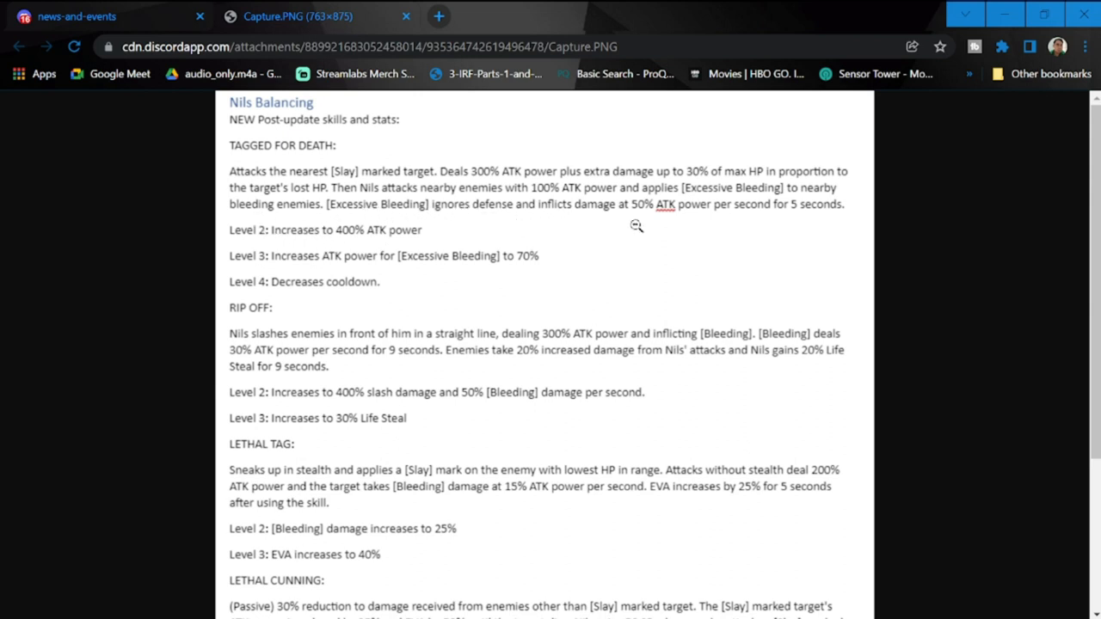
{"action": "mouse_move", "coordinate": [639, 231]}
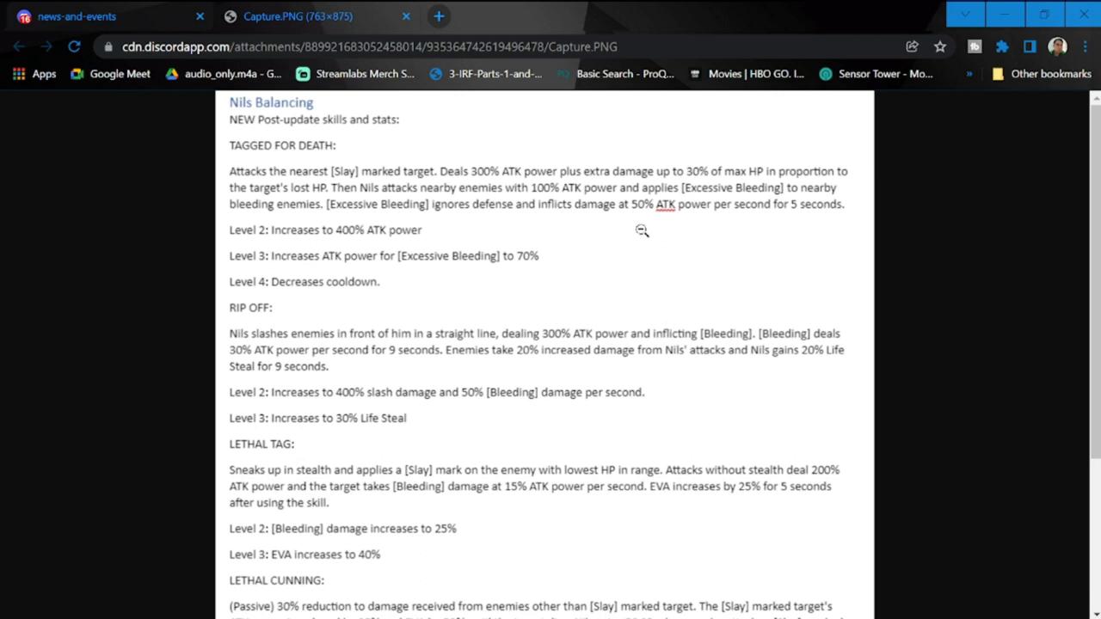
{"action": "mouse_move", "coordinate": [480, 148]}
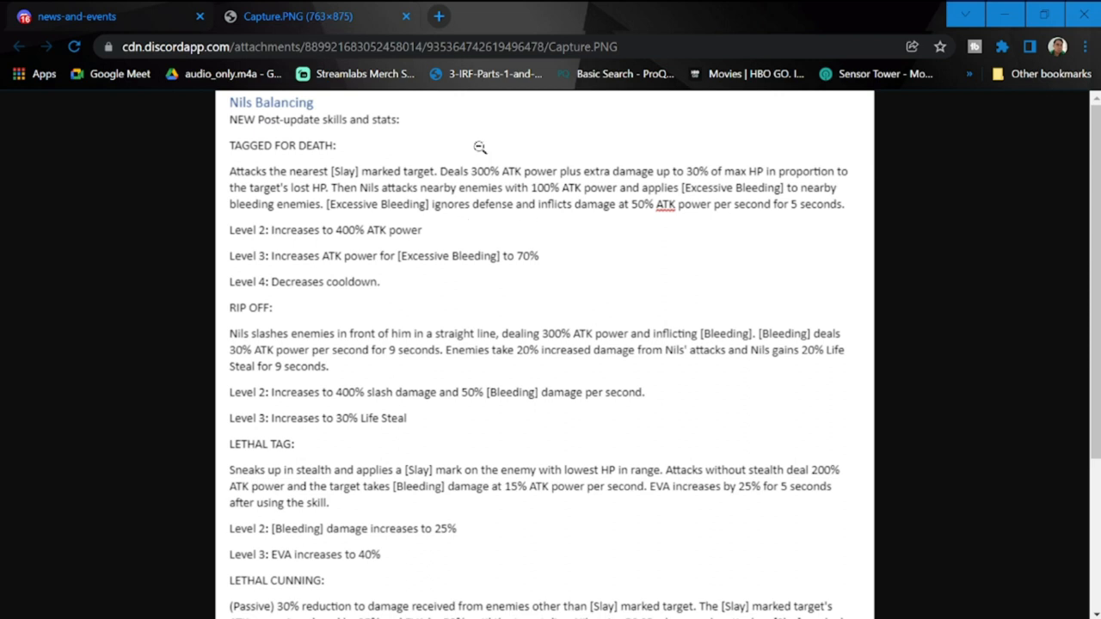
{"action": "mouse_move", "coordinate": [645, 246]}
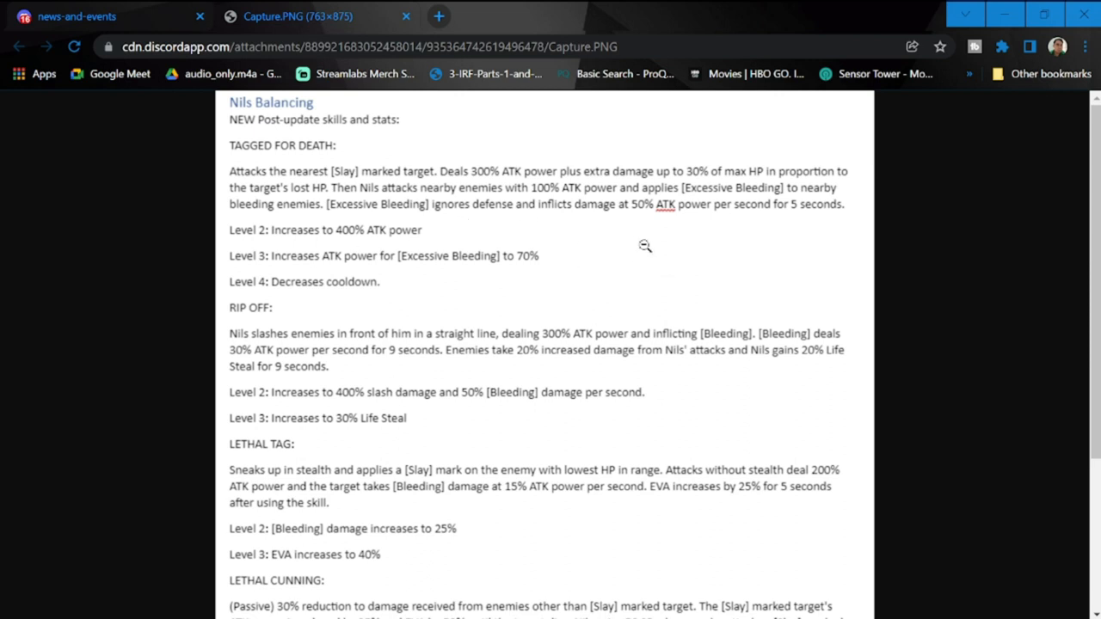
{"action": "mouse_move", "coordinate": [335, 186]}
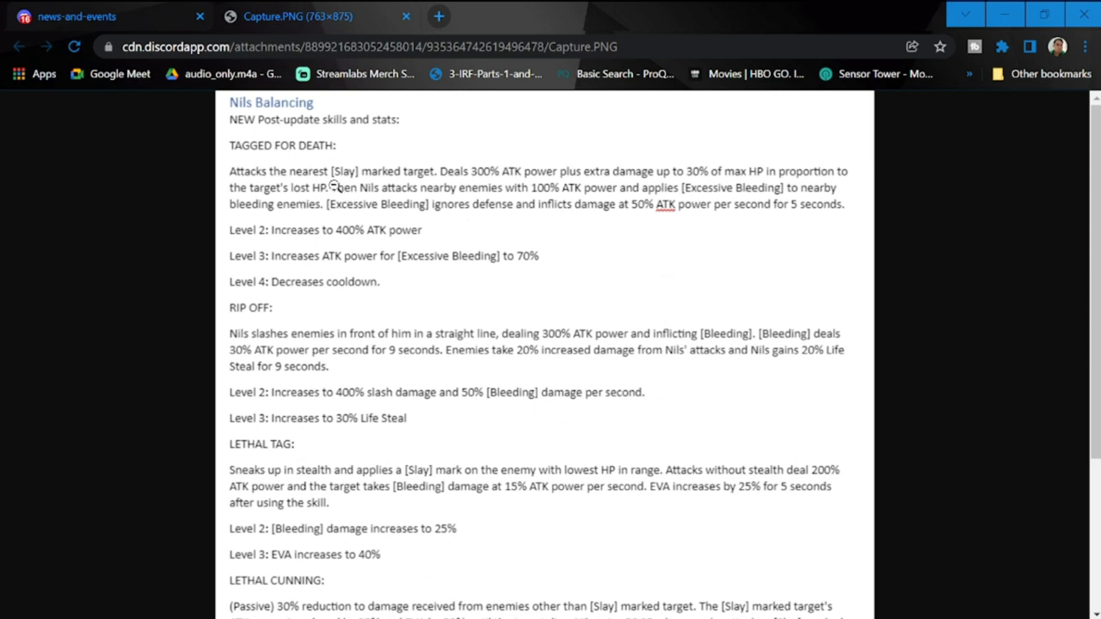
{"action": "mouse_move", "coordinate": [564, 214]}
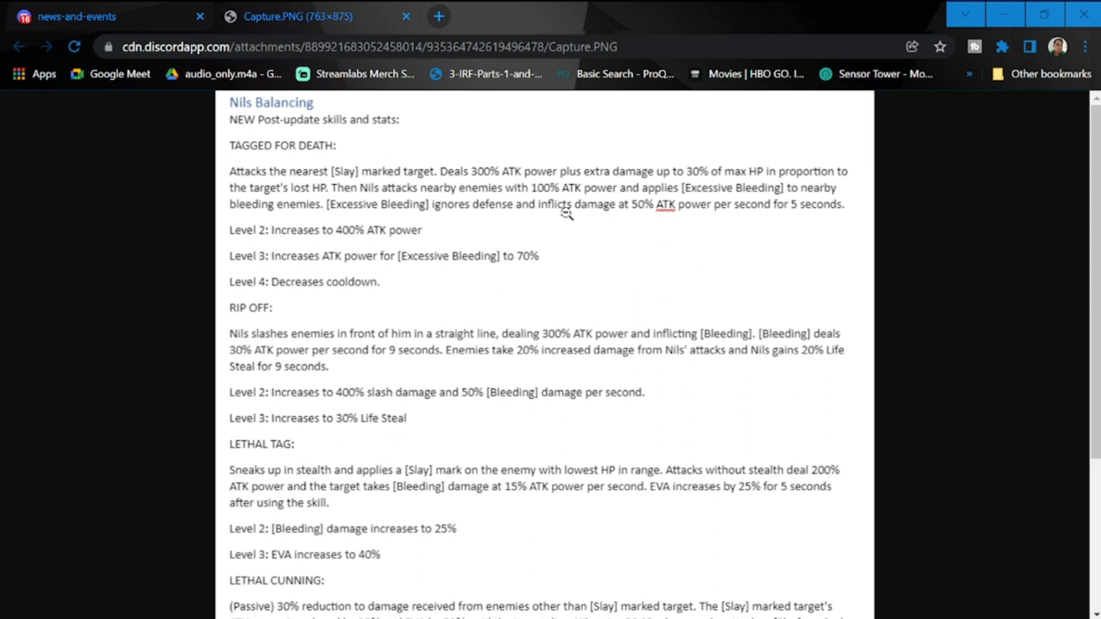
{"action": "mouse_move", "coordinate": [626, 211]}
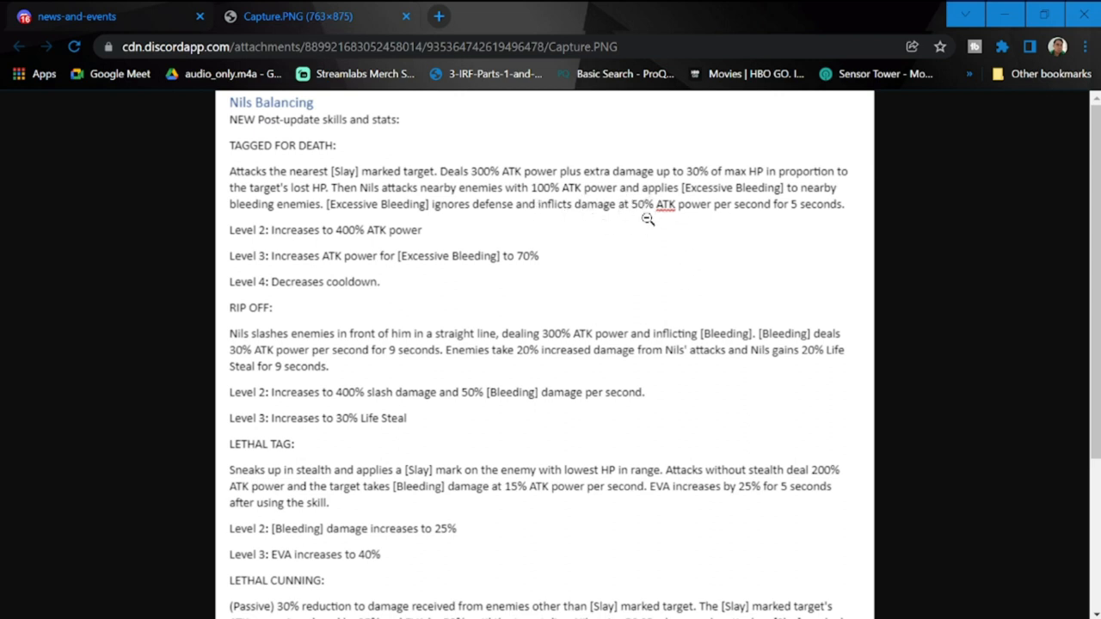
{"action": "mouse_move", "coordinate": [755, 210]}
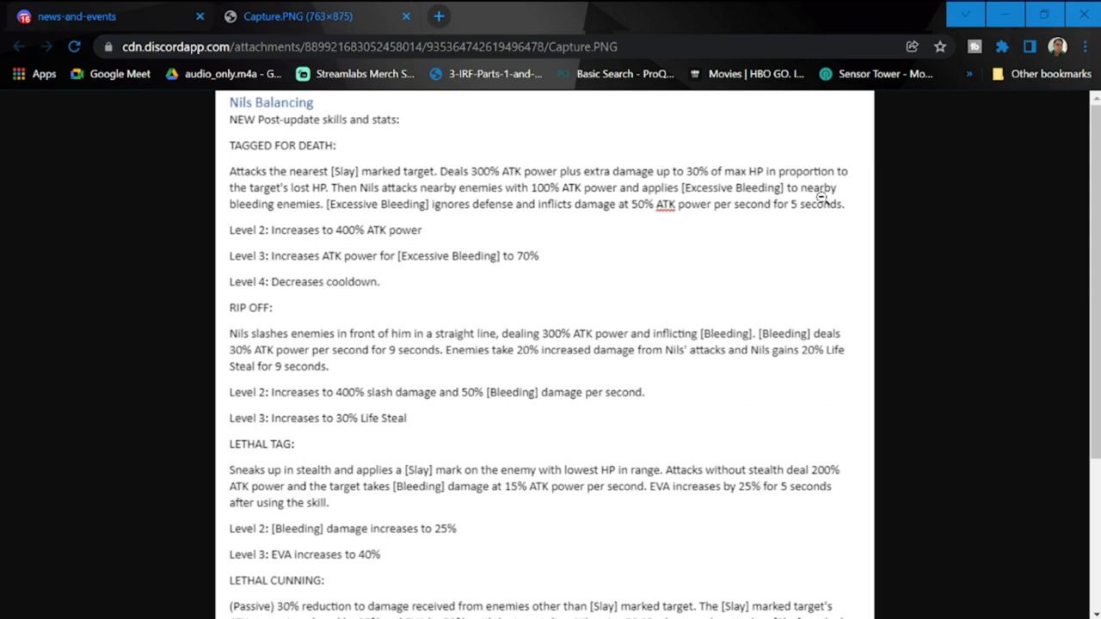
{"action": "mouse_move", "coordinate": [337, 283]}
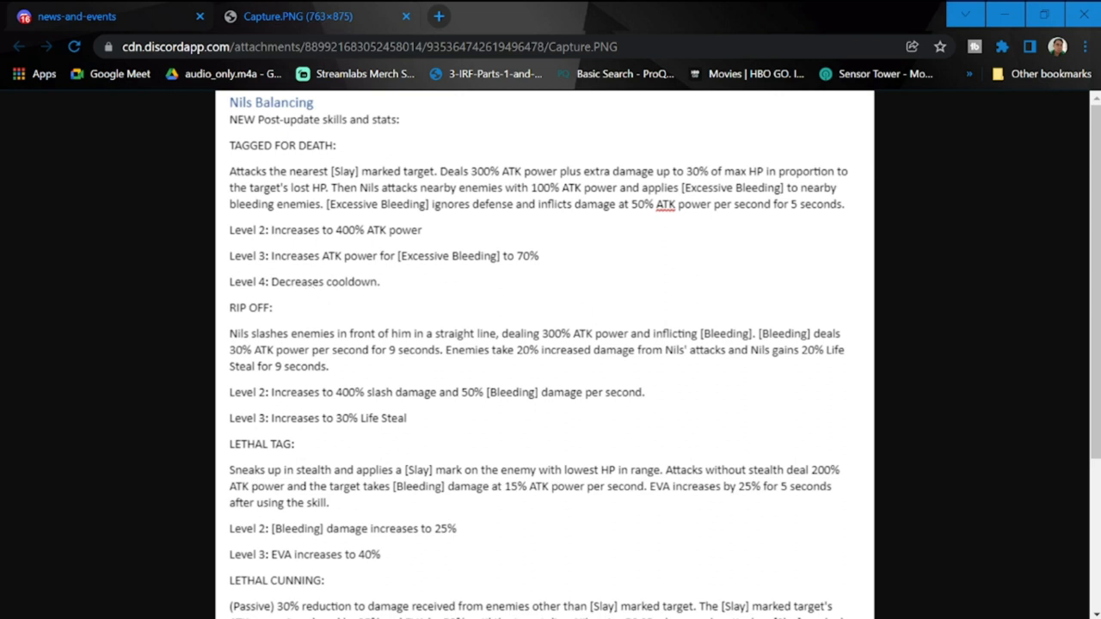
{"action": "mouse_move", "coordinate": [341, 299]}
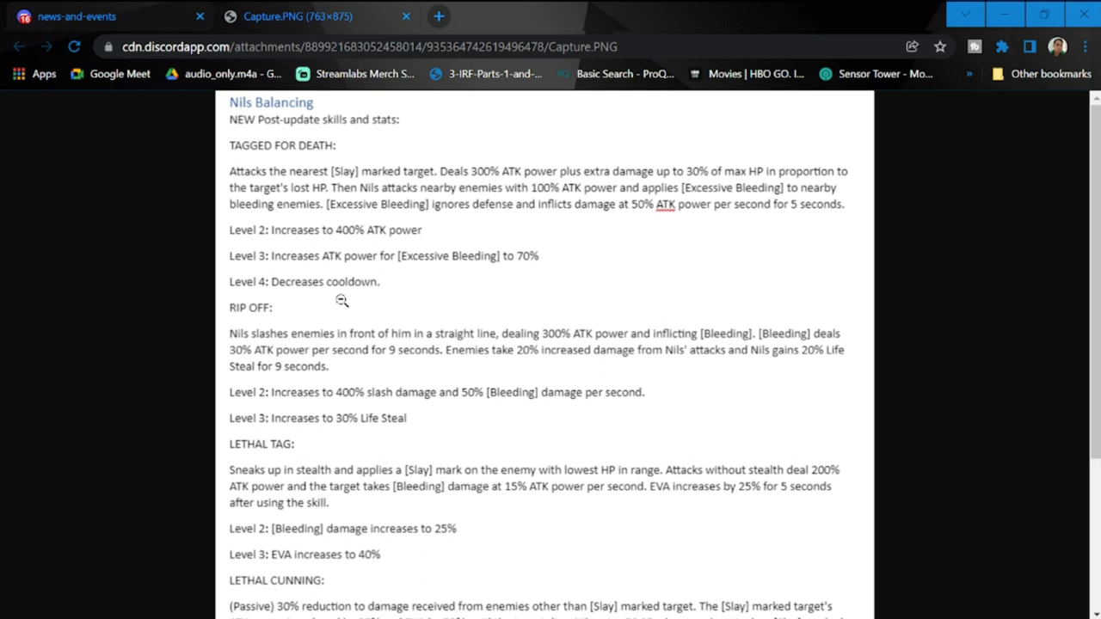
{"action": "mouse_move", "coordinate": [220, 280]}
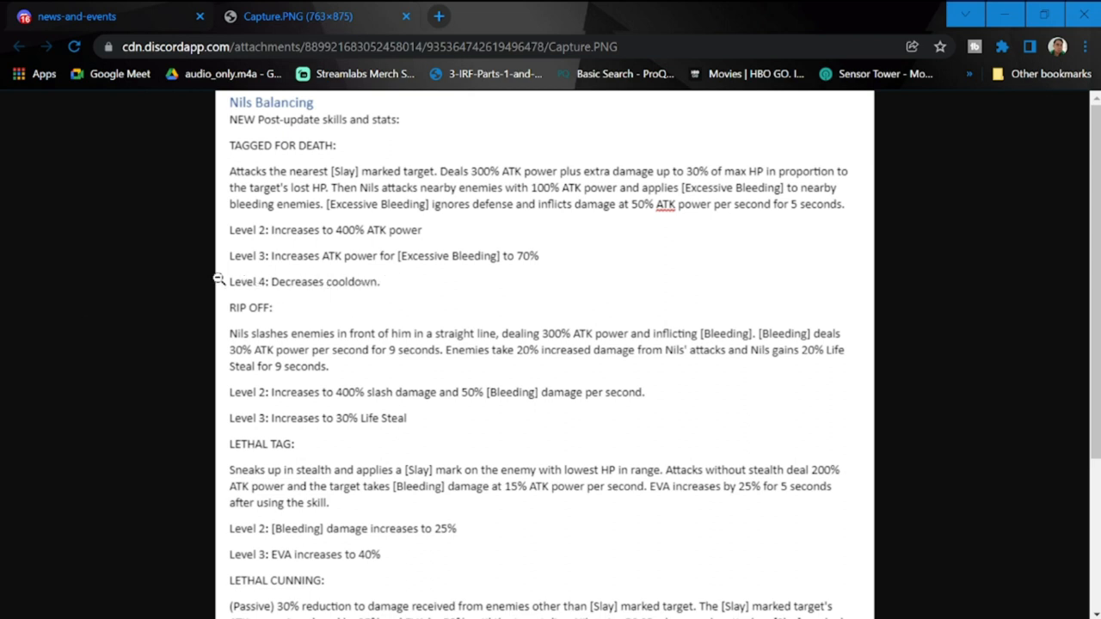
{"action": "mouse_move", "coordinate": [385, 296]}
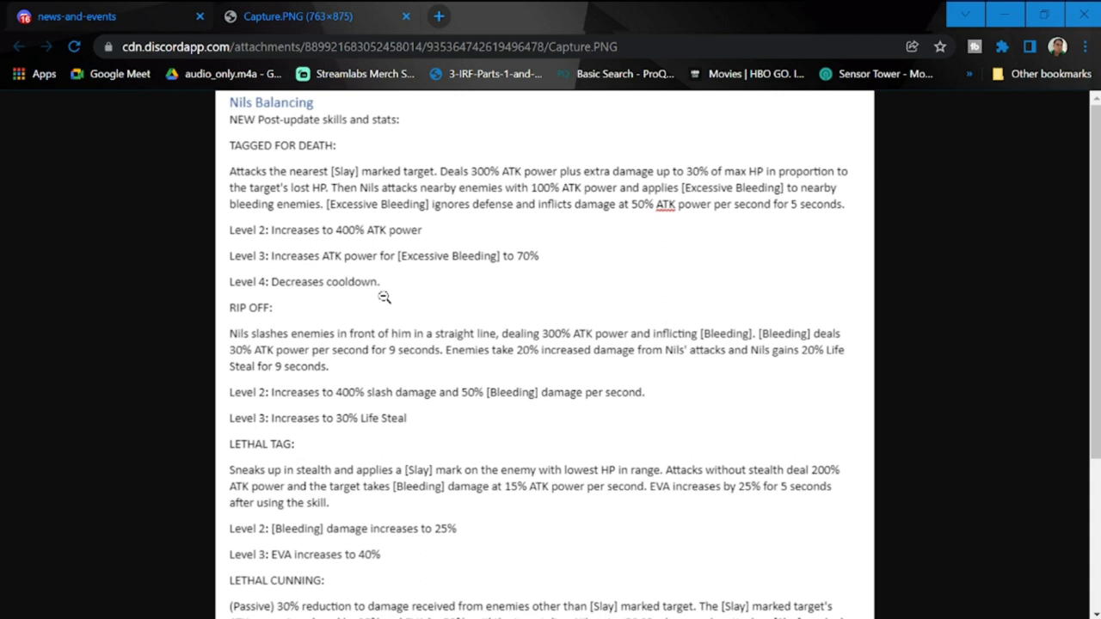
{"action": "mouse_move", "coordinate": [424, 282]}
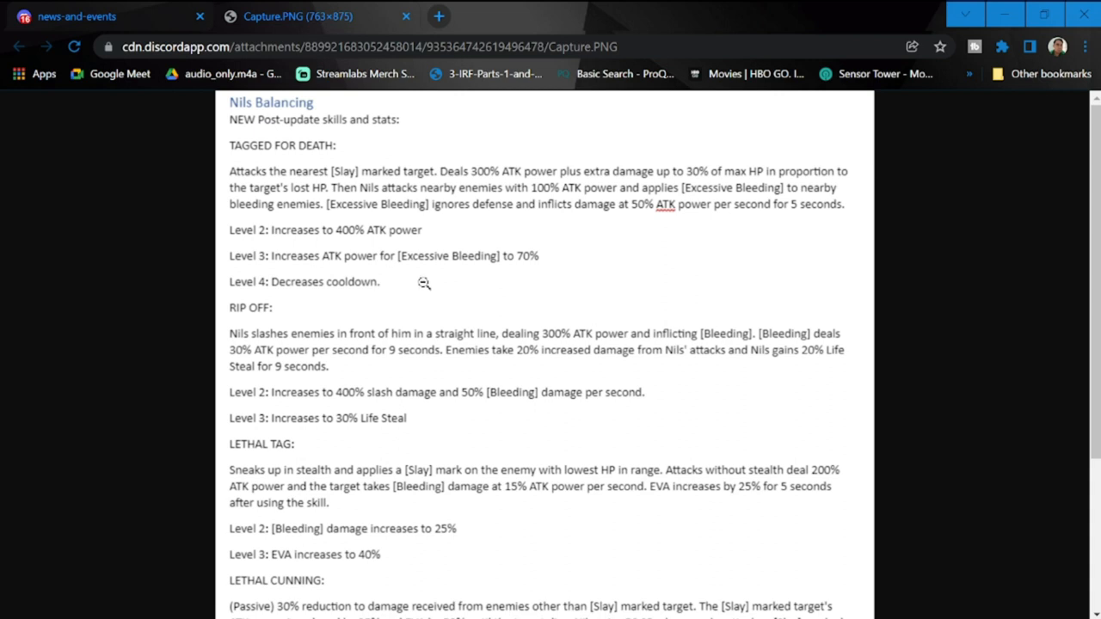
{"action": "scroll", "scroll_direction": "down", "scroll_amount": 3}
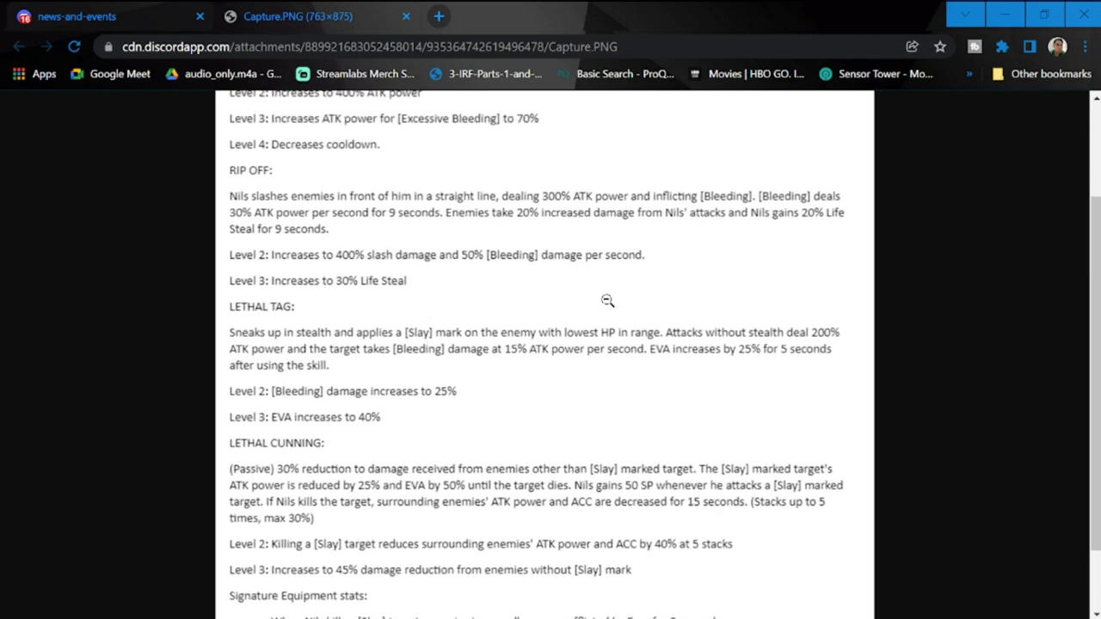
{"action": "mouse_move", "coordinate": [231, 212]}
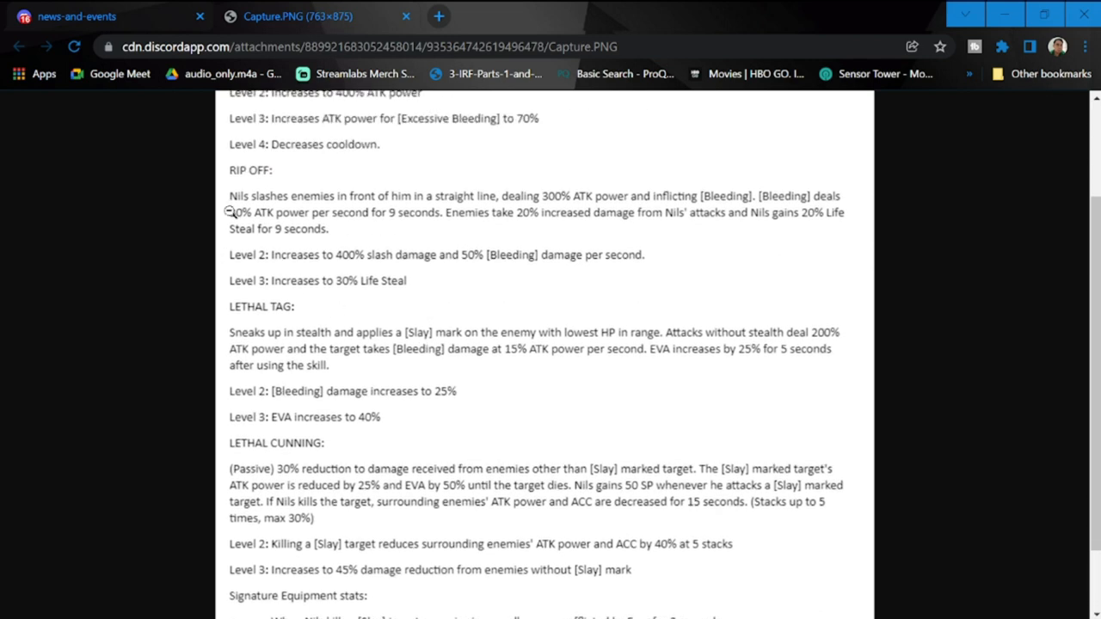
{"action": "mouse_move", "coordinate": [444, 206]}
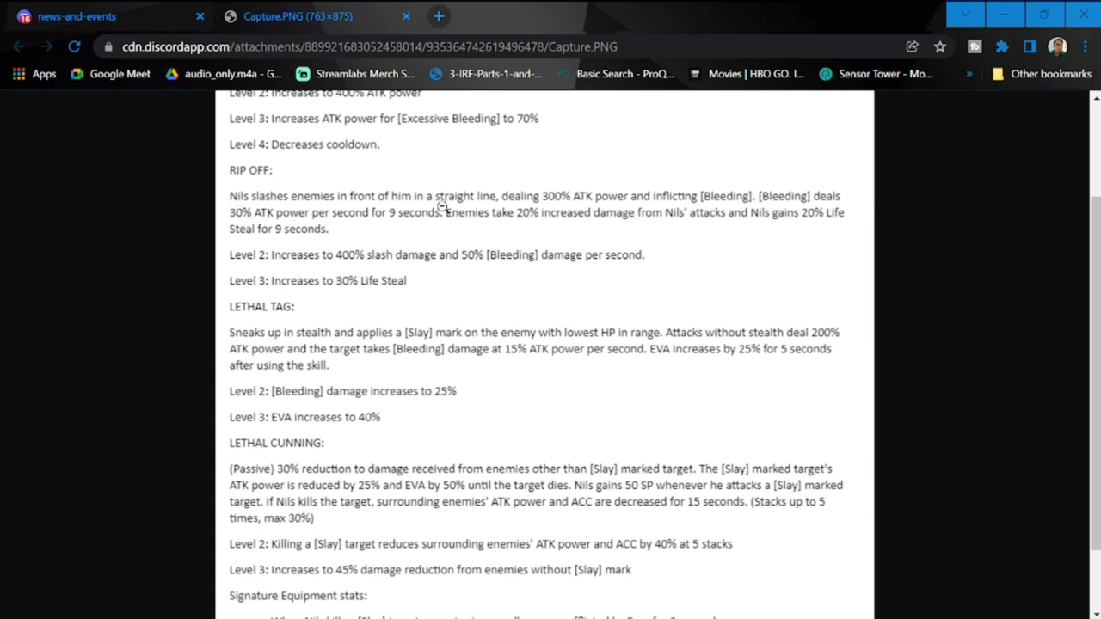
{"action": "mouse_move", "coordinate": [458, 229]}
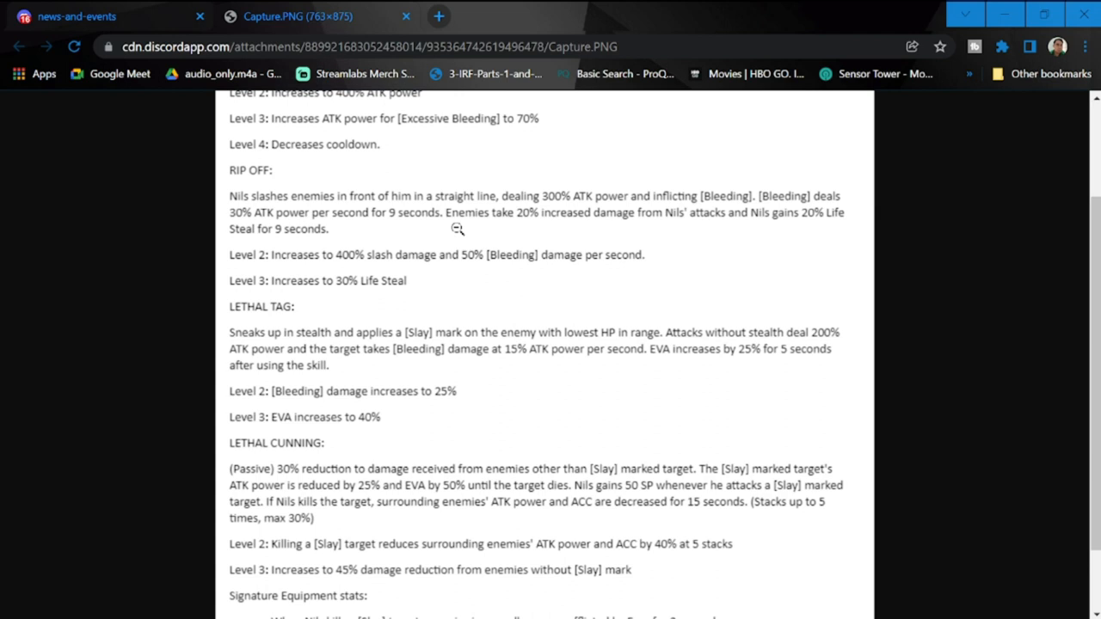
{"action": "mouse_move", "coordinate": [571, 232]}
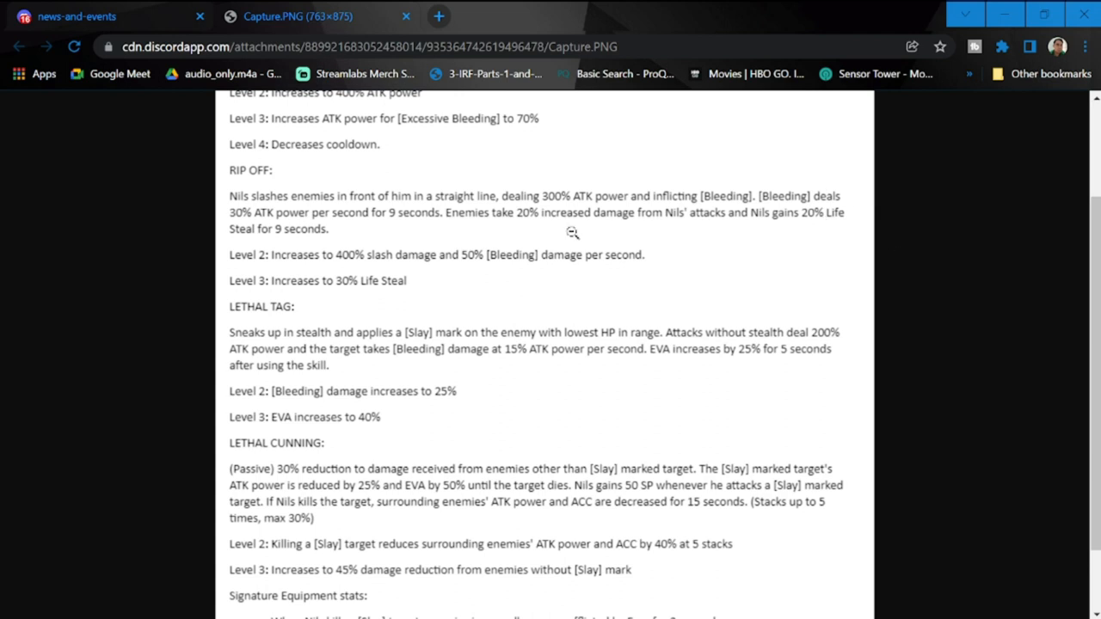
{"action": "mouse_move", "coordinate": [296, 250]}
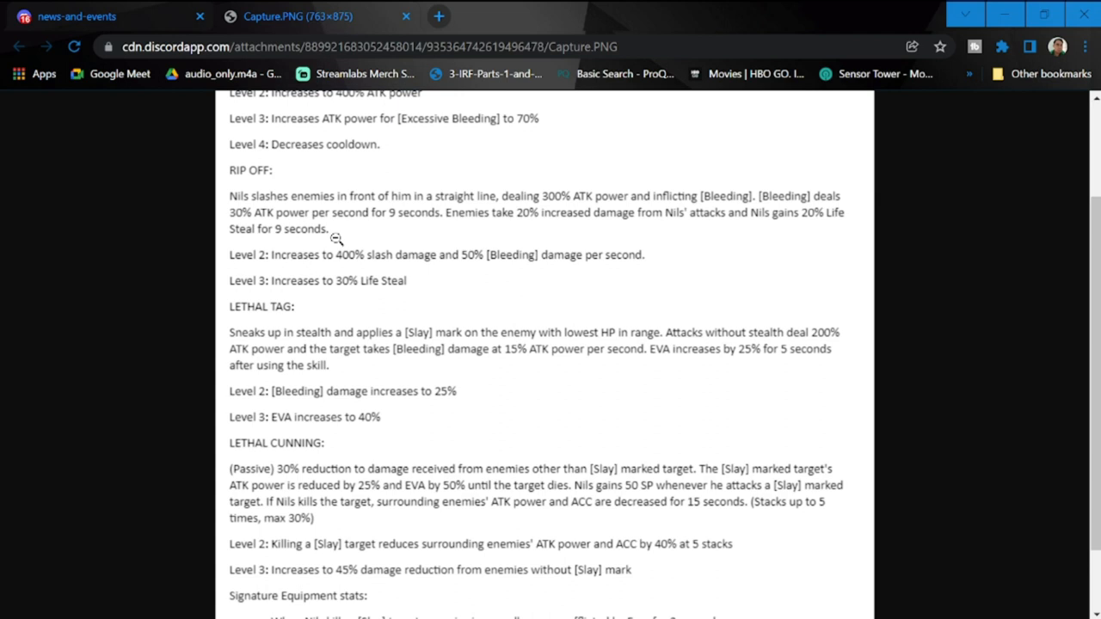
{"action": "mouse_move", "coordinate": [464, 237]}
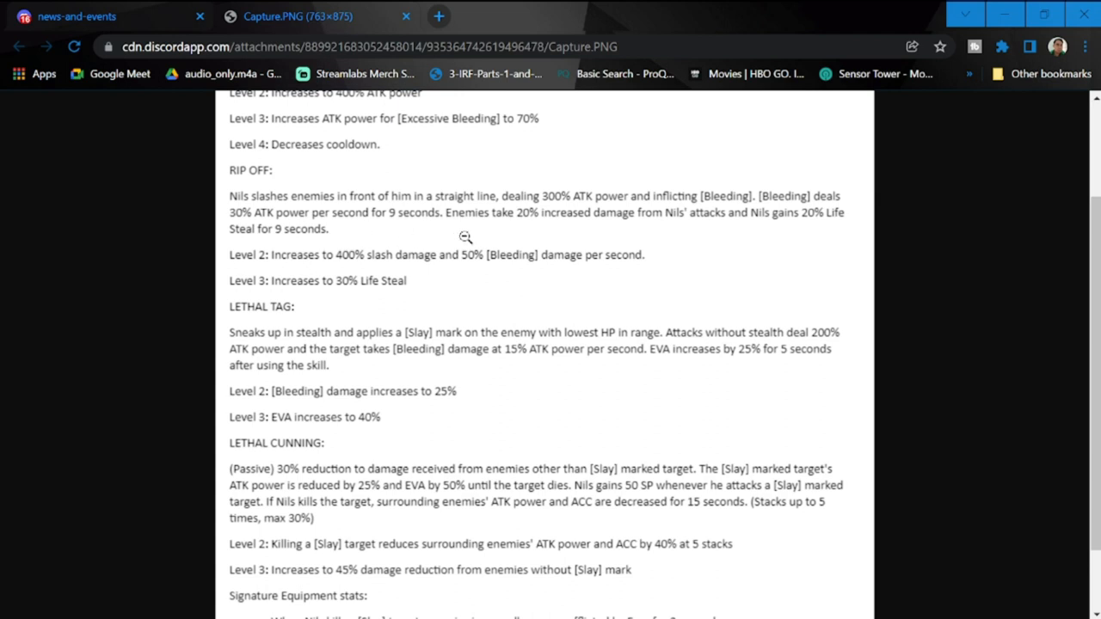
{"action": "mouse_move", "coordinate": [724, 244]}
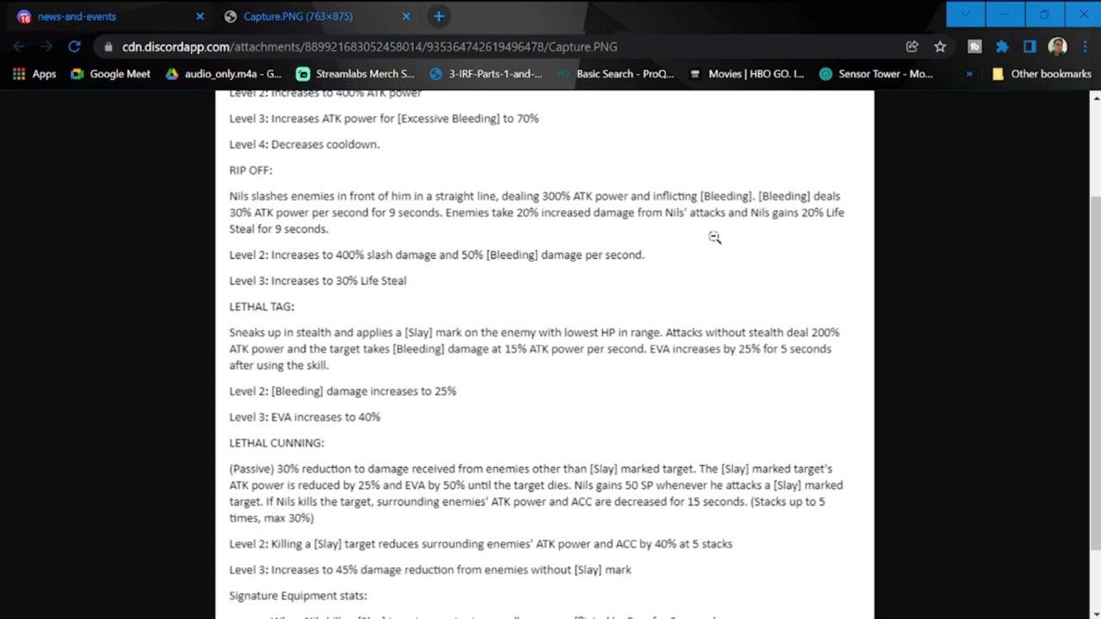
{"action": "mouse_move", "coordinate": [591, 248]}
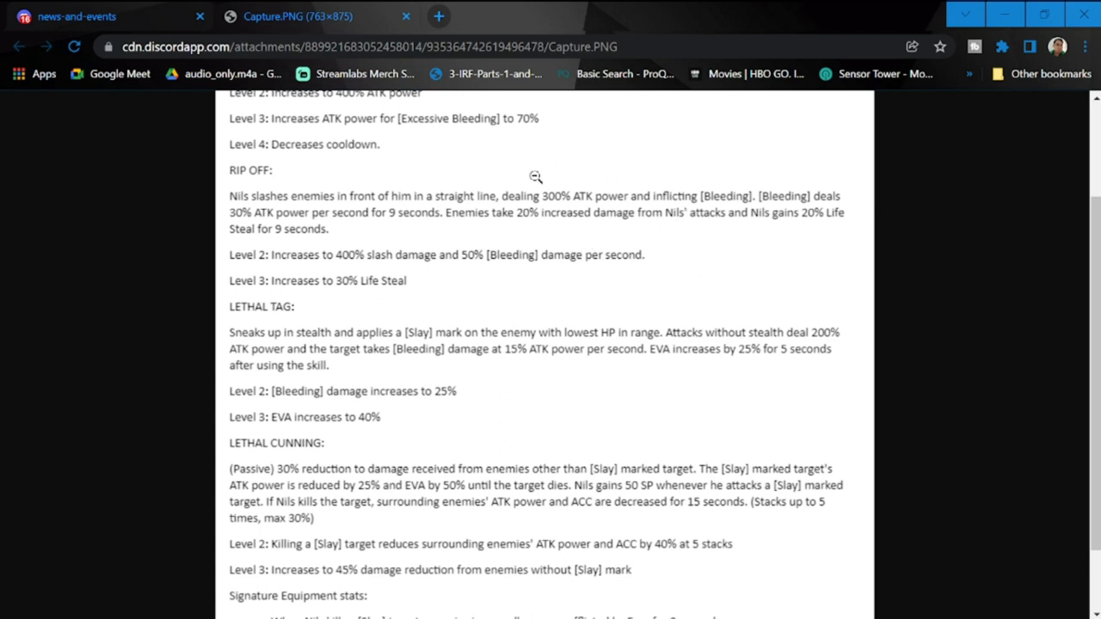
{"action": "mouse_move", "coordinate": [566, 207]}
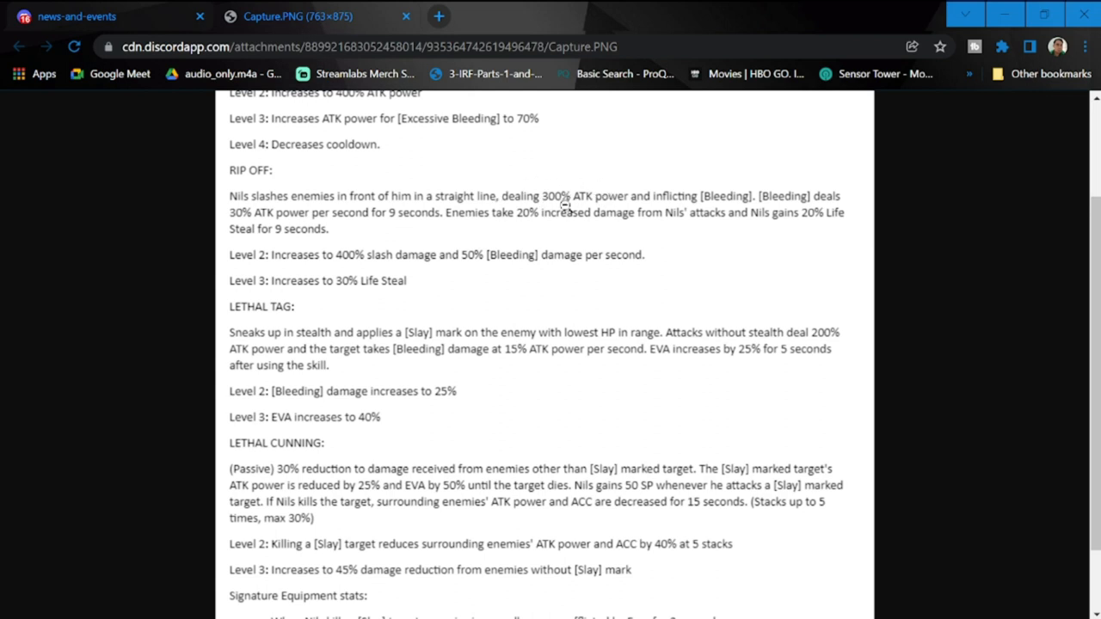
{"action": "mouse_move", "coordinate": [564, 206]}
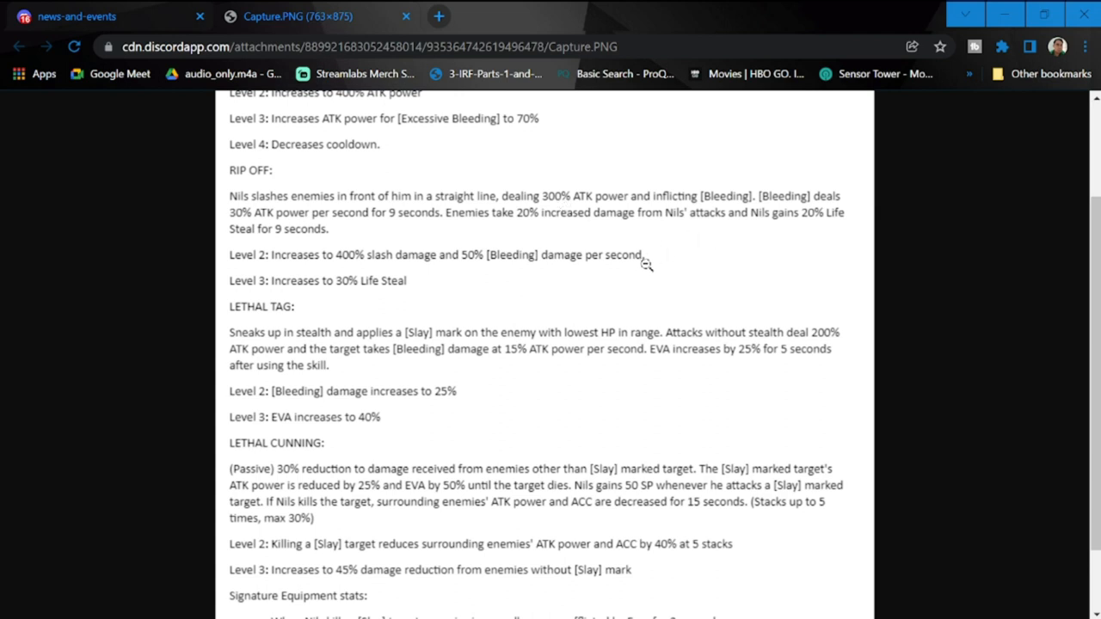
{"action": "mouse_move", "coordinate": [252, 219]}
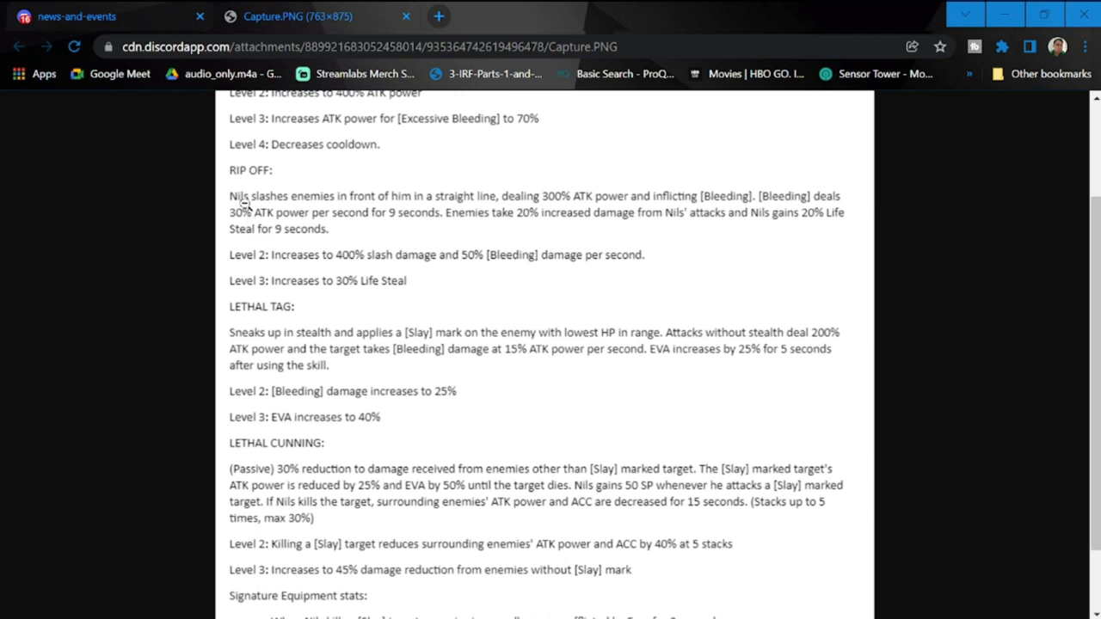
{"action": "mouse_move", "coordinate": [387, 273]}
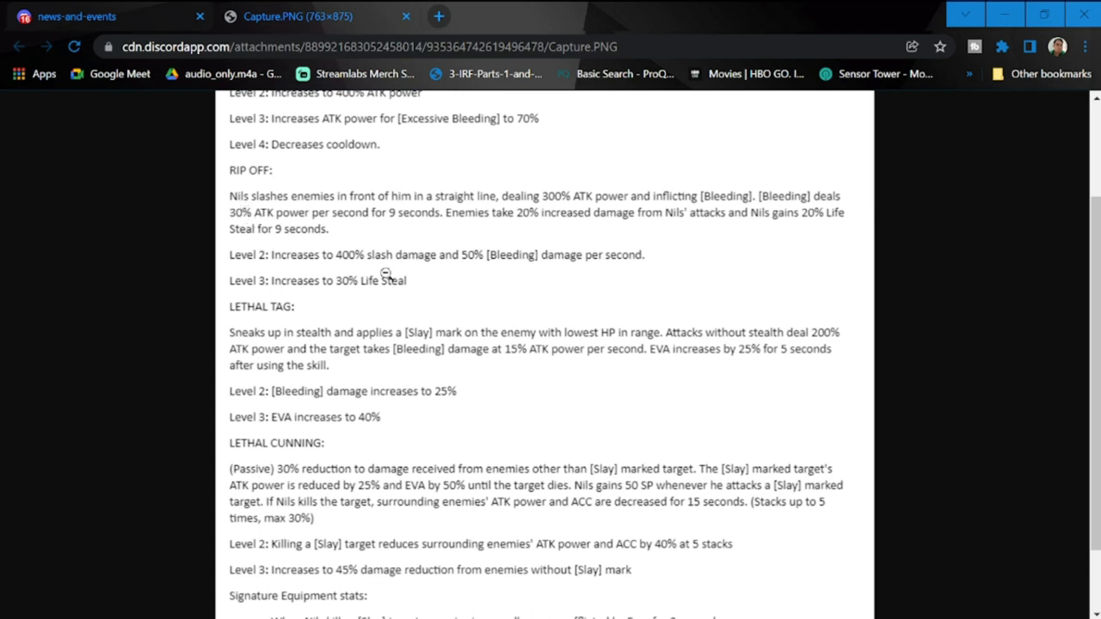
{"action": "mouse_move", "coordinate": [513, 218]}
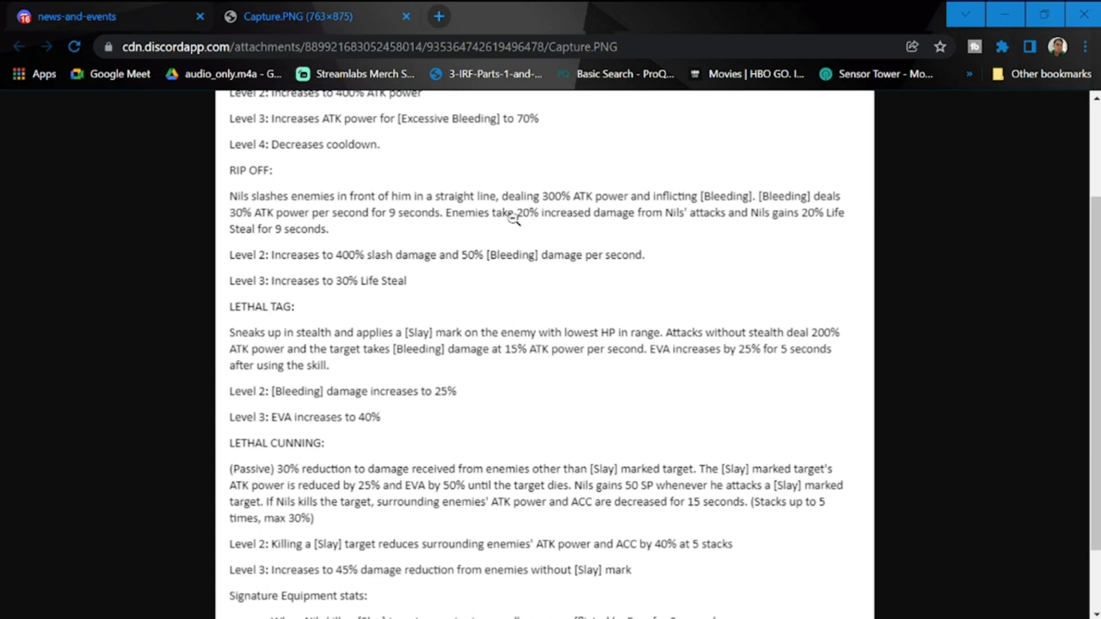
{"action": "mouse_move", "coordinate": [832, 229]}
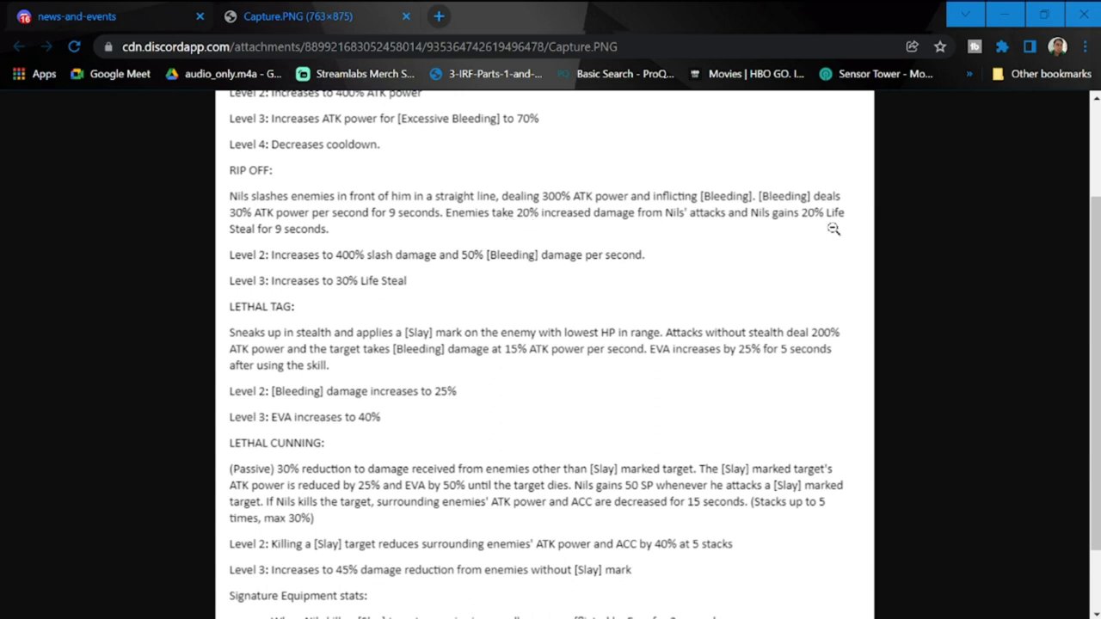
{"action": "mouse_move", "coordinate": [650, 283]}
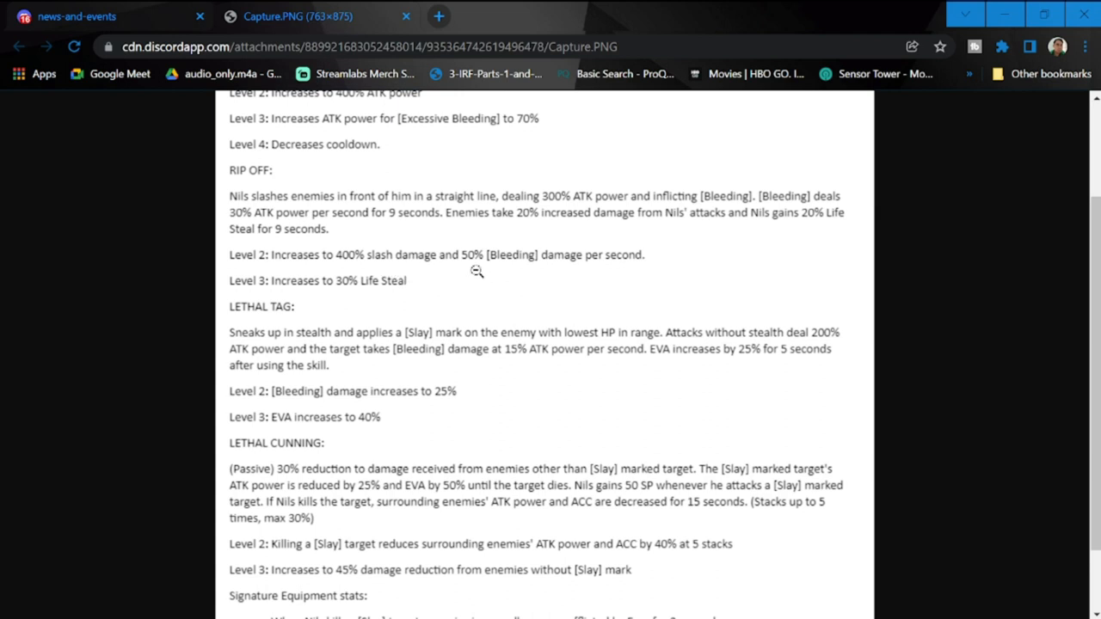
{"action": "mouse_move", "coordinate": [437, 213]}
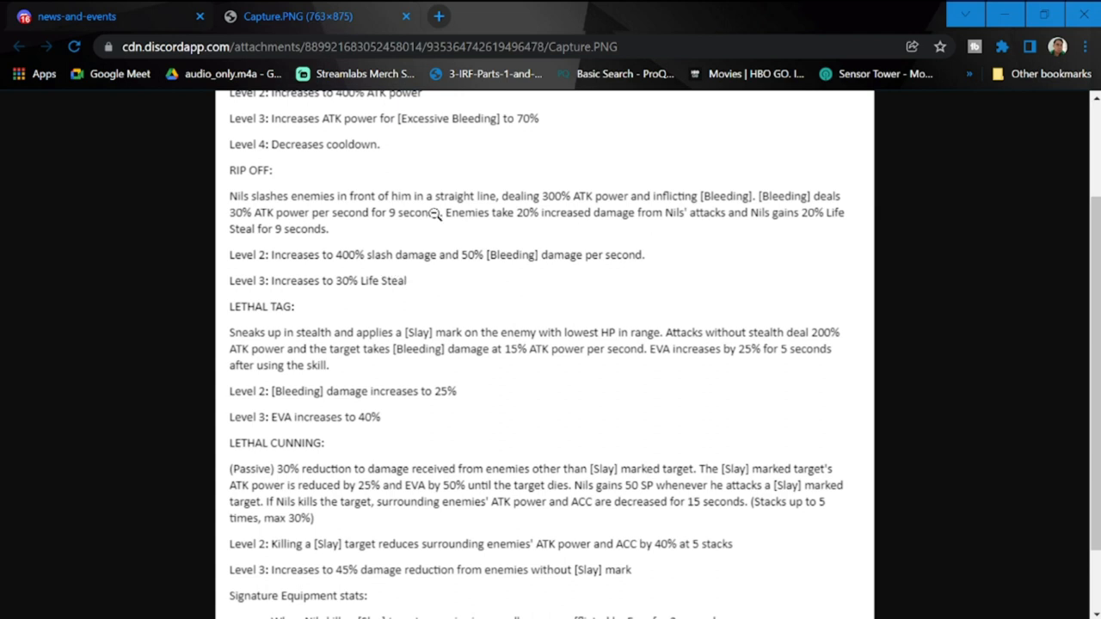
{"action": "mouse_move", "coordinate": [193, 261]}
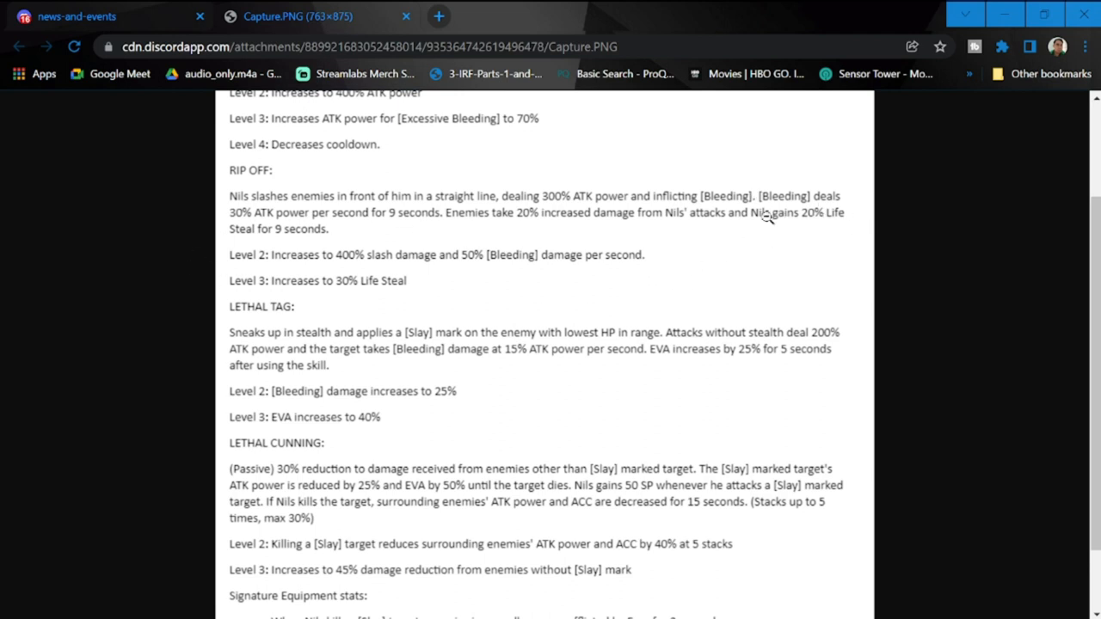
{"action": "mouse_move", "coordinate": [382, 303]}
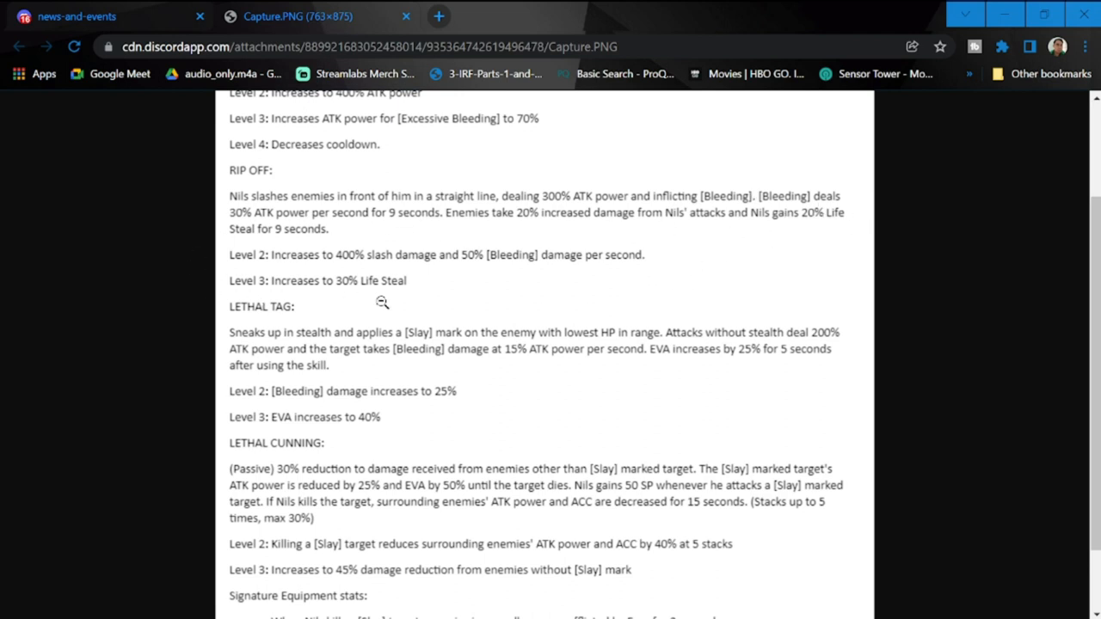
{"action": "mouse_move", "coordinate": [332, 290]}
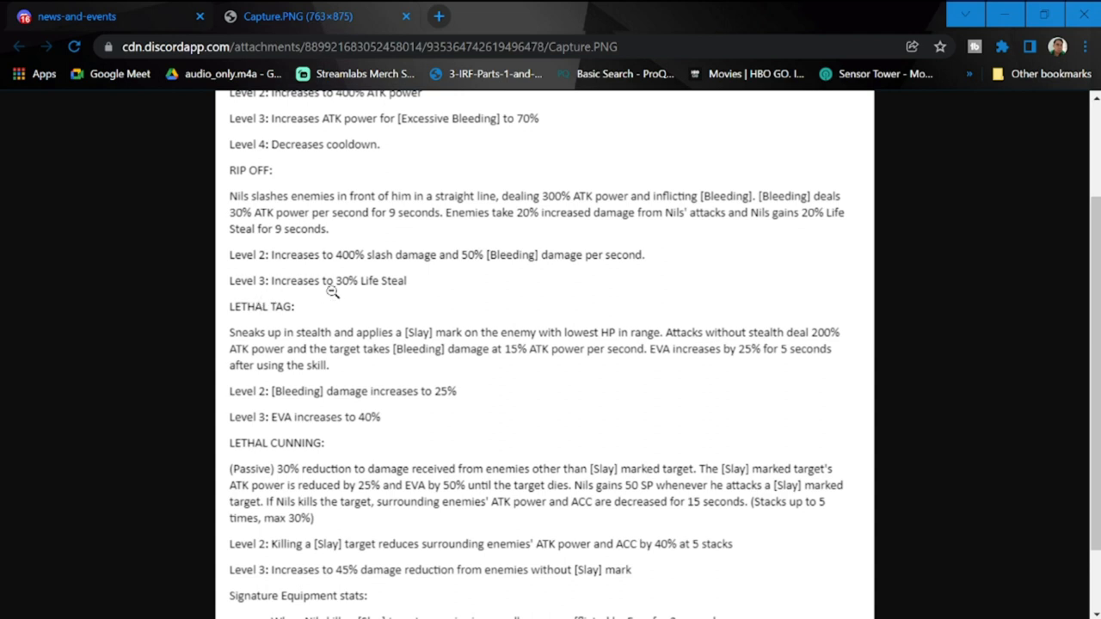
{"action": "mouse_move", "coordinate": [361, 293]}
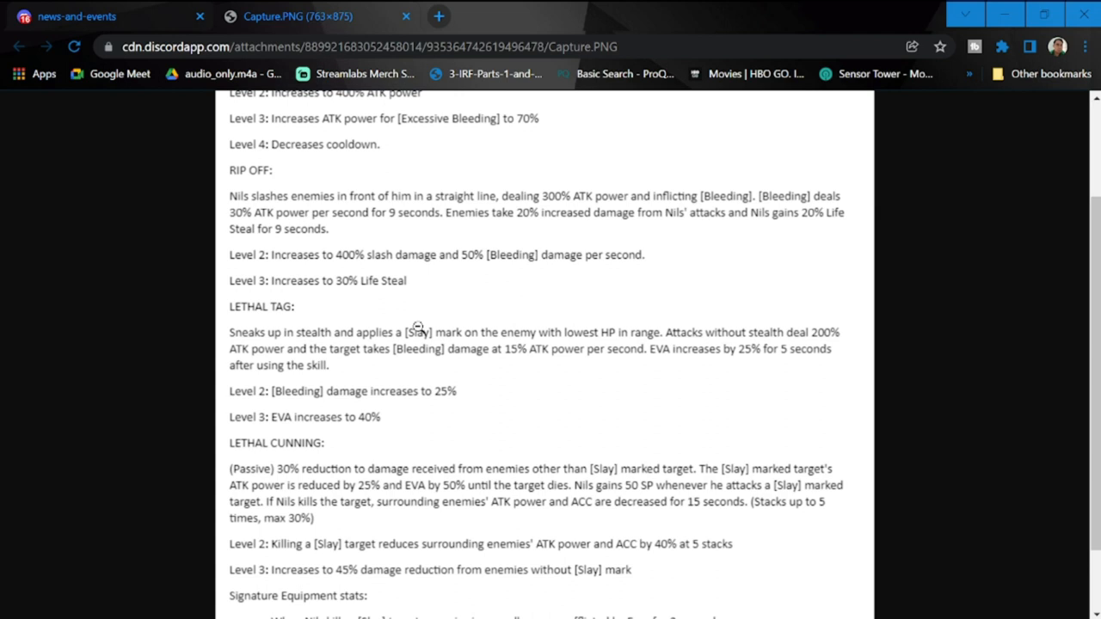
{"action": "mouse_move", "coordinate": [461, 371]}
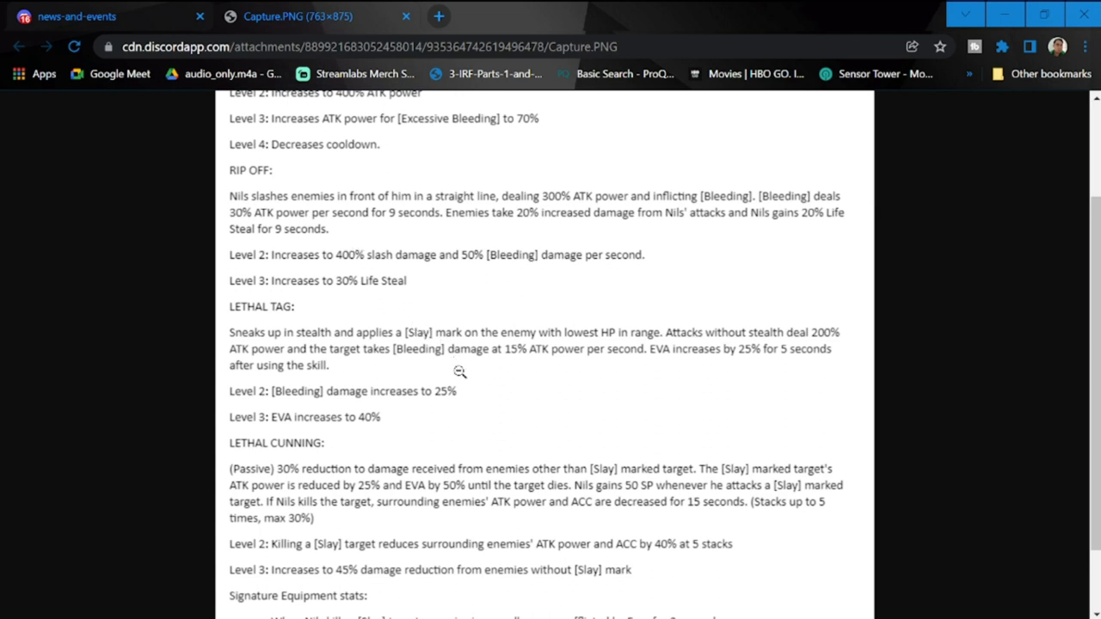
- Scroll the Nils Balancing image to reveal the Signature Equipment stats below Lethal Cunning
{"action": "scroll", "scroll_direction": "down", "scroll_amount": 3}
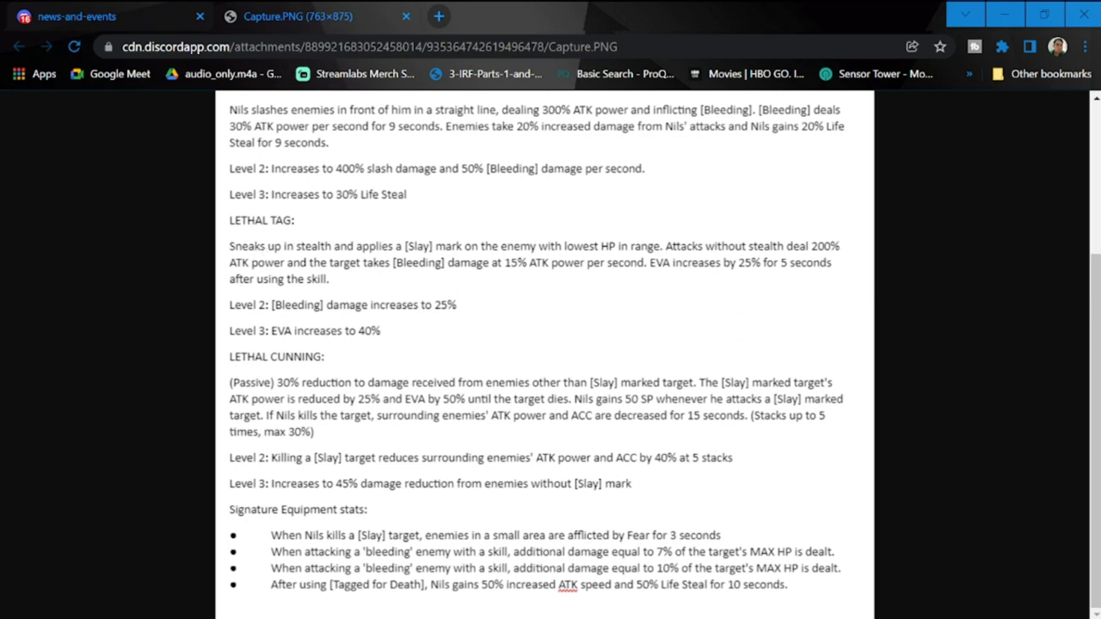
{"action": "mouse_move", "coordinate": [662, 276]}
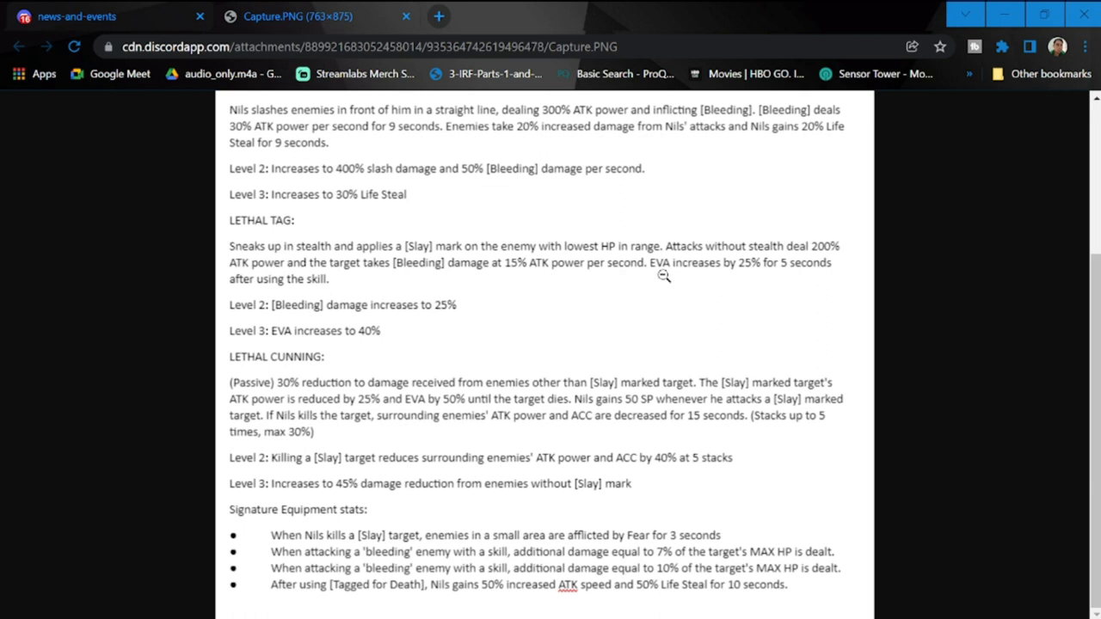
{"action": "mouse_move", "coordinate": [836, 262]}
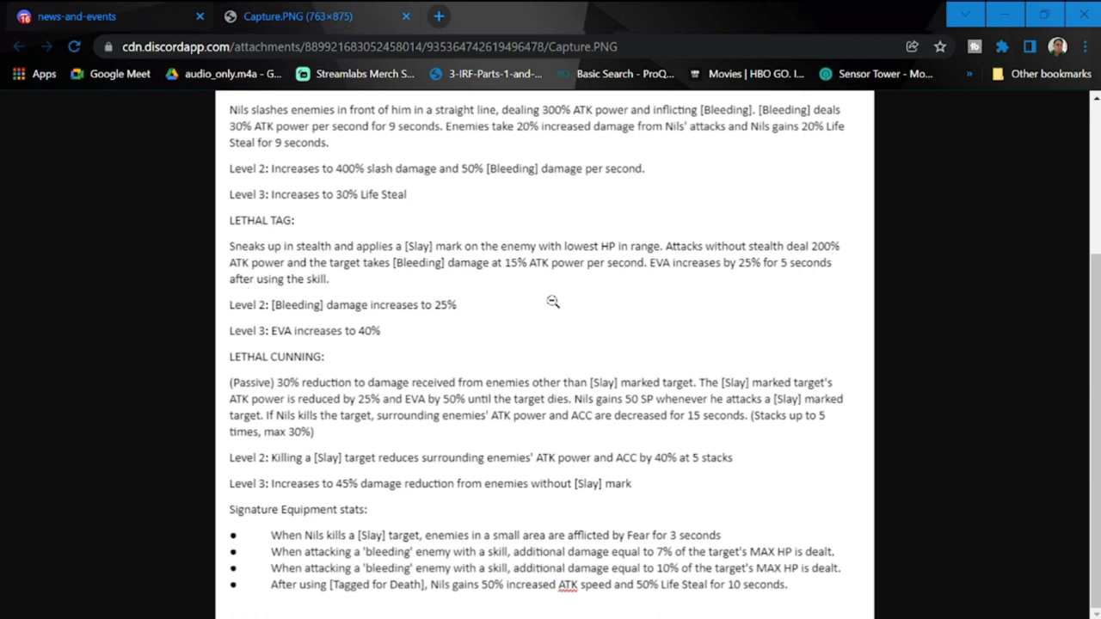
{"action": "mouse_move", "coordinate": [626, 311]}
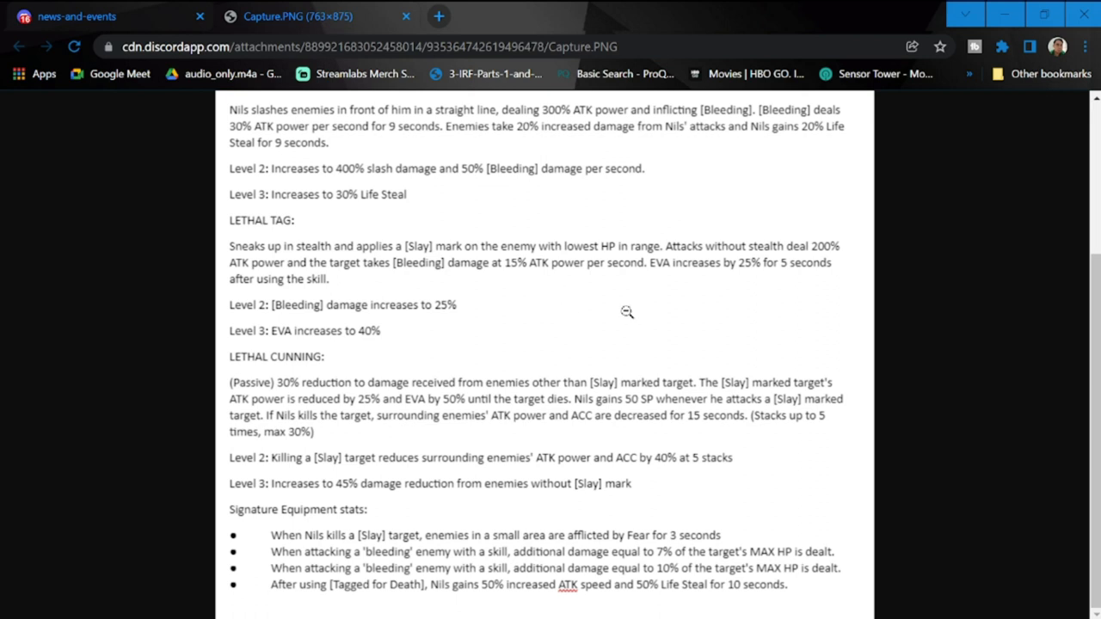
{"action": "mouse_move", "coordinate": [733, 296]}
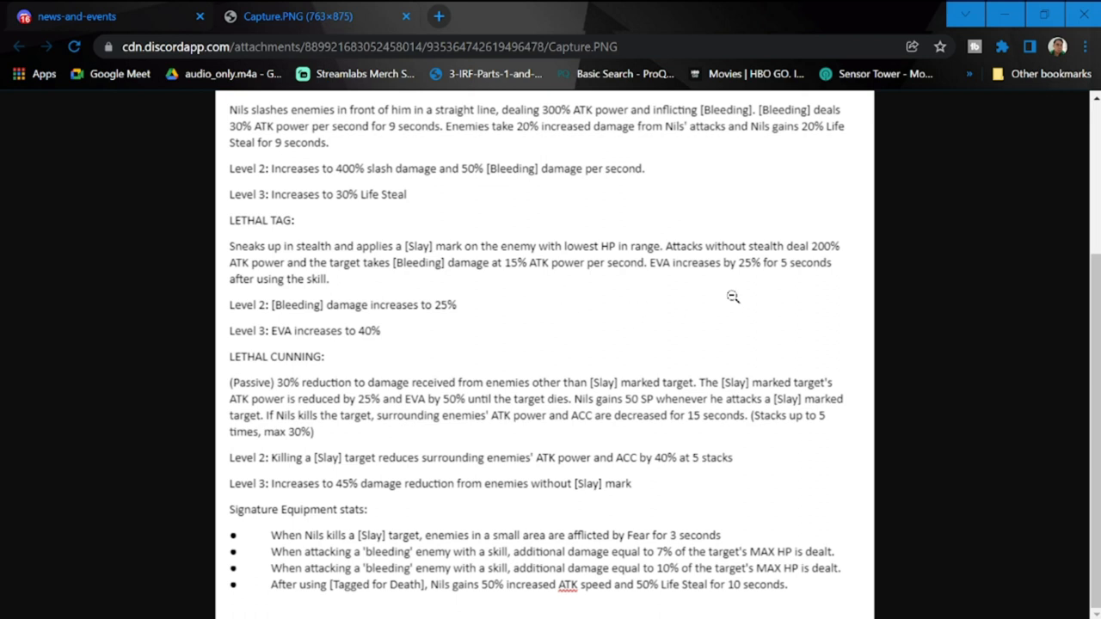
{"action": "mouse_move", "coordinate": [750, 289]}
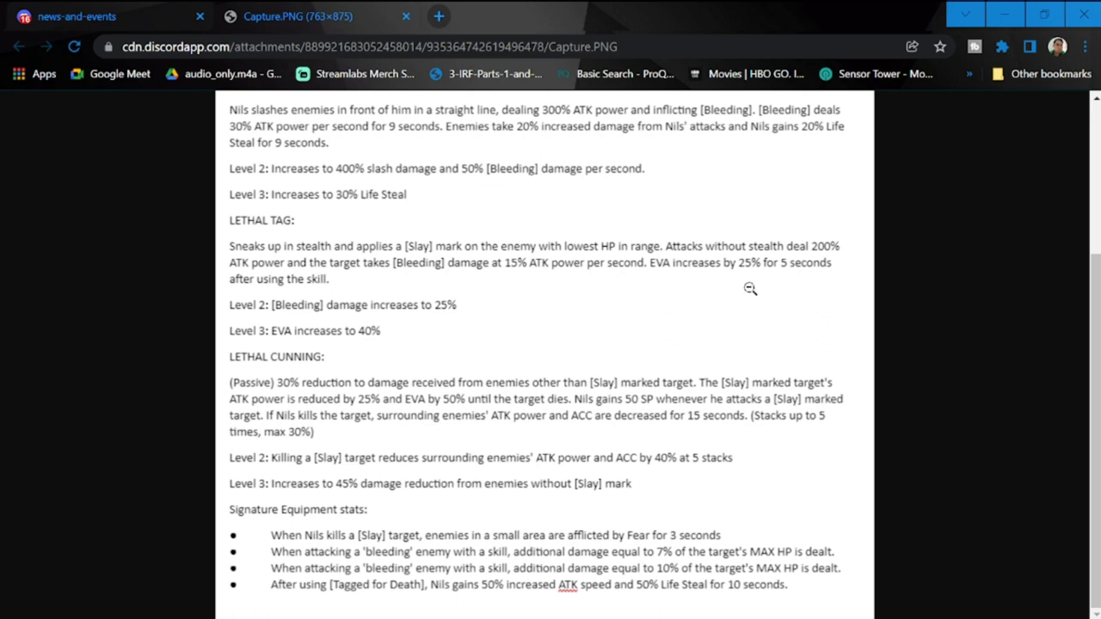
{"action": "mouse_move", "coordinate": [681, 346]}
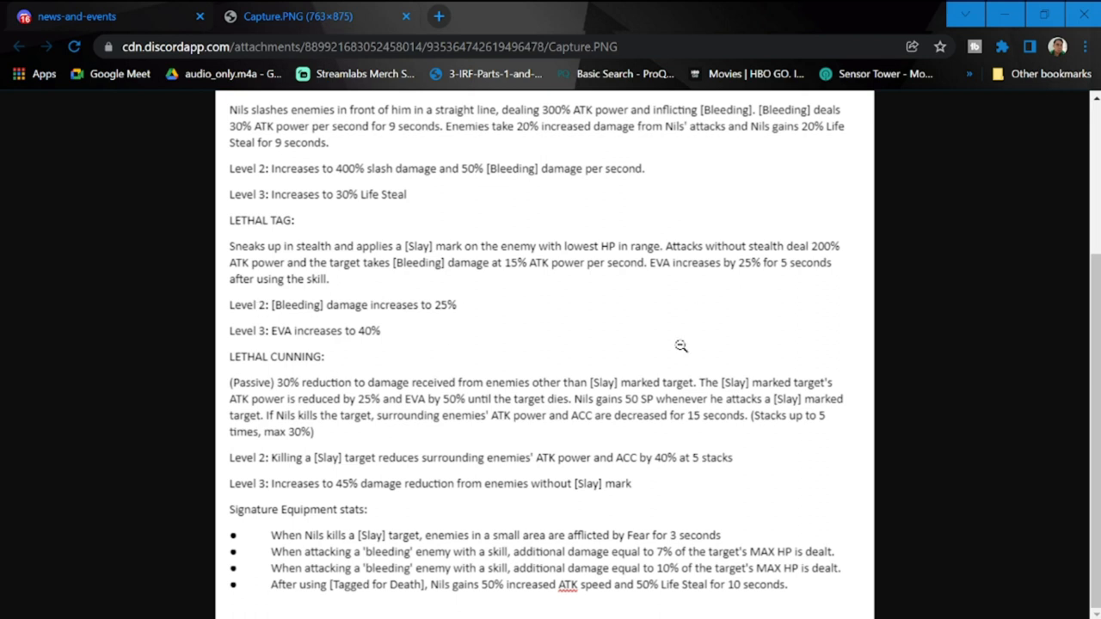
{"action": "mouse_move", "coordinate": [416, 299]}
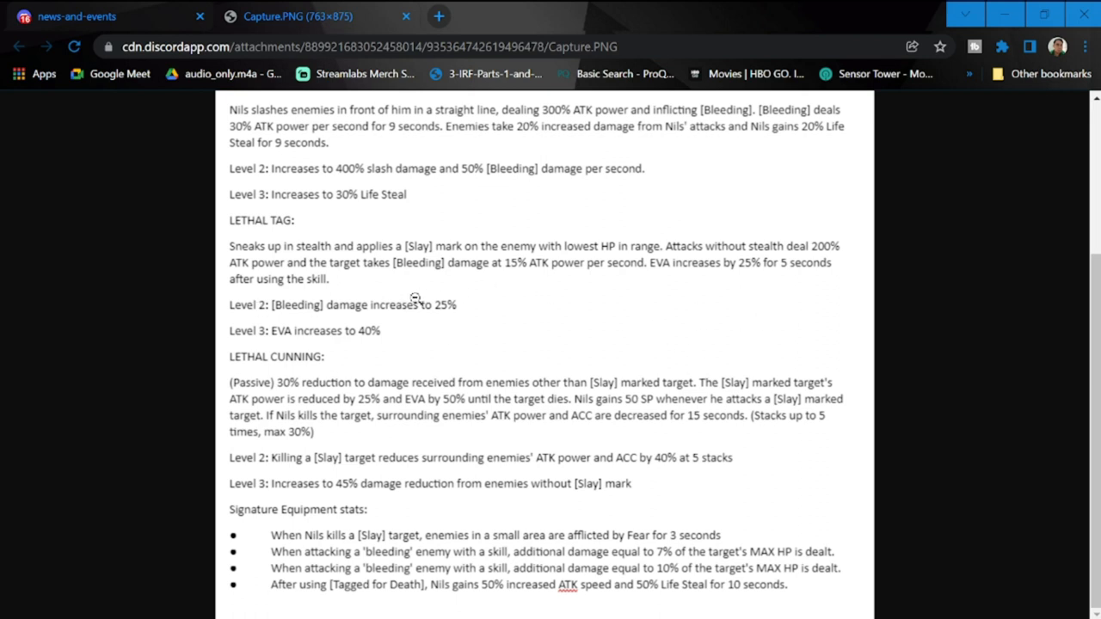
{"action": "mouse_move", "coordinate": [317, 247]}
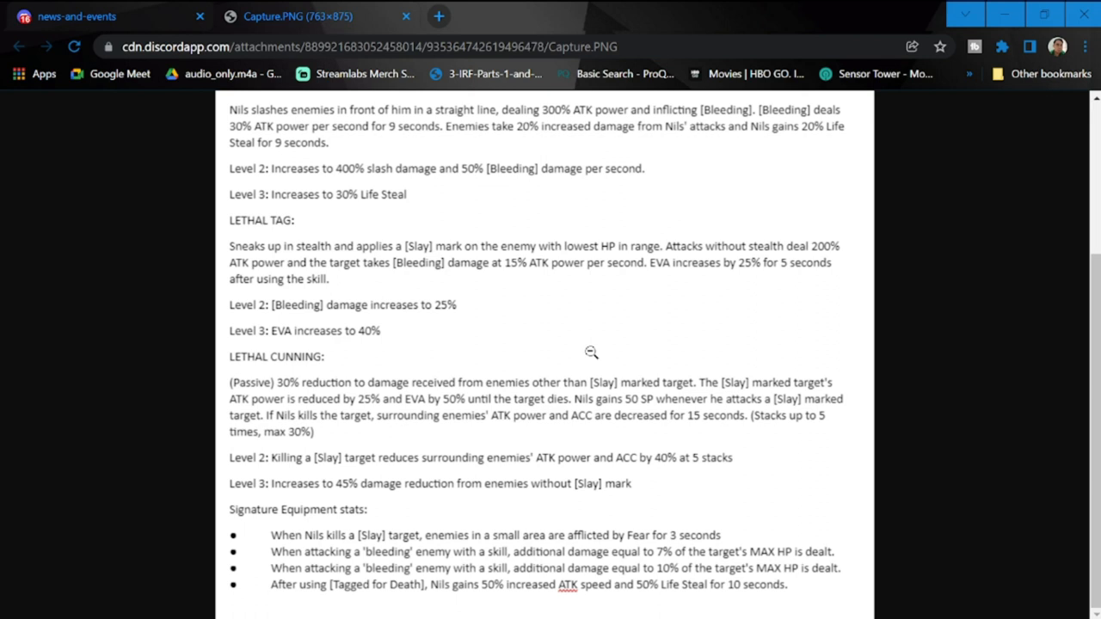
{"action": "mouse_move", "coordinate": [678, 343]}
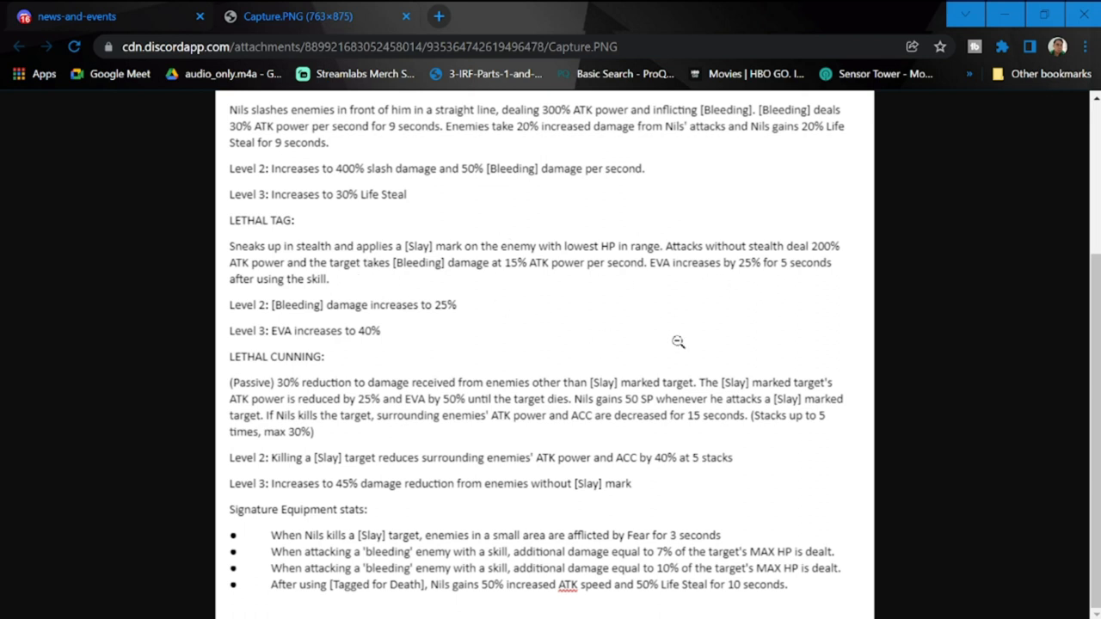
{"action": "mouse_move", "coordinate": [812, 284]}
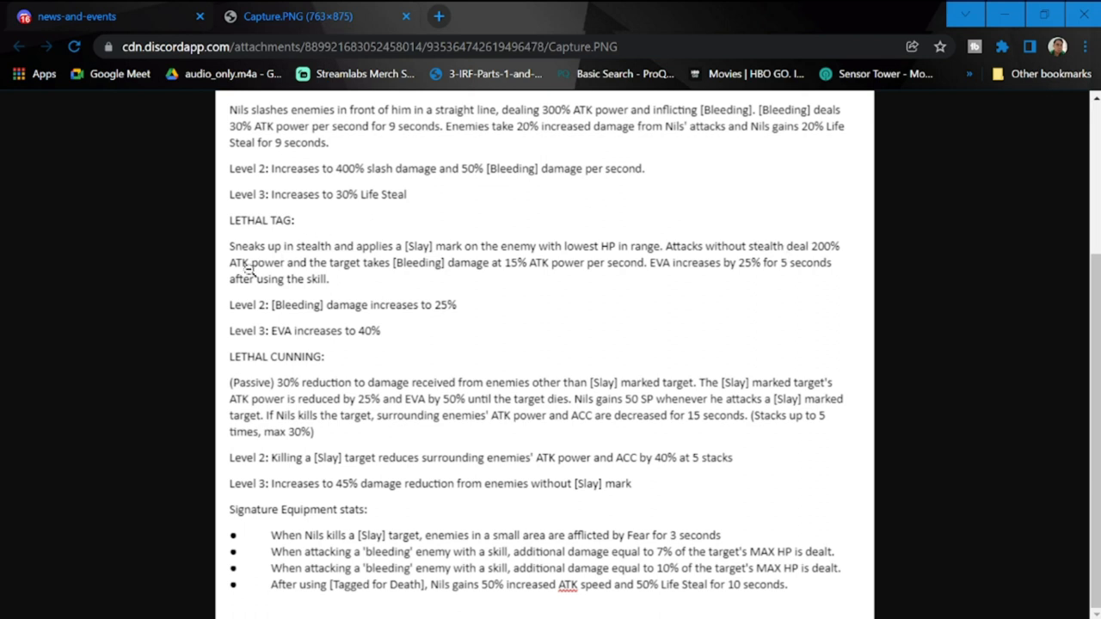
{"action": "mouse_move", "coordinate": [850, 292]}
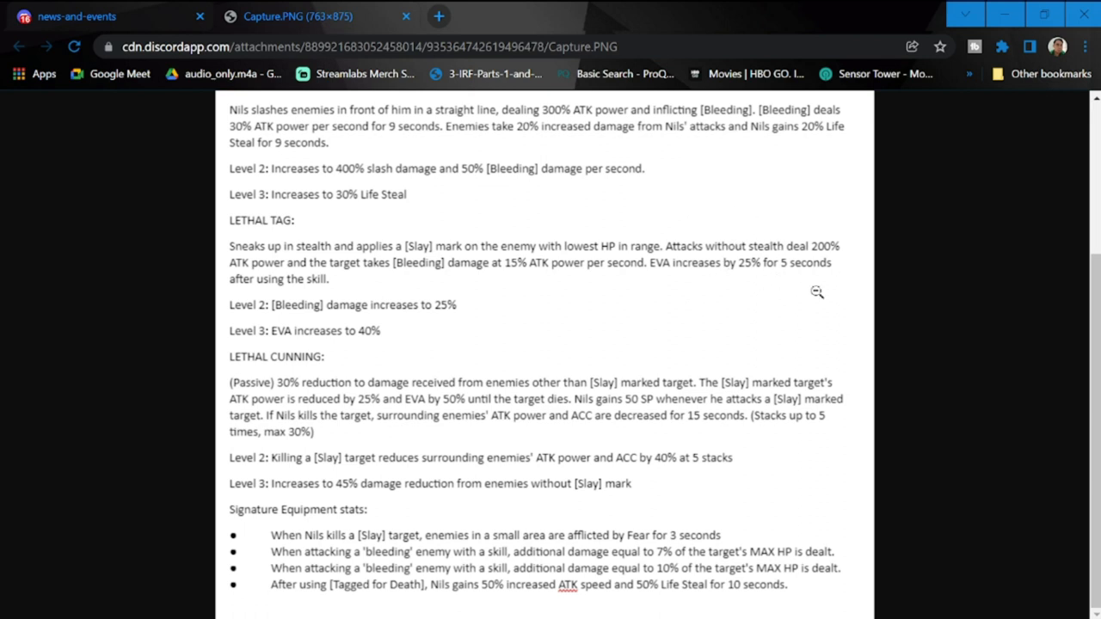
{"action": "mouse_move", "coordinate": [512, 337]}
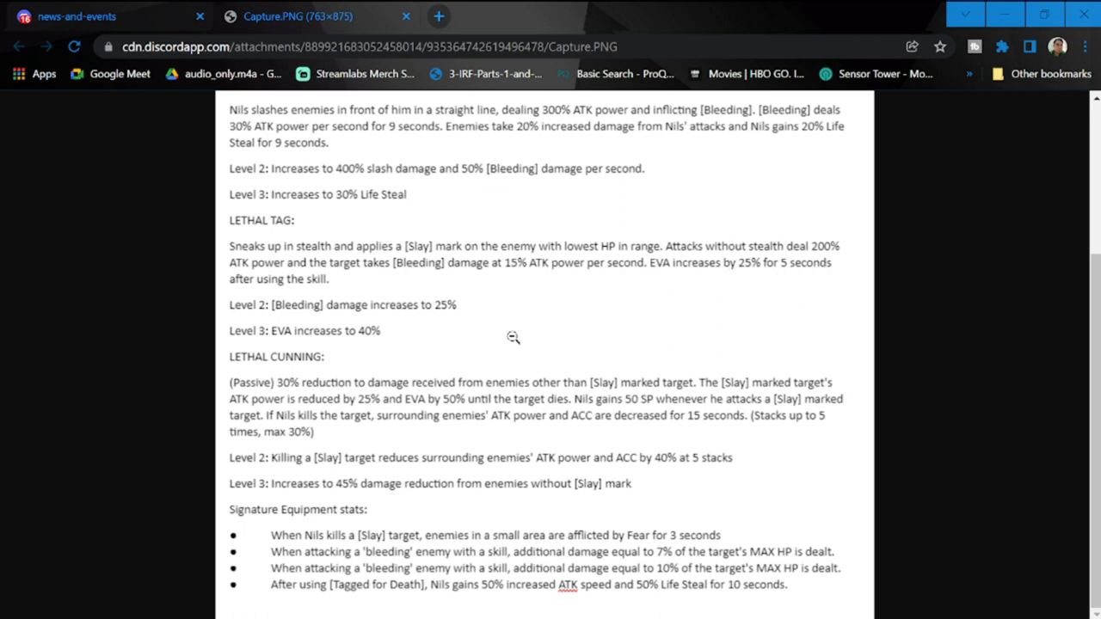
{"action": "mouse_move", "coordinate": [417, 312]}
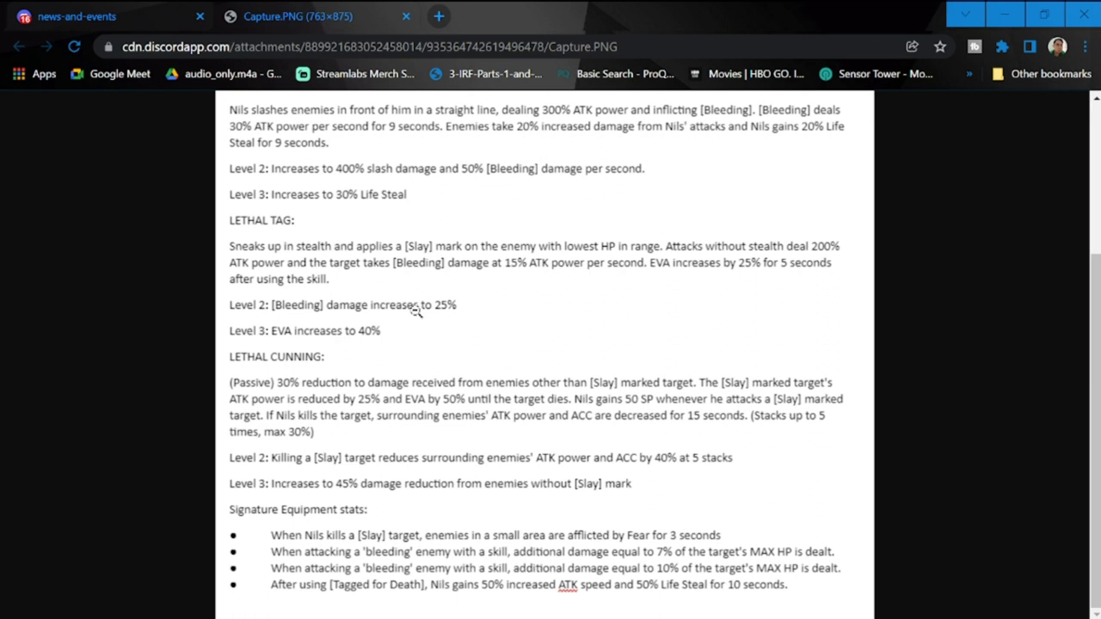
{"action": "mouse_move", "coordinate": [493, 334]}
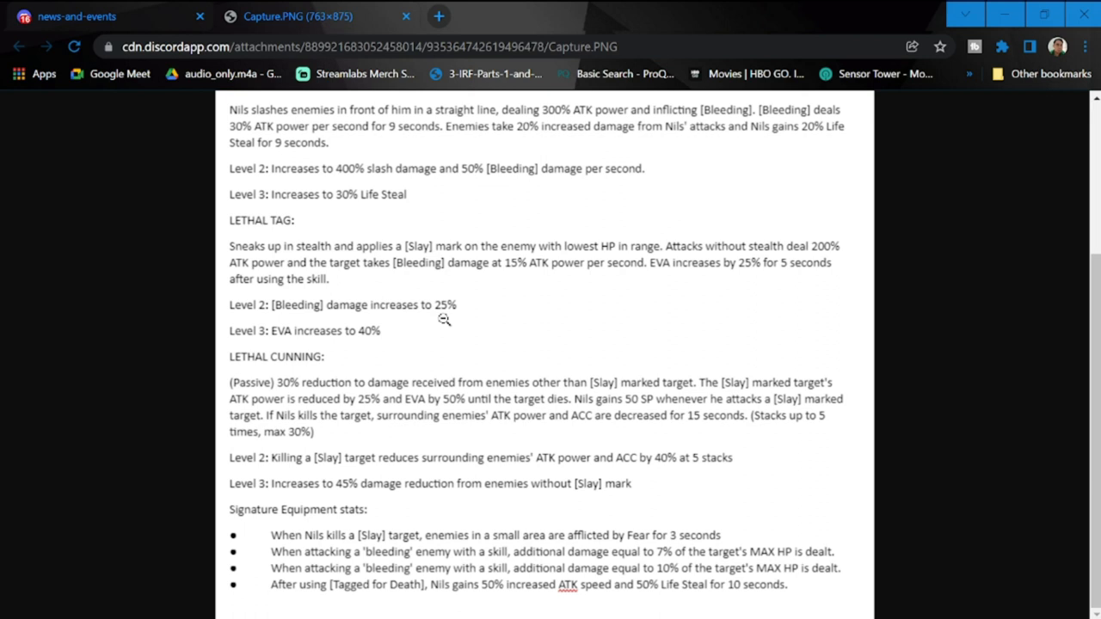
{"action": "mouse_move", "coordinate": [448, 344]}
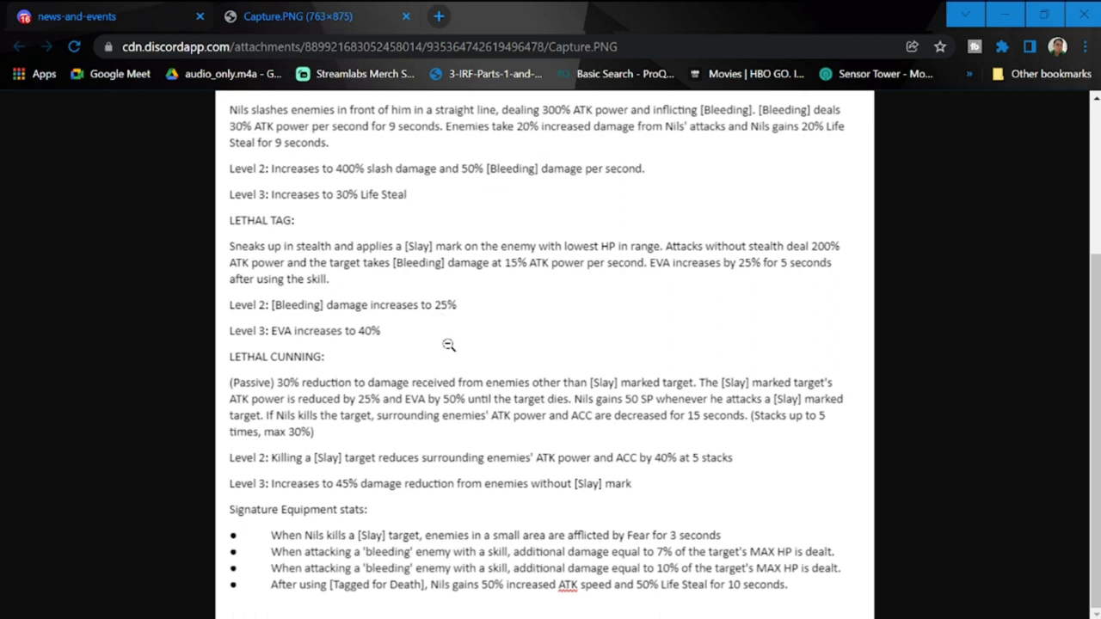
{"action": "mouse_move", "coordinate": [360, 332]}
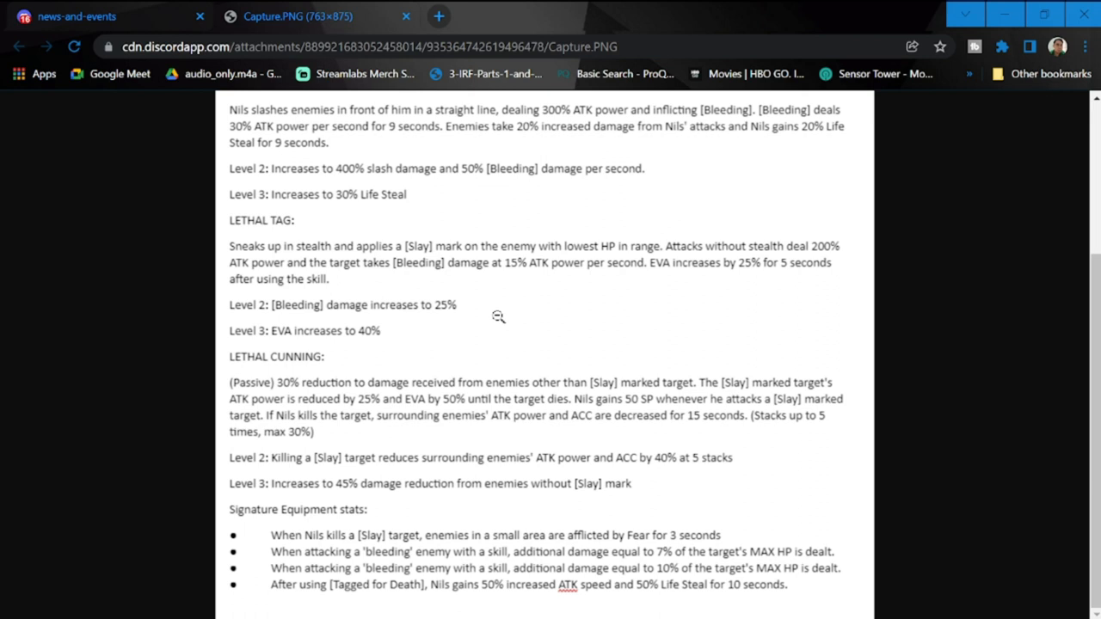
{"action": "mouse_move", "coordinate": [513, 337]}
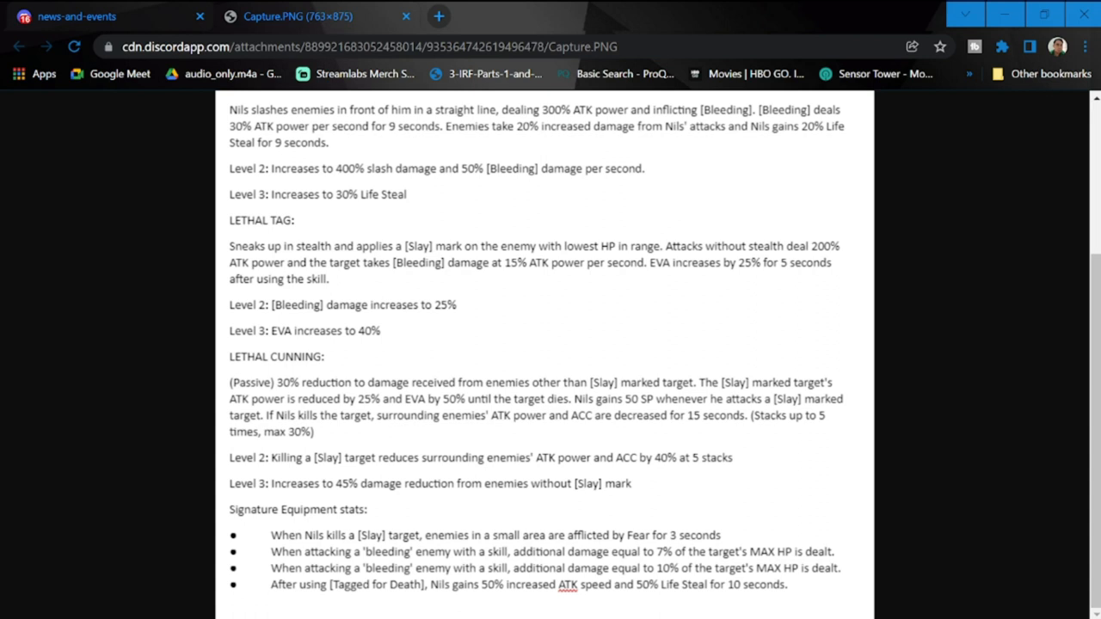
{"action": "mouse_move", "coordinate": [224, 439]}
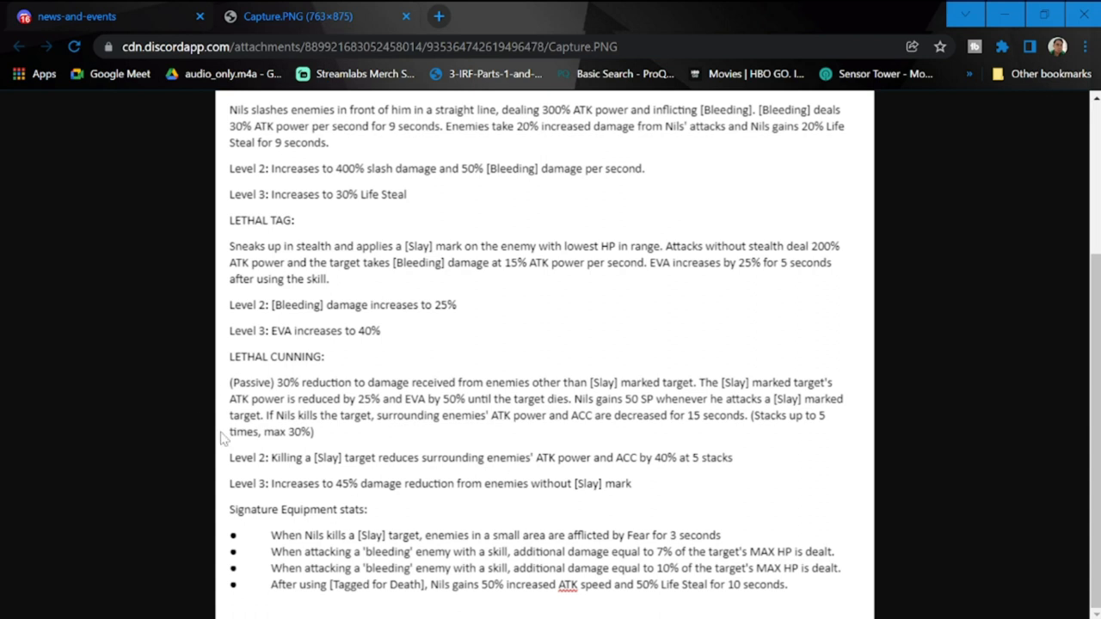
{"action": "mouse_move", "coordinate": [323, 369]}
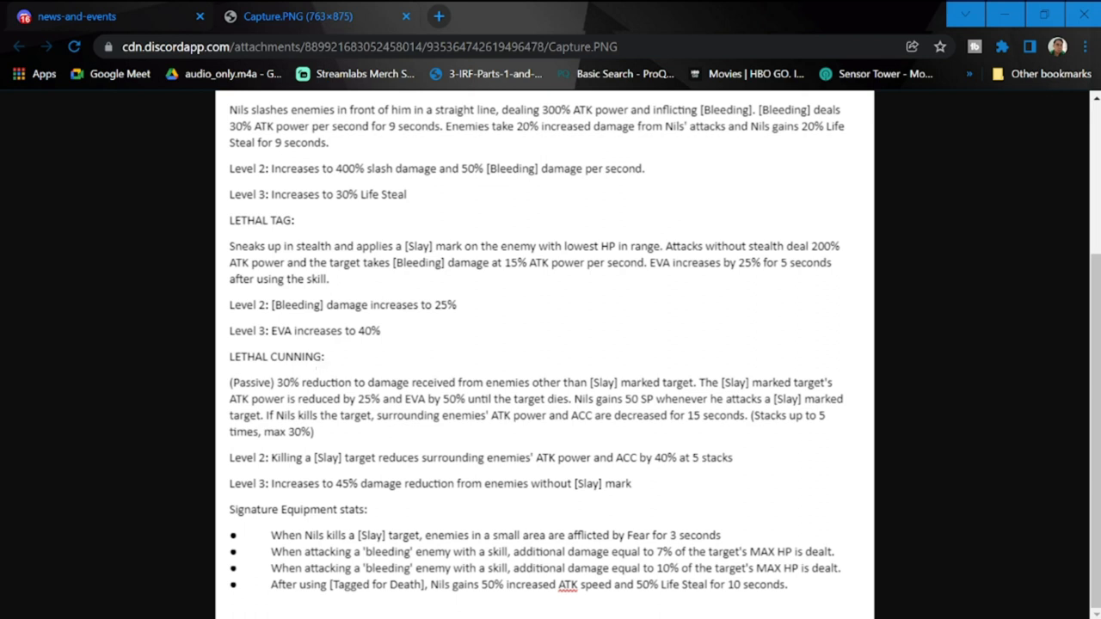
{"action": "mouse_move", "coordinate": [265, 382]}
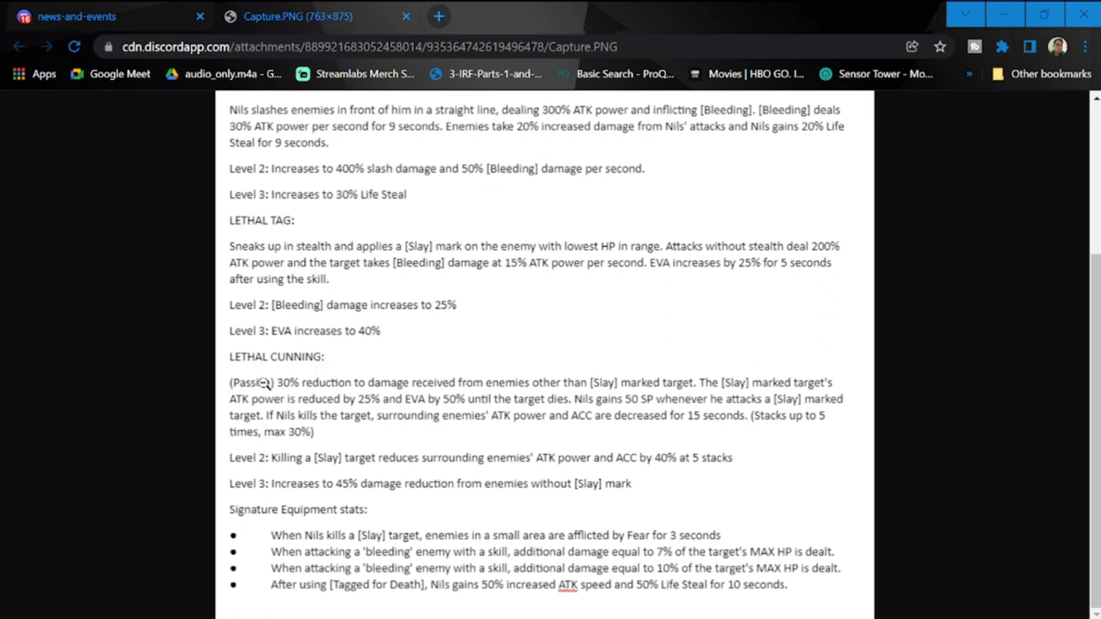
{"action": "mouse_move", "coordinate": [323, 370]}
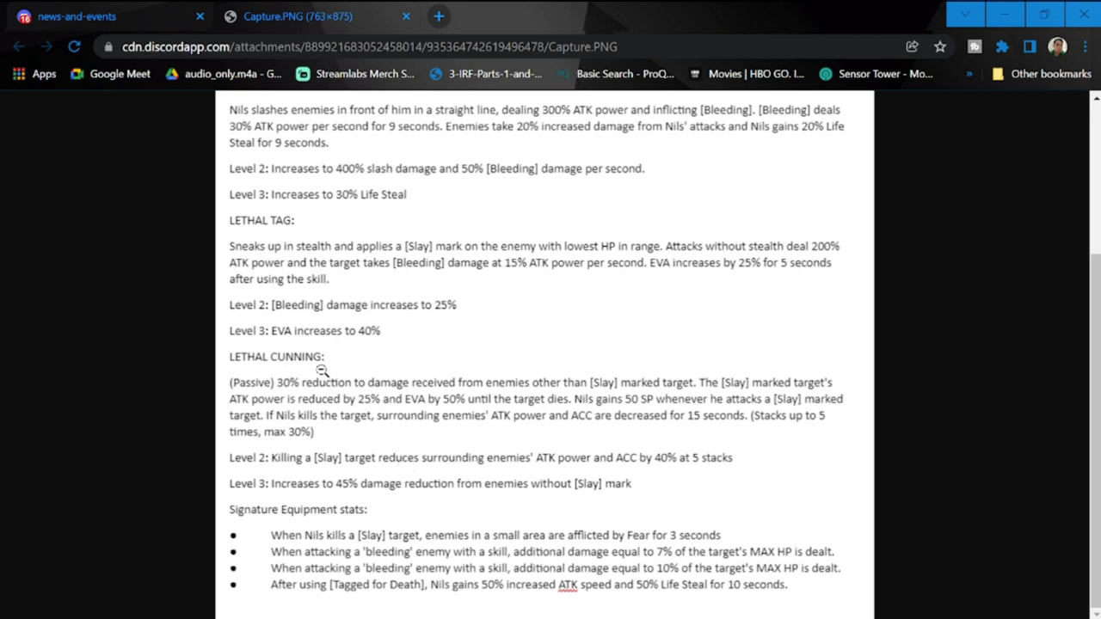
{"action": "mouse_move", "coordinate": [275, 398]}
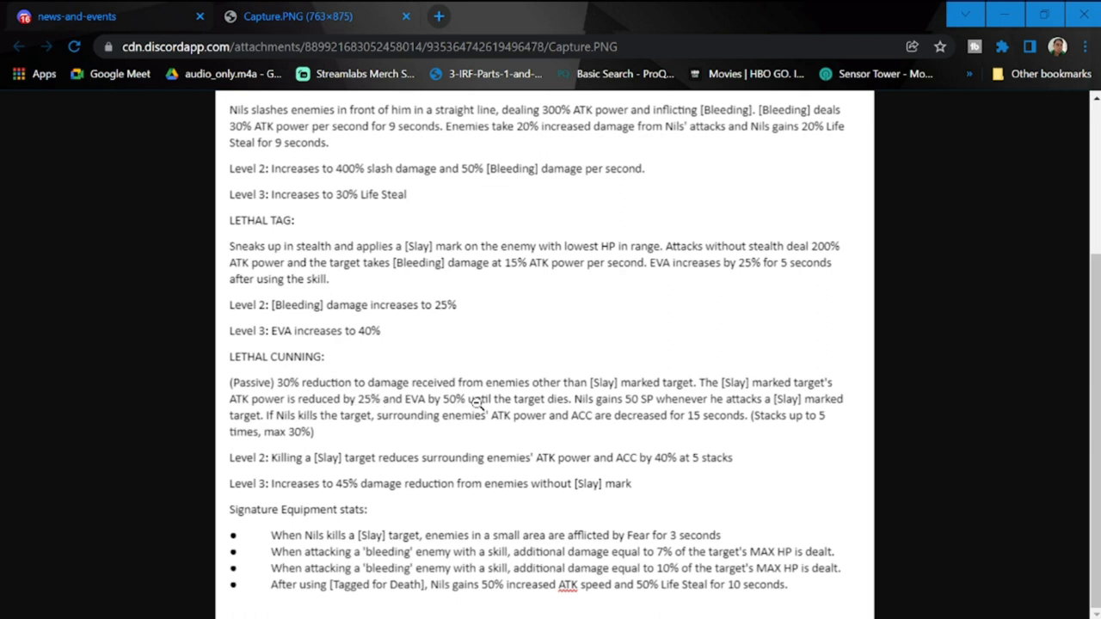
{"action": "mouse_move", "coordinate": [687, 403]}
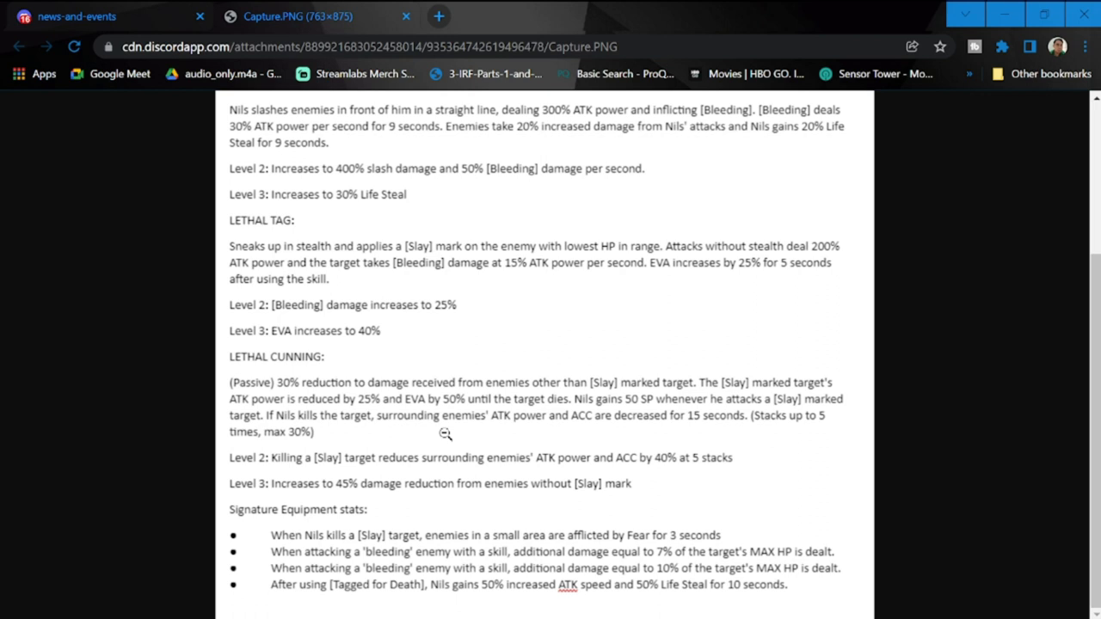
{"action": "mouse_move", "coordinate": [530, 415]}
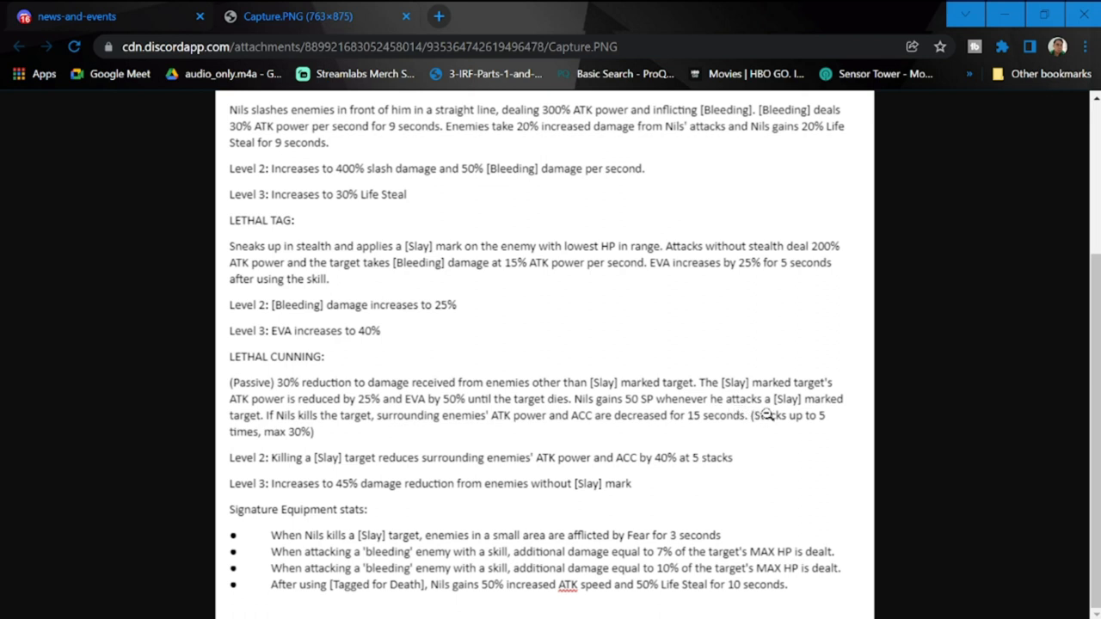
{"action": "mouse_move", "coordinate": [289, 433]}
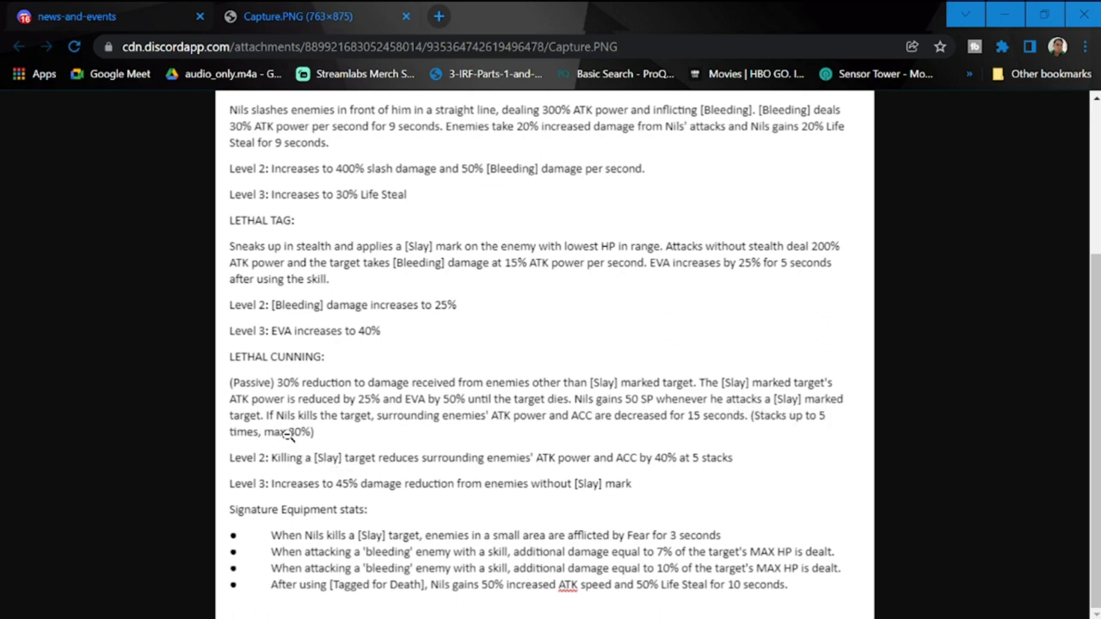
{"action": "mouse_move", "coordinate": [437, 447]}
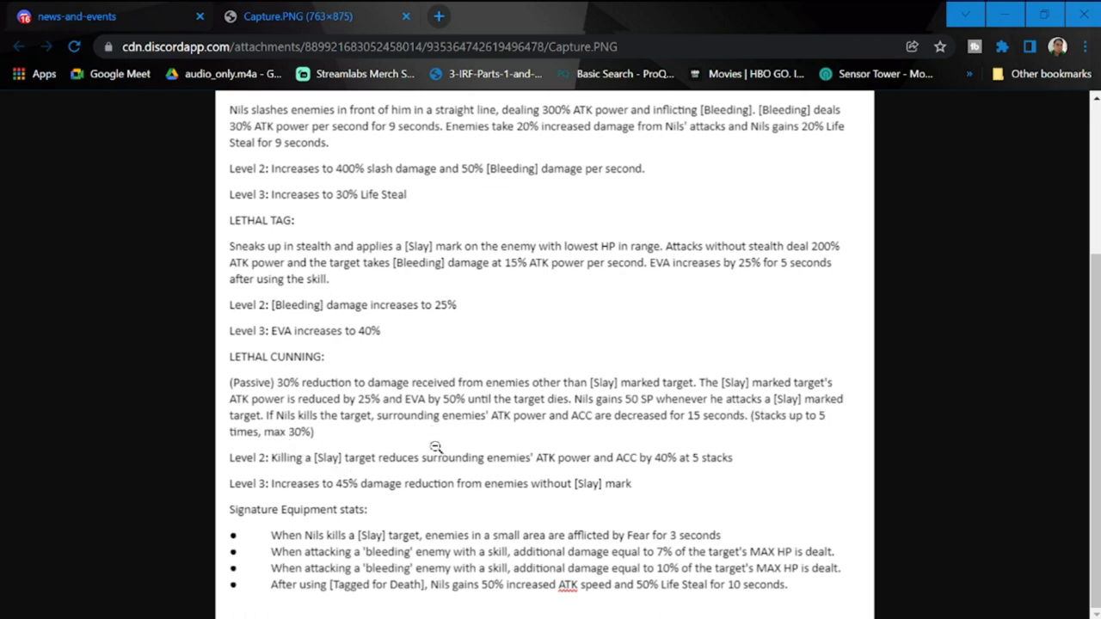
{"action": "mouse_move", "coordinate": [629, 454]}
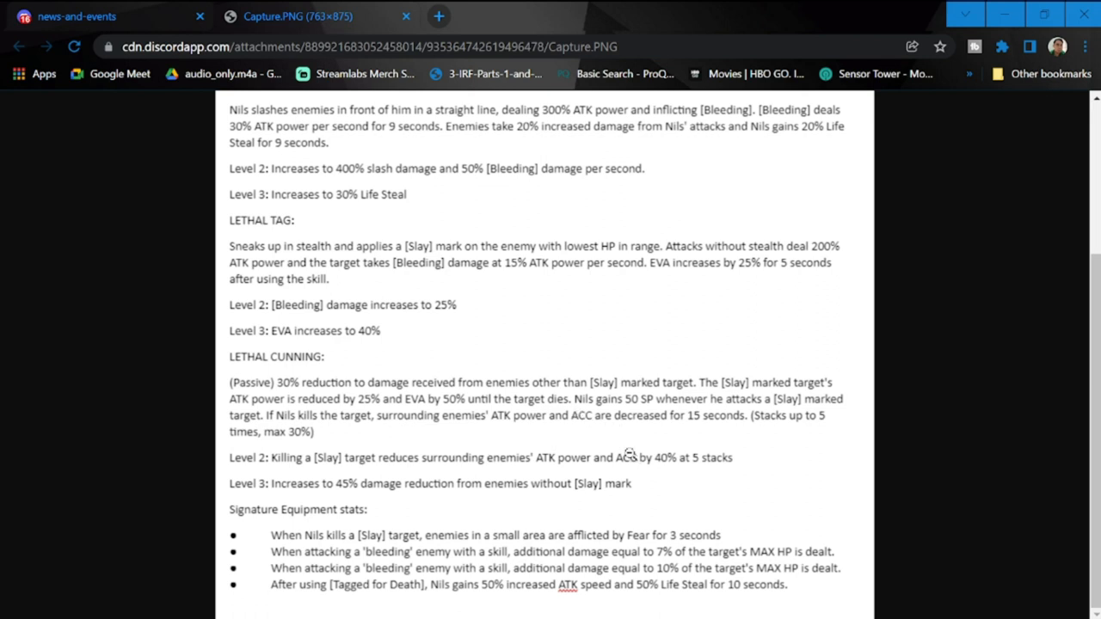
{"action": "mouse_move", "coordinate": [611, 440]}
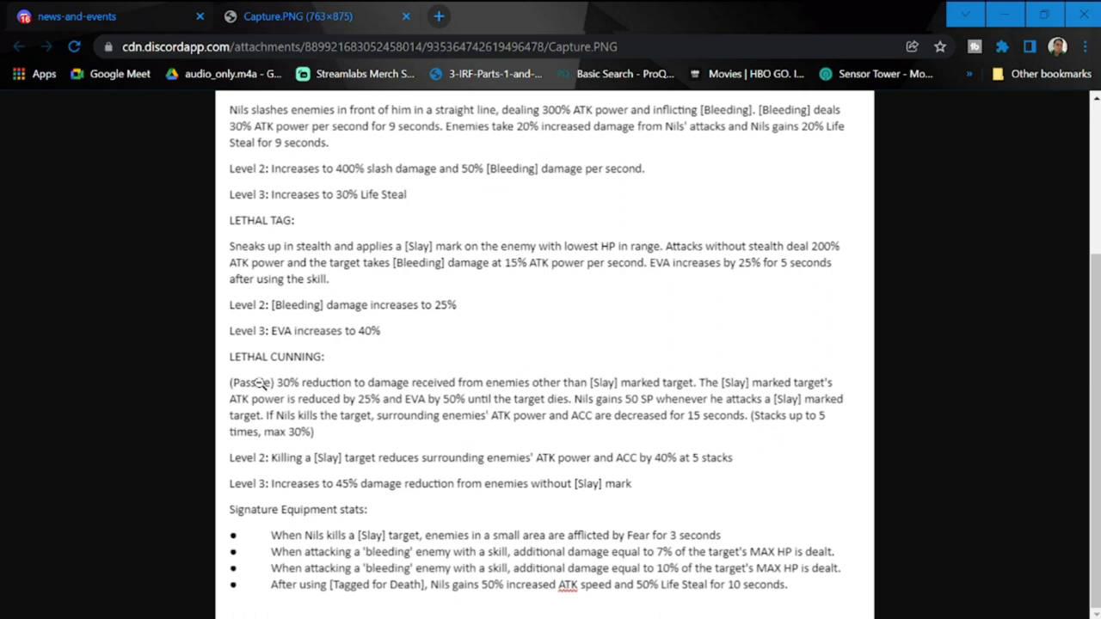
{"action": "mouse_move", "coordinate": [337, 475]}
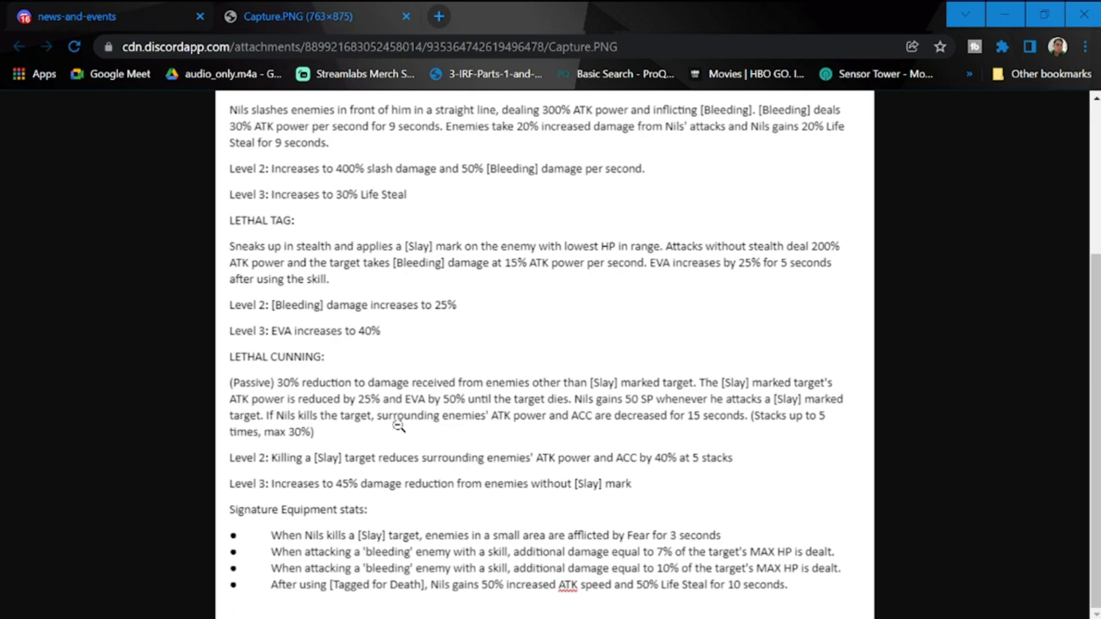
{"action": "mouse_move", "coordinate": [277, 445]}
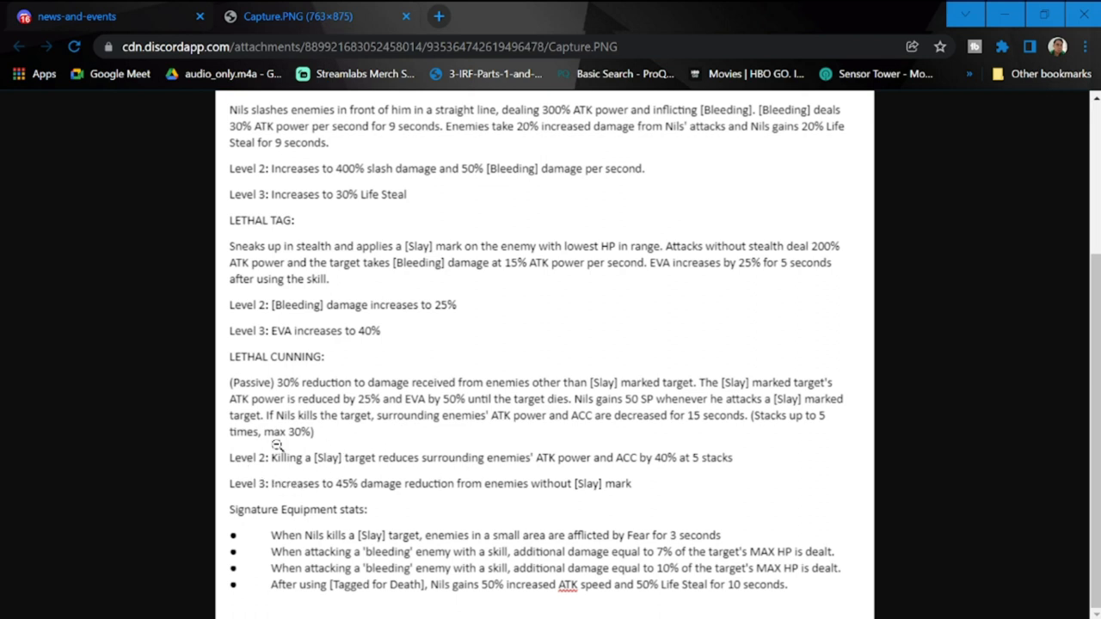
{"action": "mouse_move", "coordinate": [308, 479]}
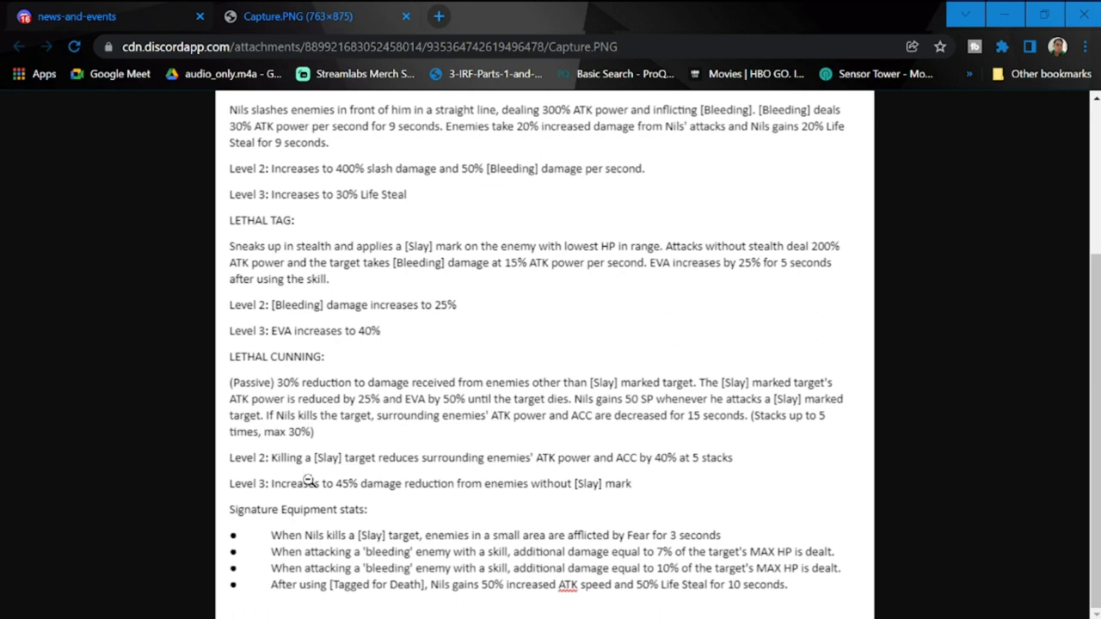
{"action": "mouse_move", "coordinate": [491, 468]}
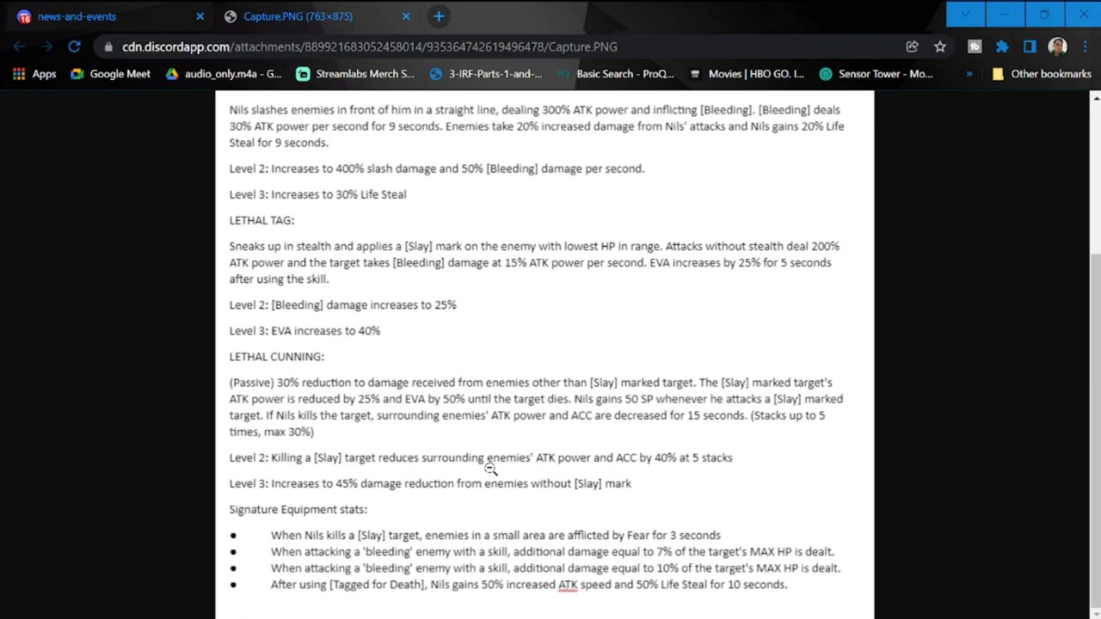
{"action": "mouse_move", "coordinate": [645, 468]}
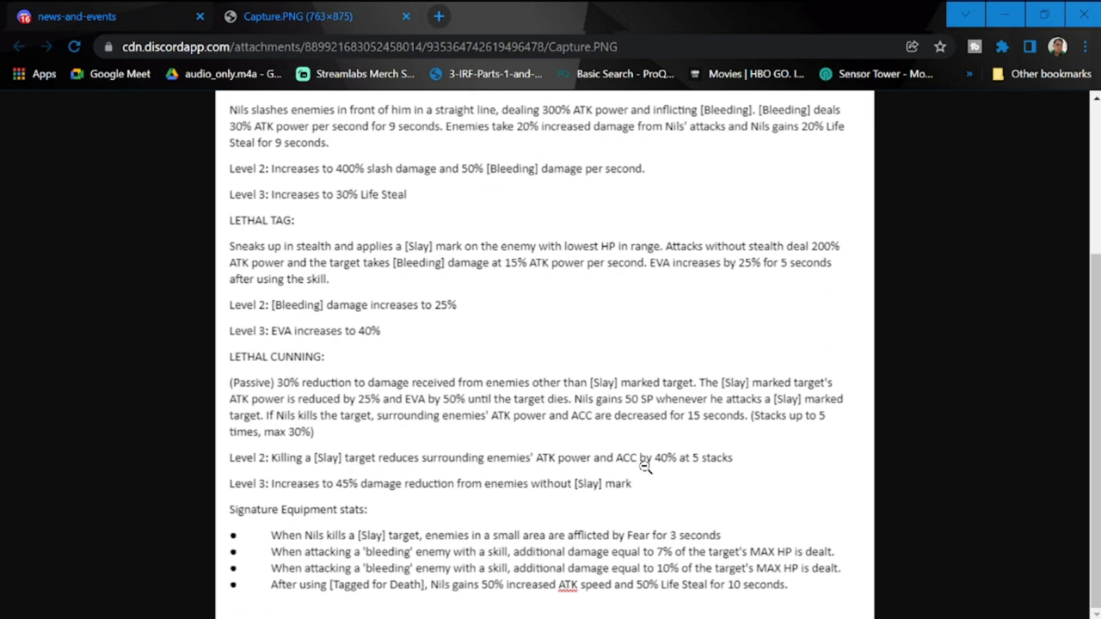
{"action": "mouse_move", "coordinate": [748, 464]}
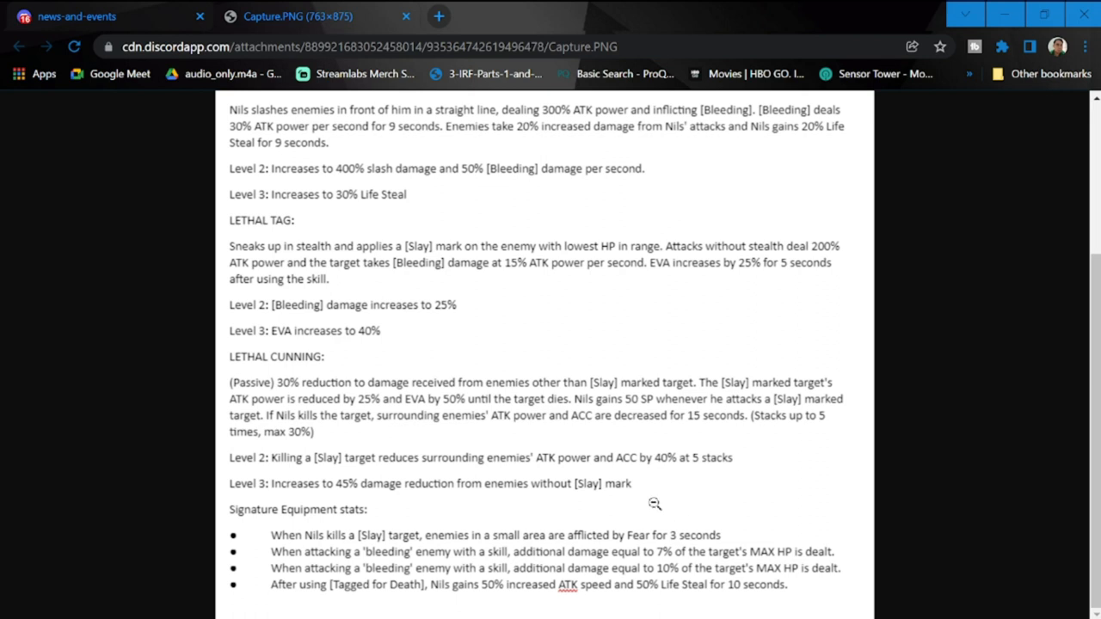
{"action": "mouse_move", "coordinate": [637, 547]}
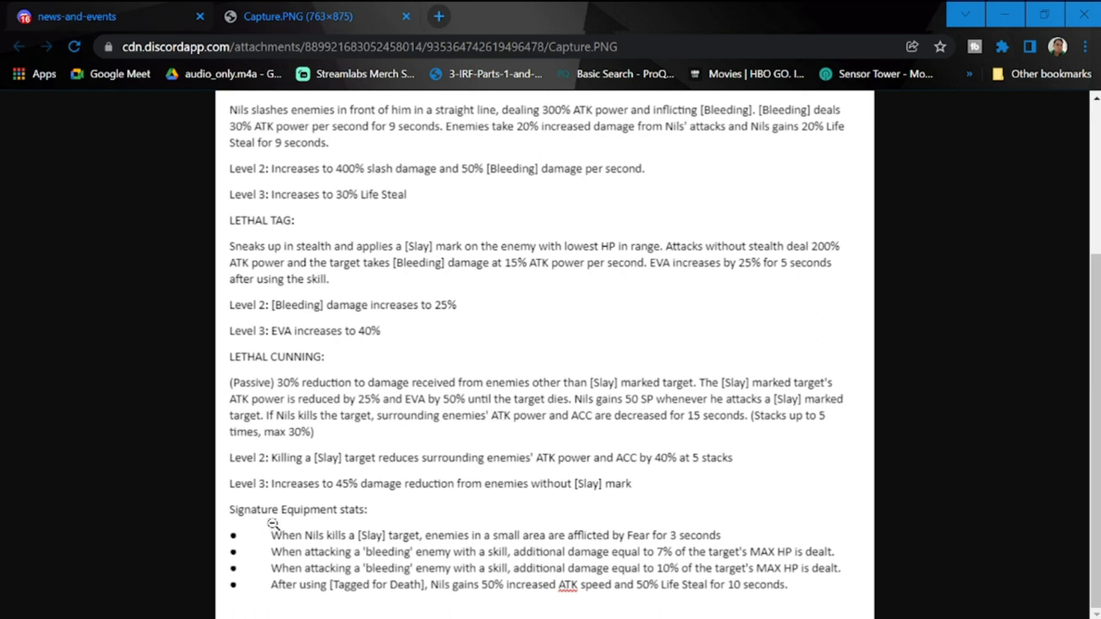
{"action": "mouse_move", "coordinate": [415, 547]}
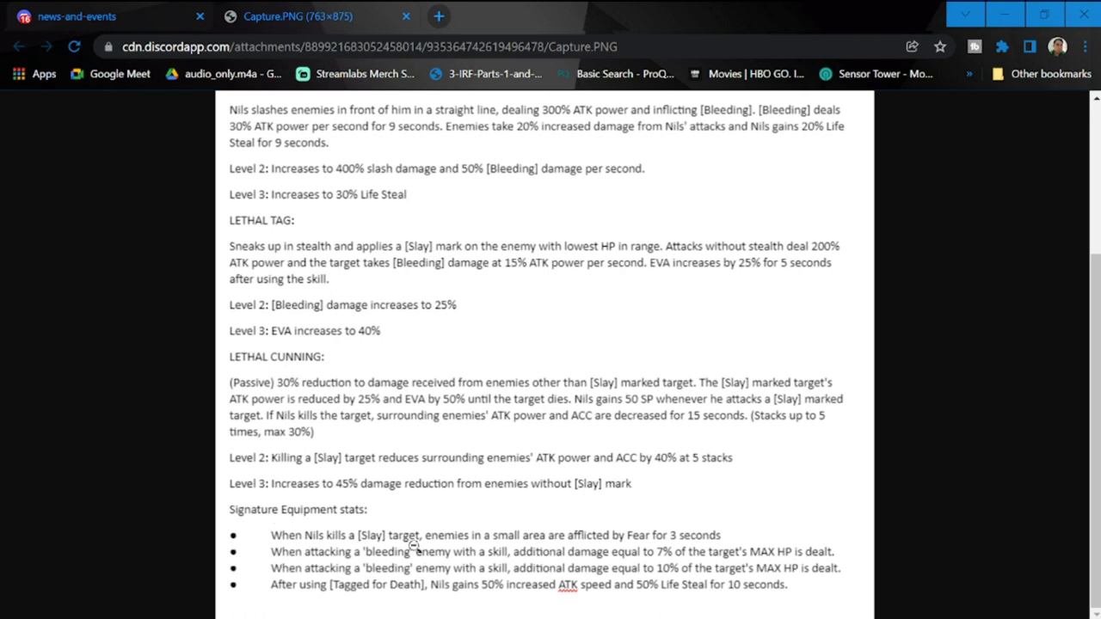
{"action": "mouse_move", "coordinate": [341, 551]}
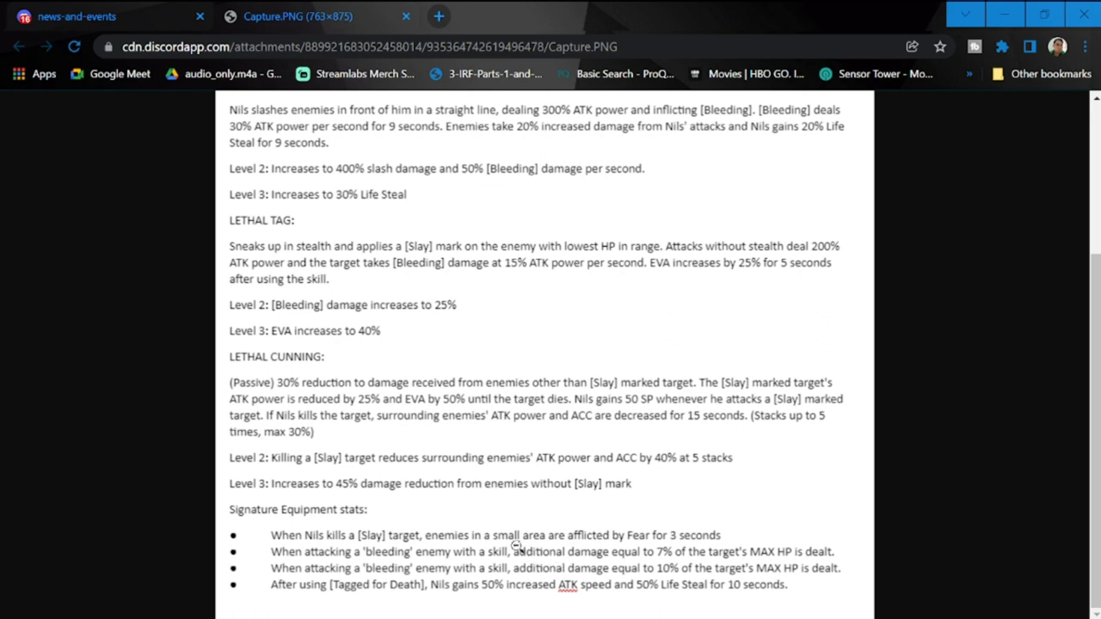
{"action": "mouse_move", "coordinate": [396, 571]}
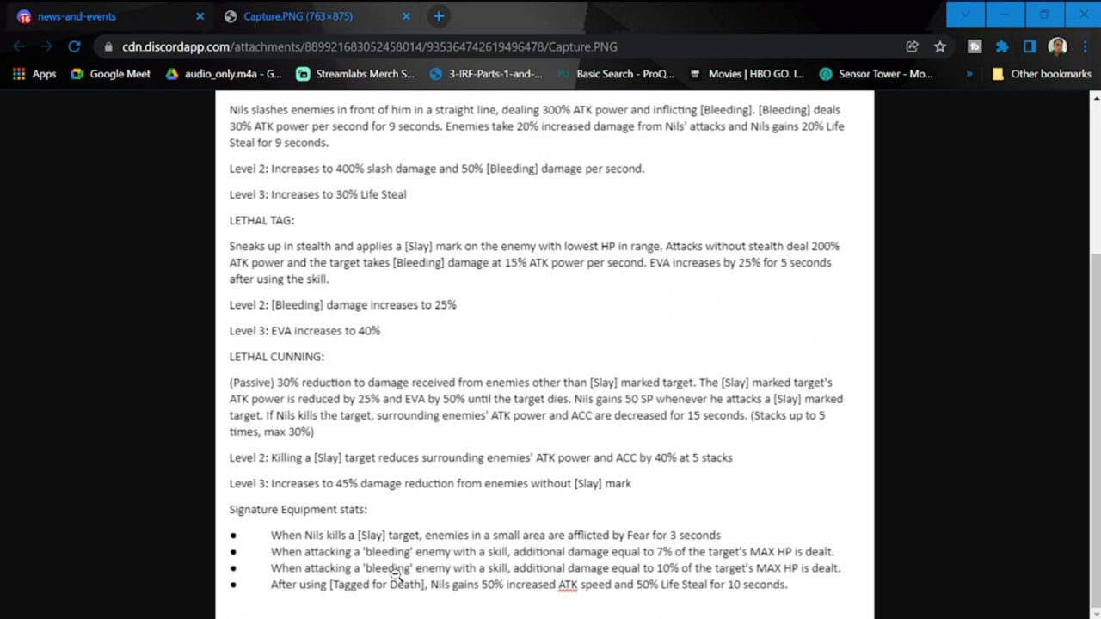
{"action": "mouse_move", "coordinate": [434, 565]}
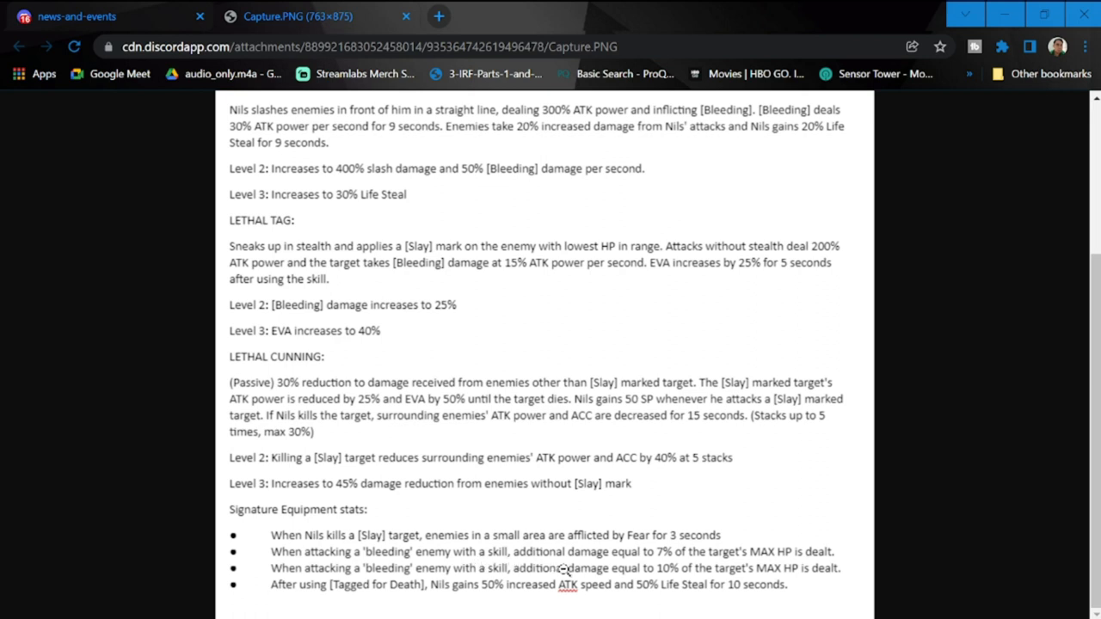
{"action": "mouse_move", "coordinate": [657, 564]}
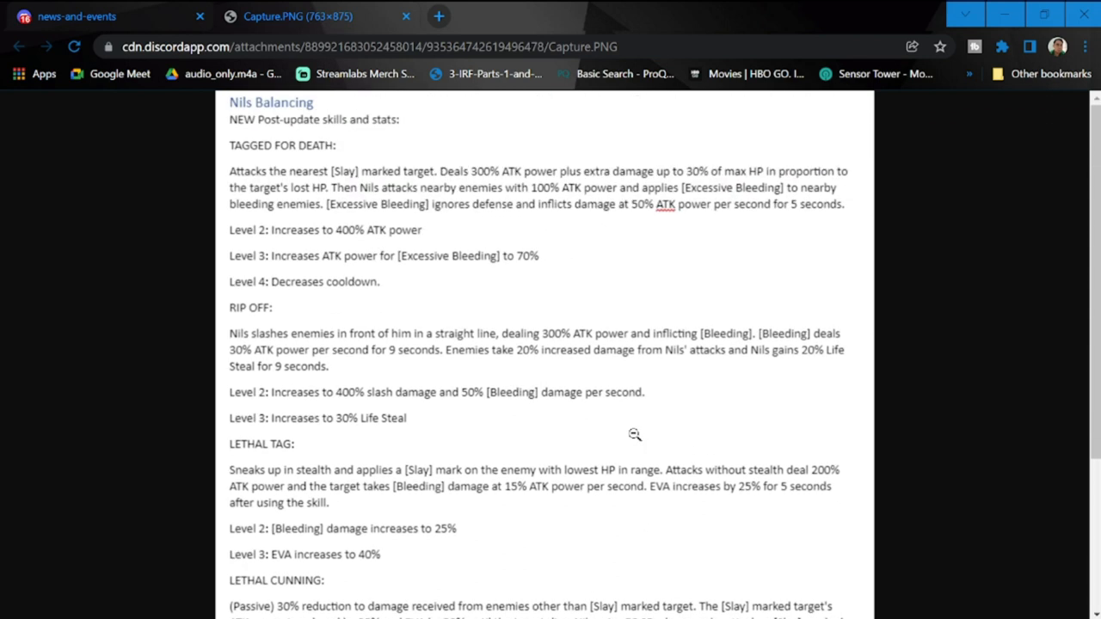
{"action": "mouse_move", "coordinate": [694, 309]}
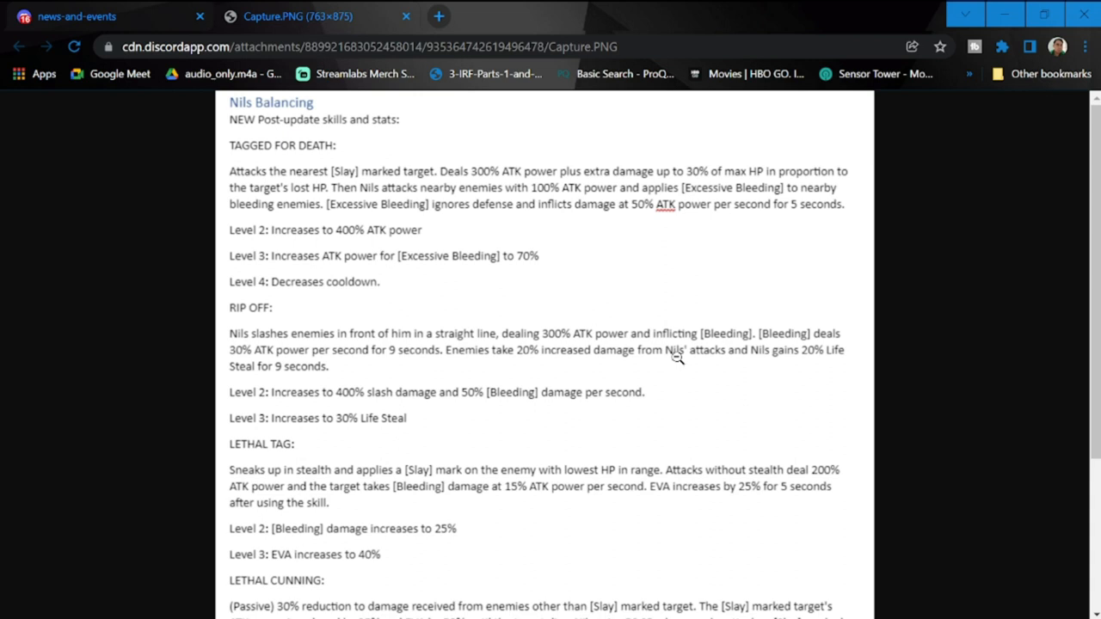
- Scroll the Nils Balancing image down toward Lethal Cunning before returning to Tagged for Death
{"action": "scroll", "scroll_direction": "down", "scroll_amount": 3}
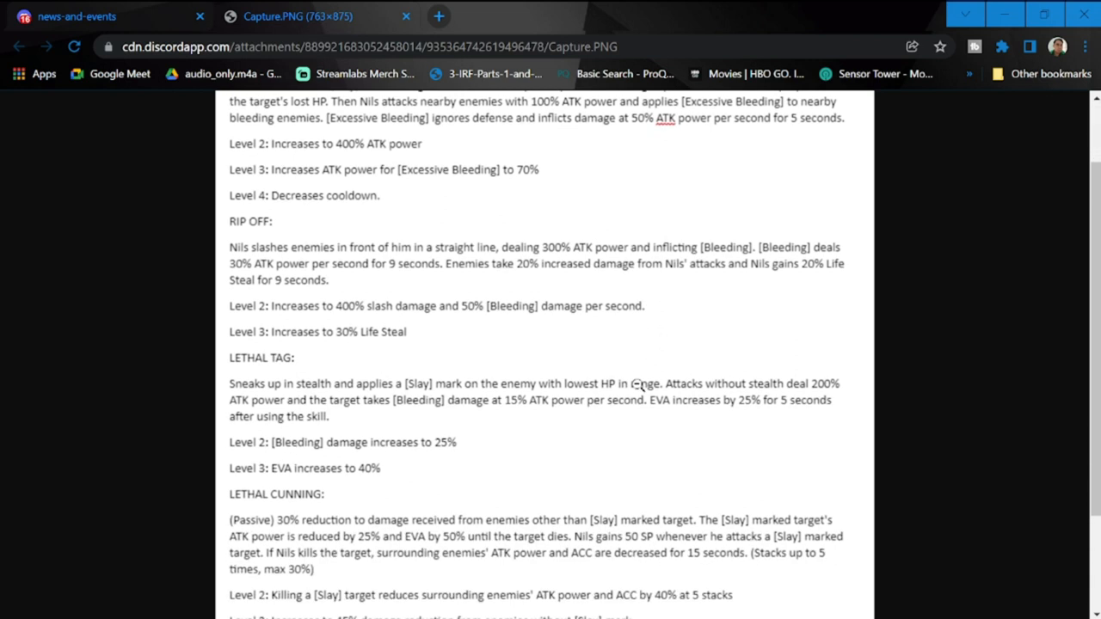
{"action": "mouse_move", "coordinate": [637, 385]}
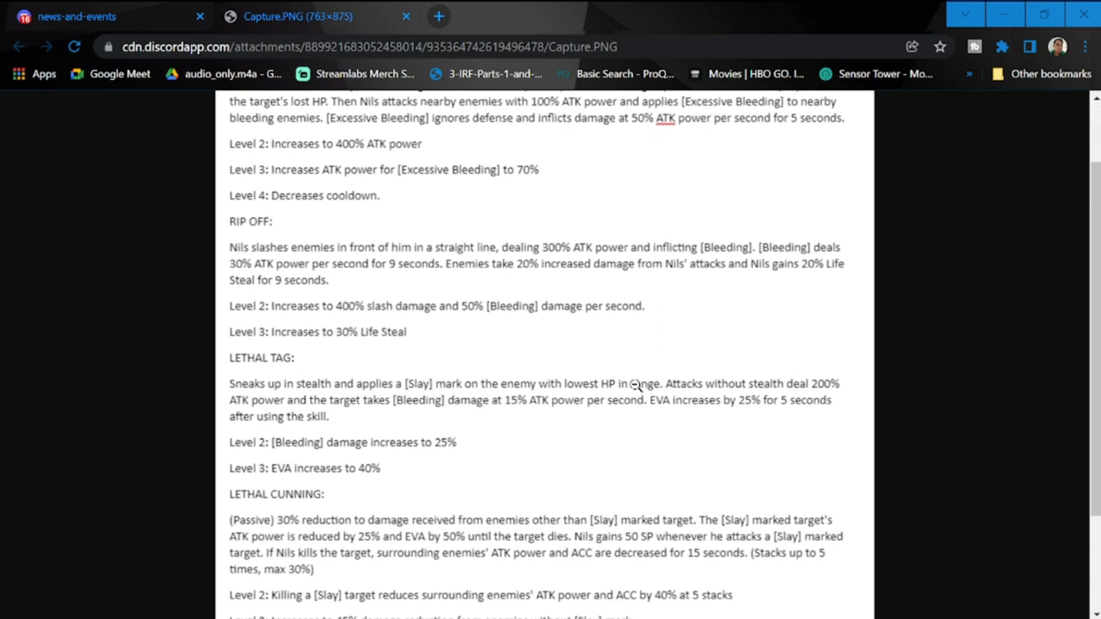
{"action": "scroll", "scroll_direction": "down", "scroll_amount": 3}
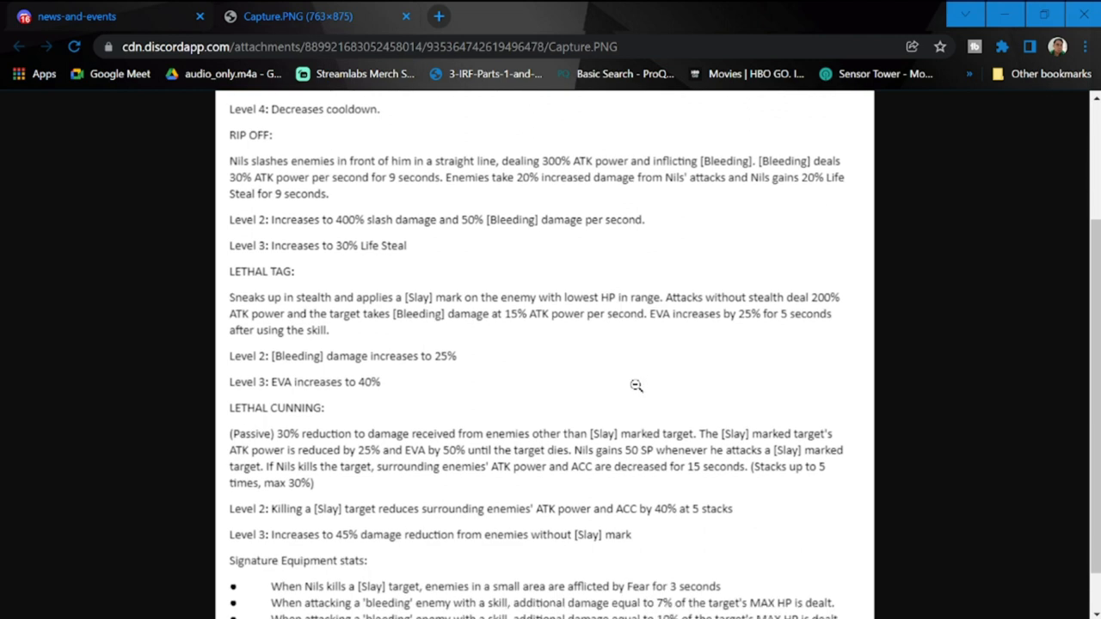
{"action": "scroll", "scroll_direction": "down", "scroll_amount": 3}
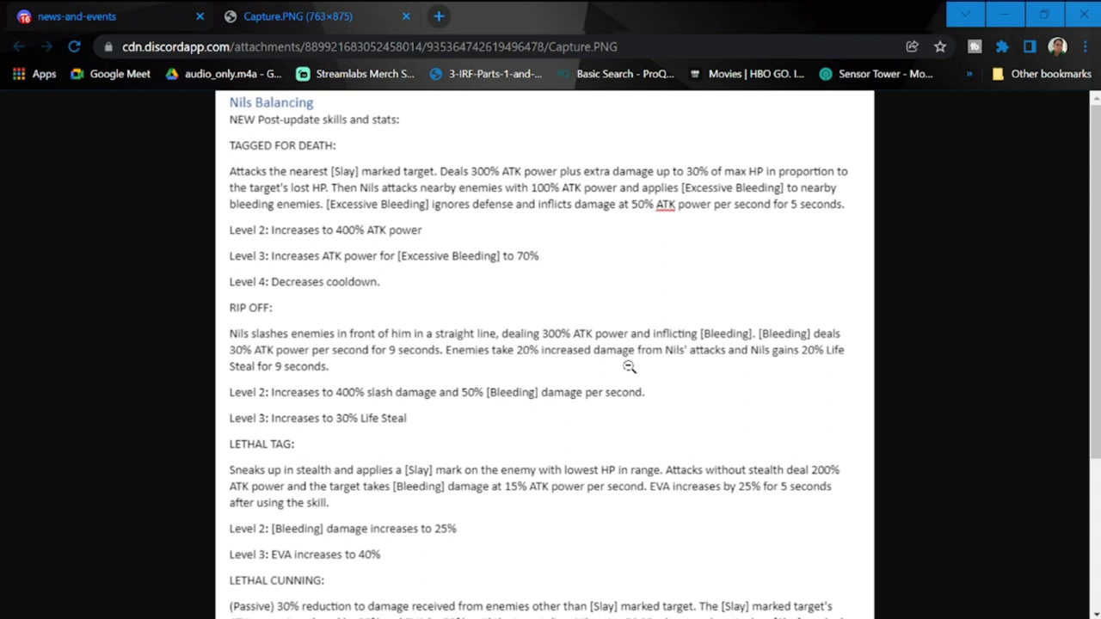
{"action": "mouse_move", "coordinate": [702, 443]}
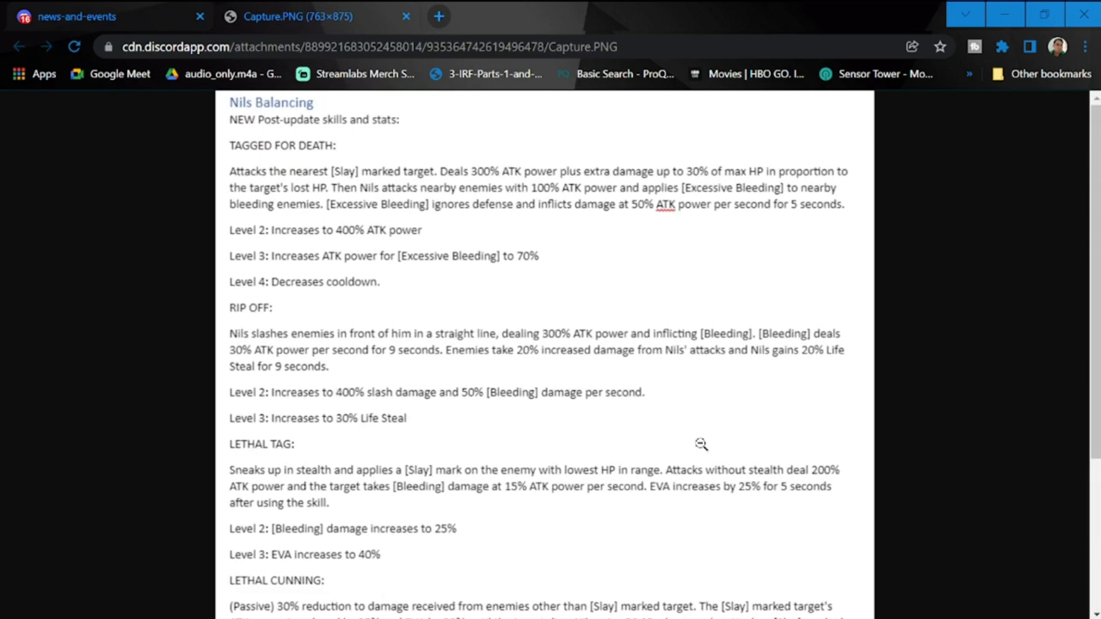